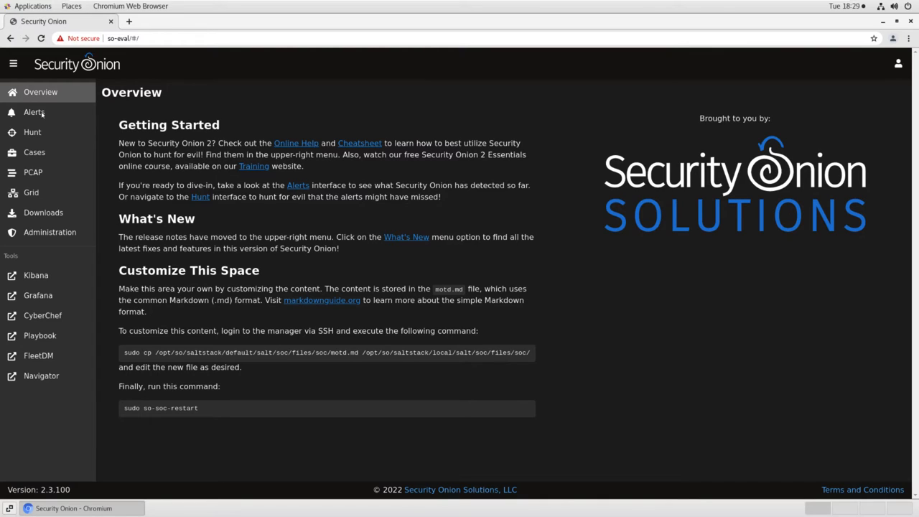
# Show the Alerts overview from the left sidebar
pyautogui.click(35, 112)
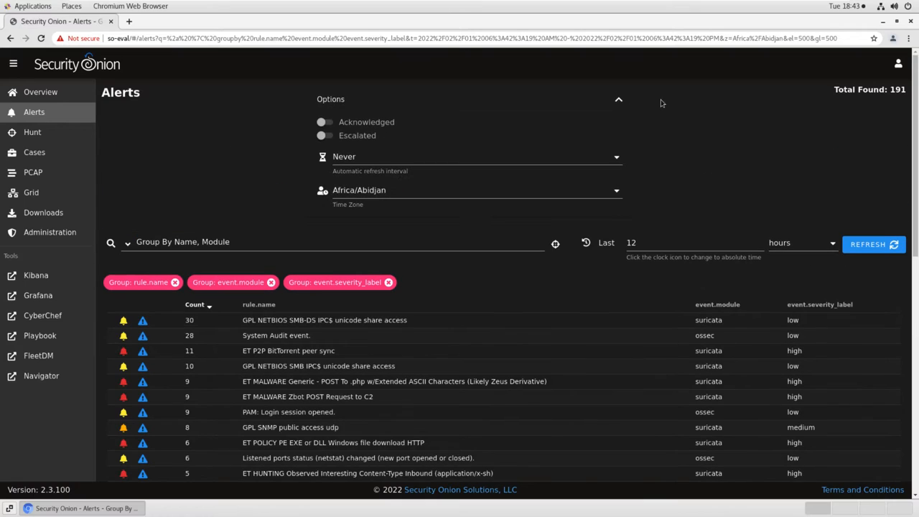
pyautogui.moveTo(682, 105)
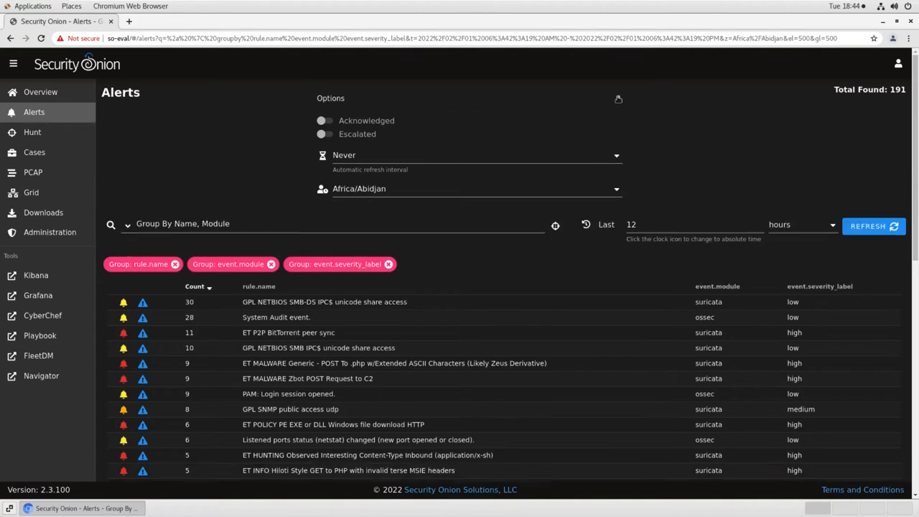
# Collapse the Options panel and toggle the time filter to absolute and back to relative
pyautogui.click(618, 95)
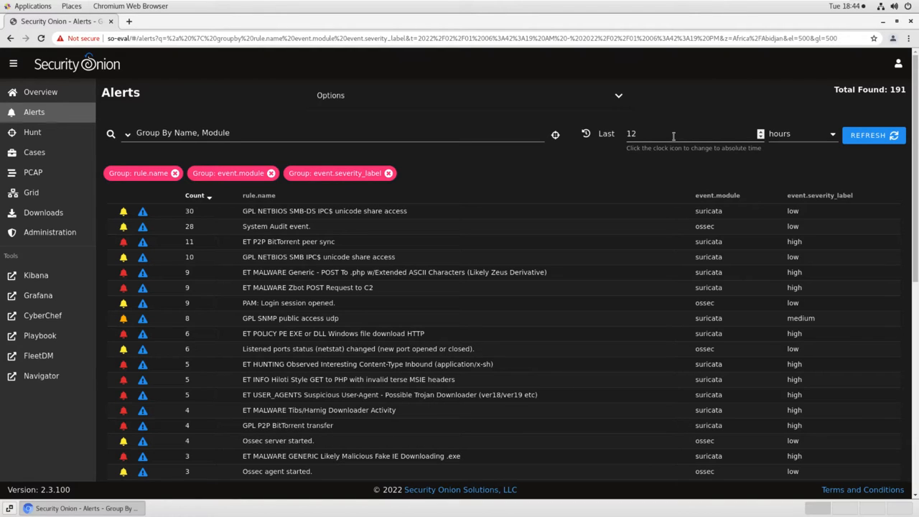
pyautogui.moveTo(649, 136)
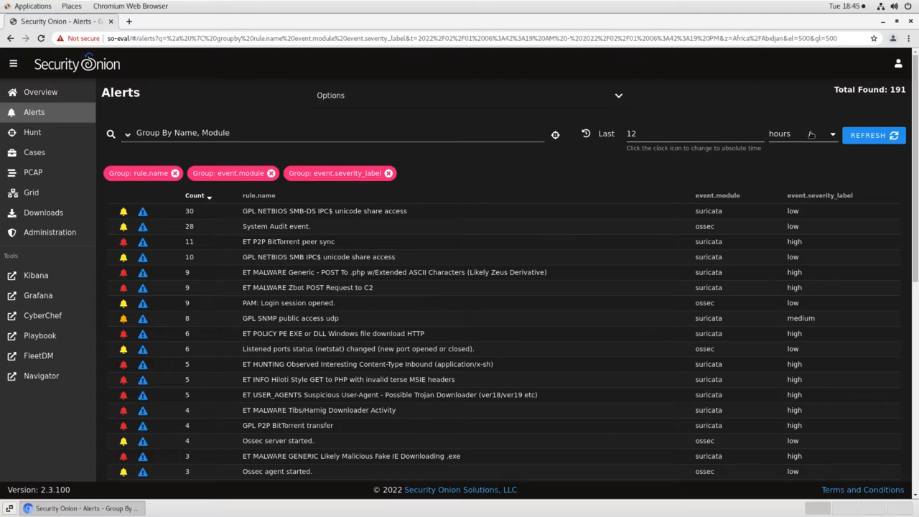
pyautogui.moveTo(790, 138)
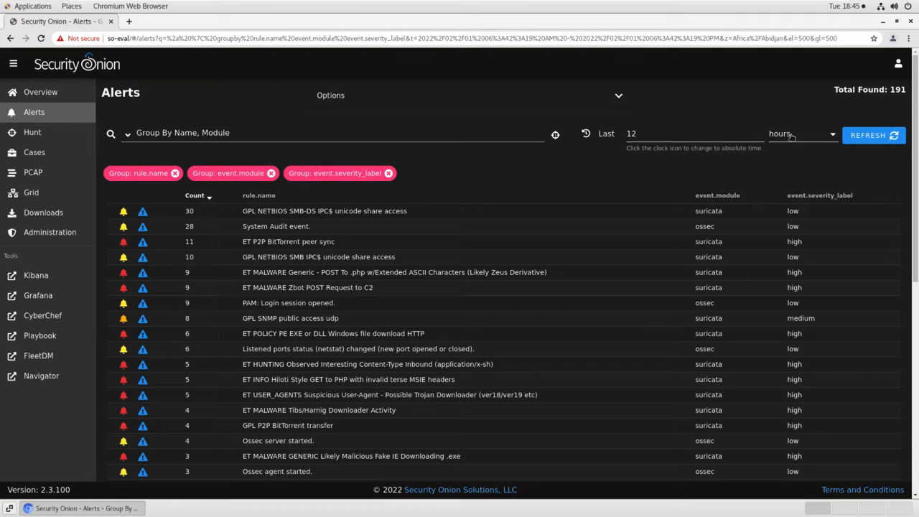
pyautogui.click(802, 135)
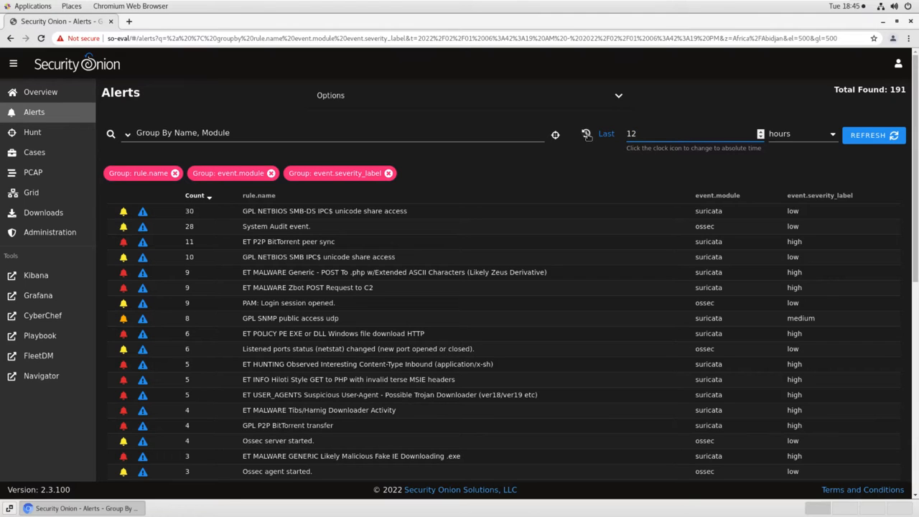
pyautogui.click(588, 134)
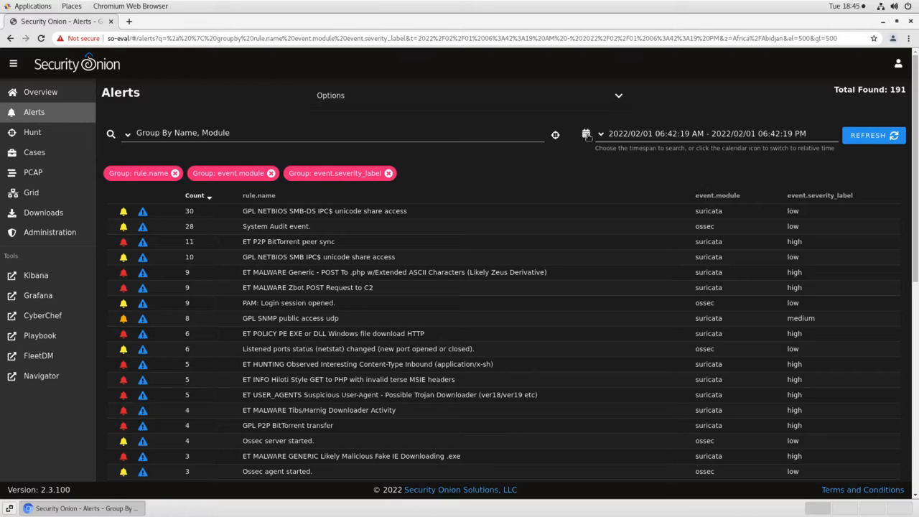
pyautogui.click(585, 133)
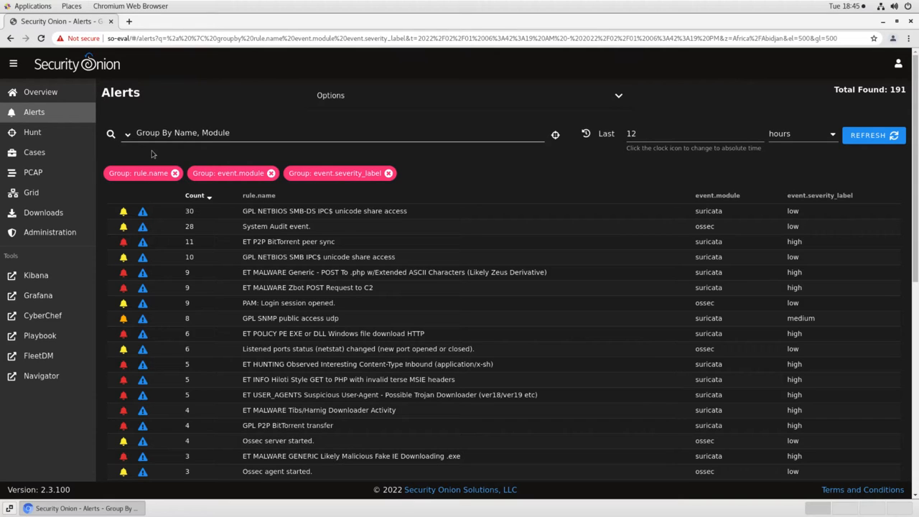
pyautogui.moveTo(362, 161)
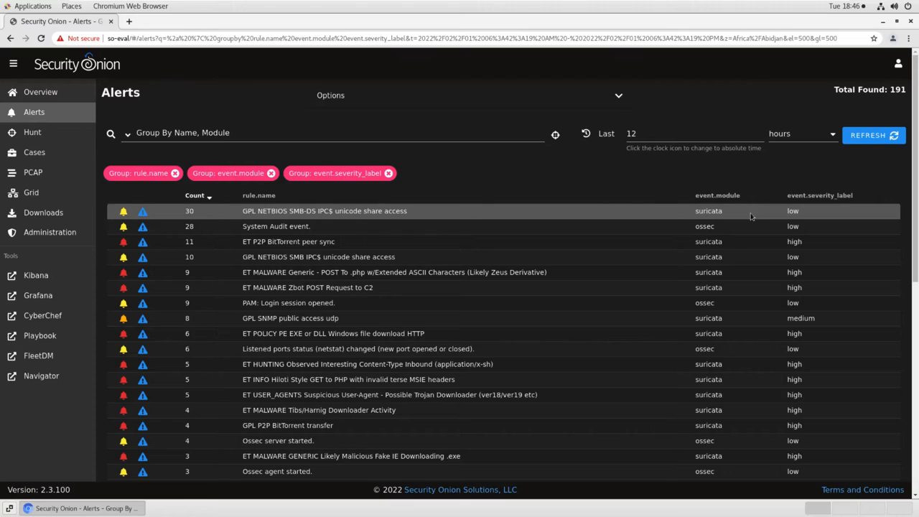
pyautogui.moveTo(806, 213)
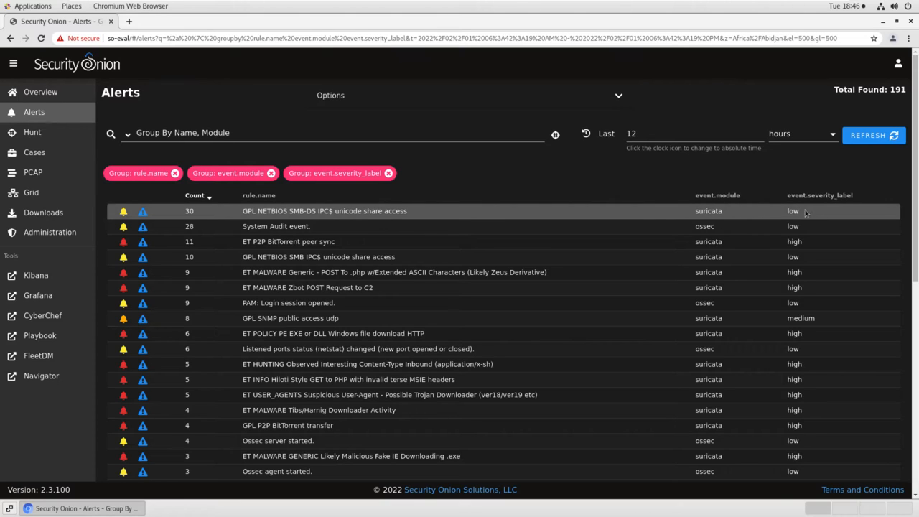
pyautogui.moveTo(803, 218)
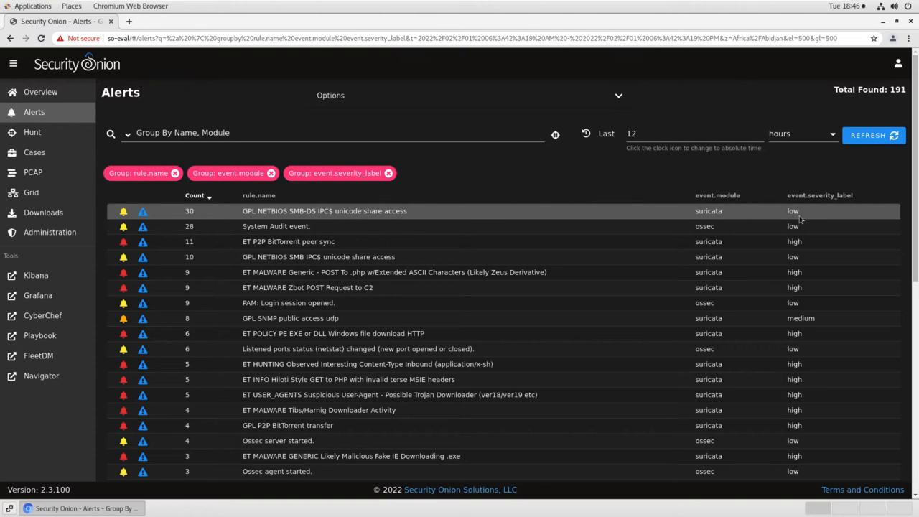
pyautogui.moveTo(445, 212)
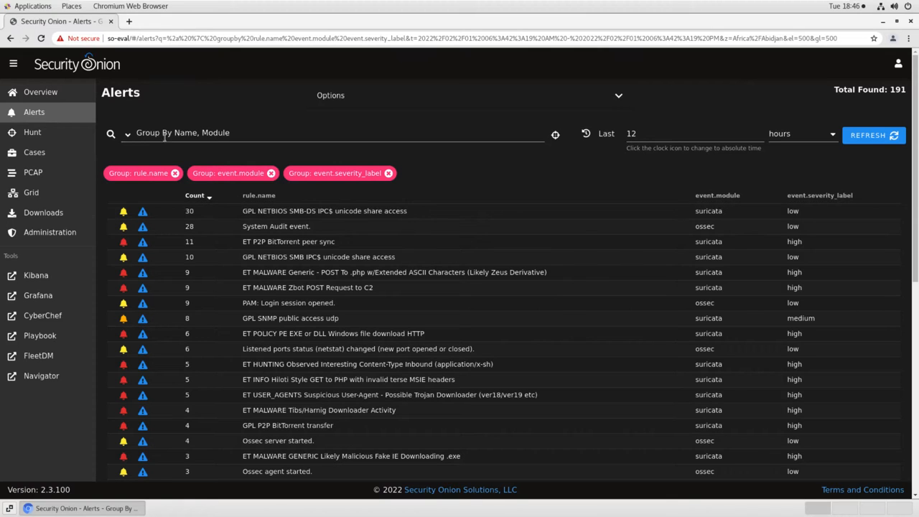
pyautogui.click(127, 135)
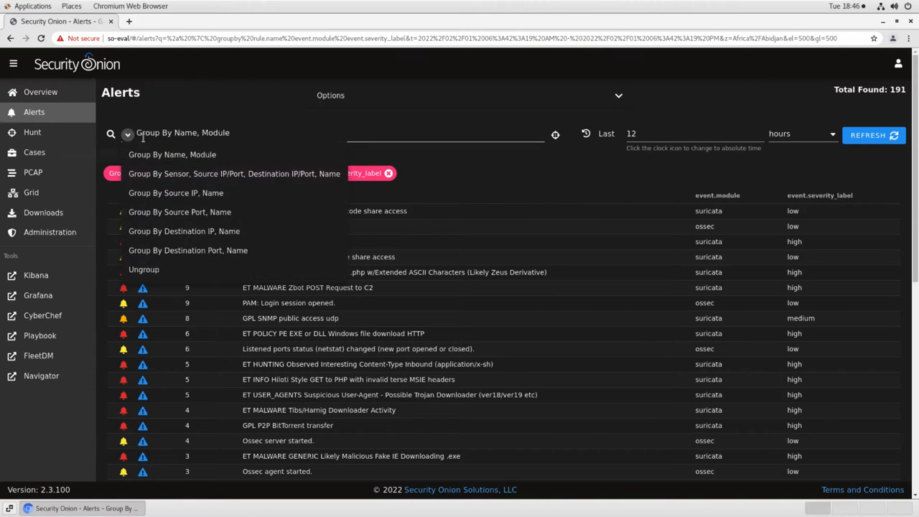
pyautogui.moveTo(192, 193)
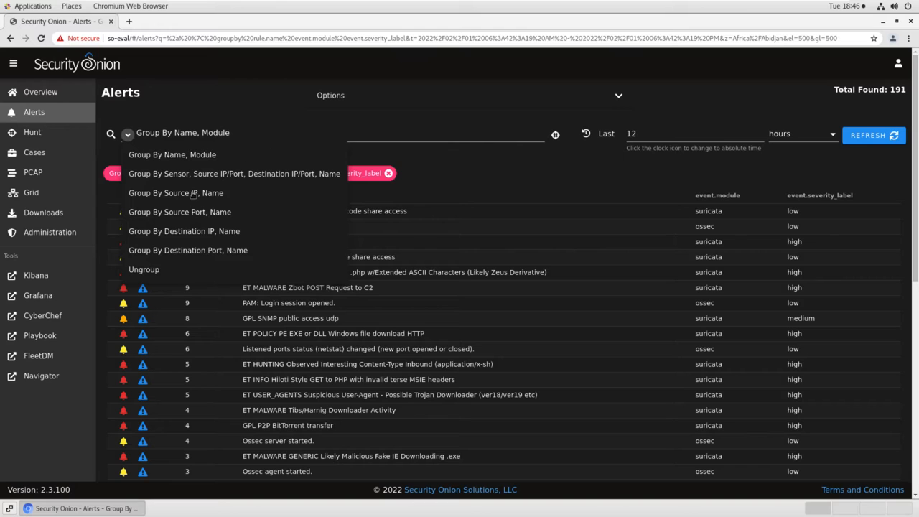
pyautogui.click(176, 192)
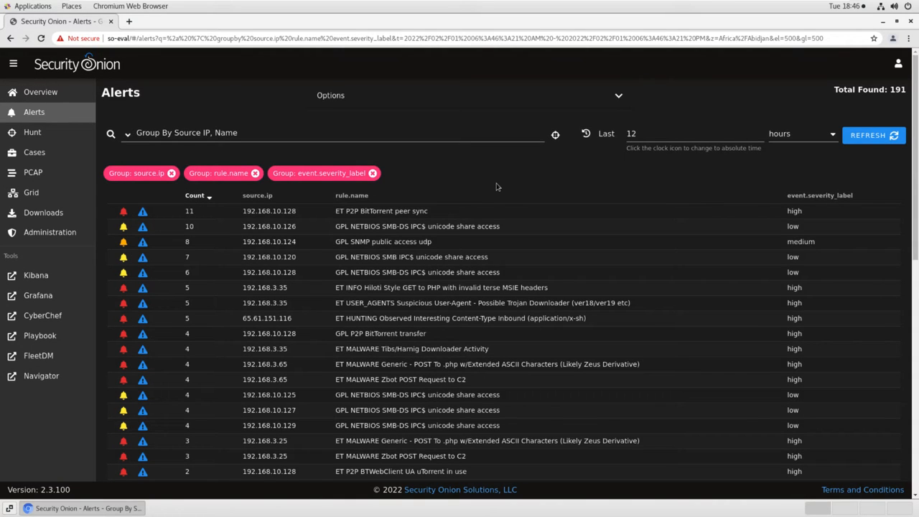
pyautogui.click(128, 135)
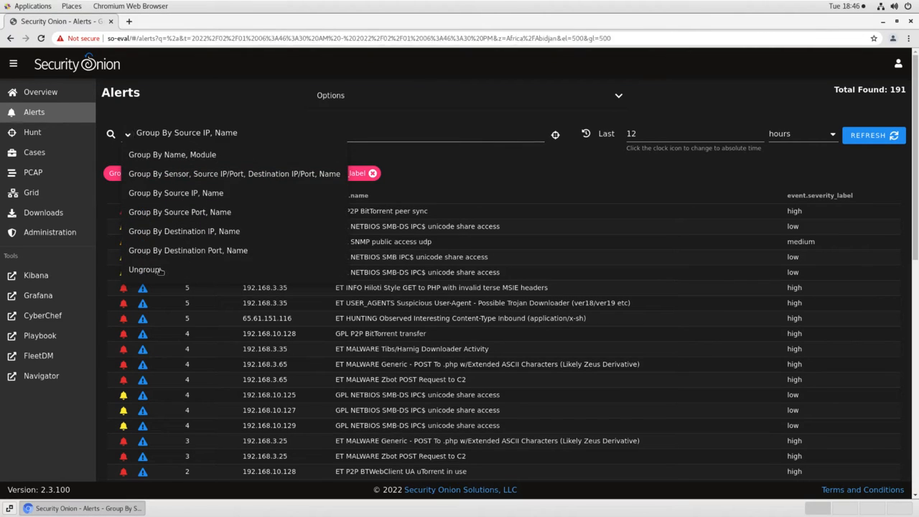
pyautogui.click(145, 270)
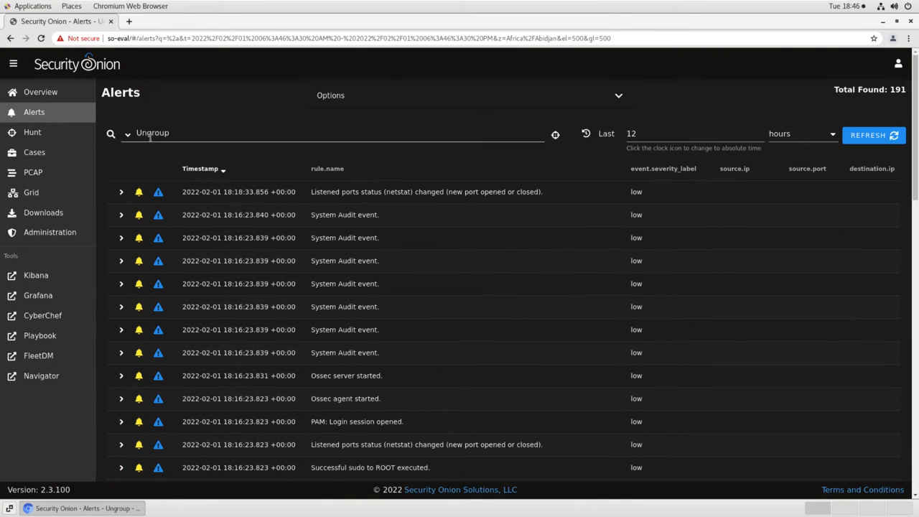
pyautogui.click(128, 132)
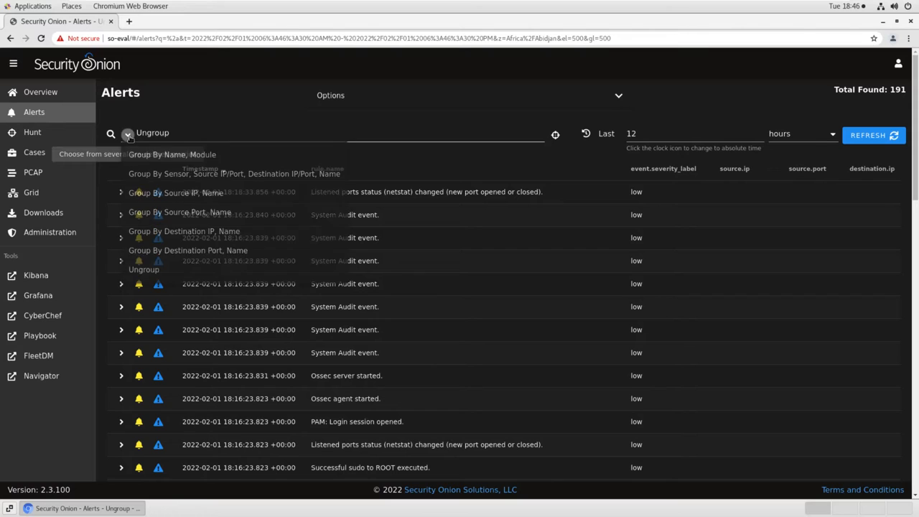
pyautogui.click(172, 155)
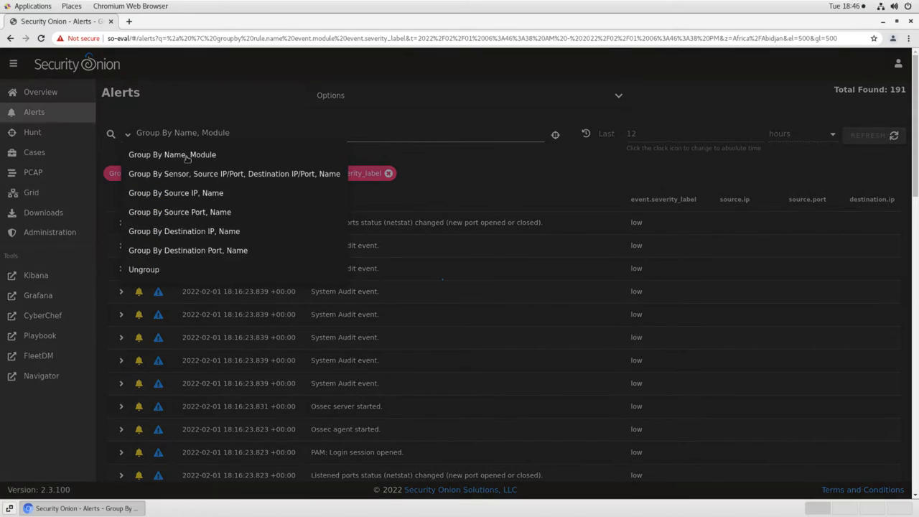
pyautogui.click(172, 155)
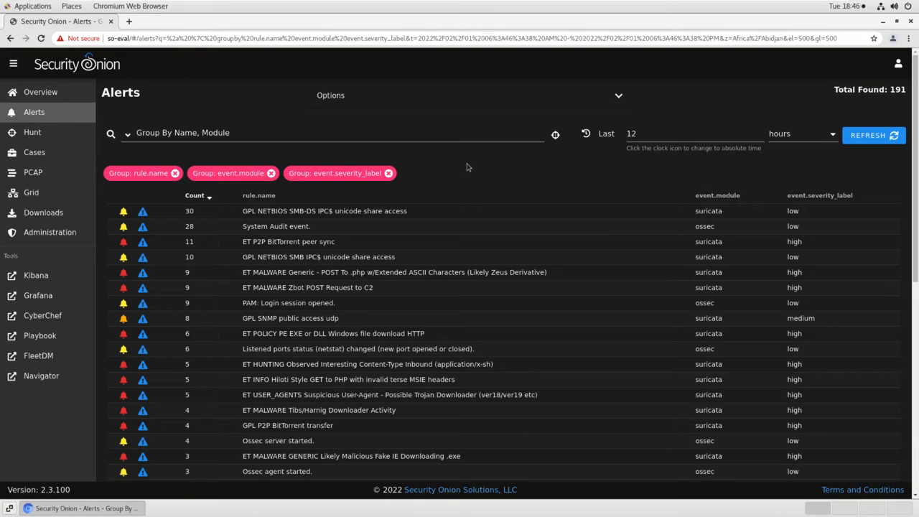
pyautogui.moveTo(810, 178)
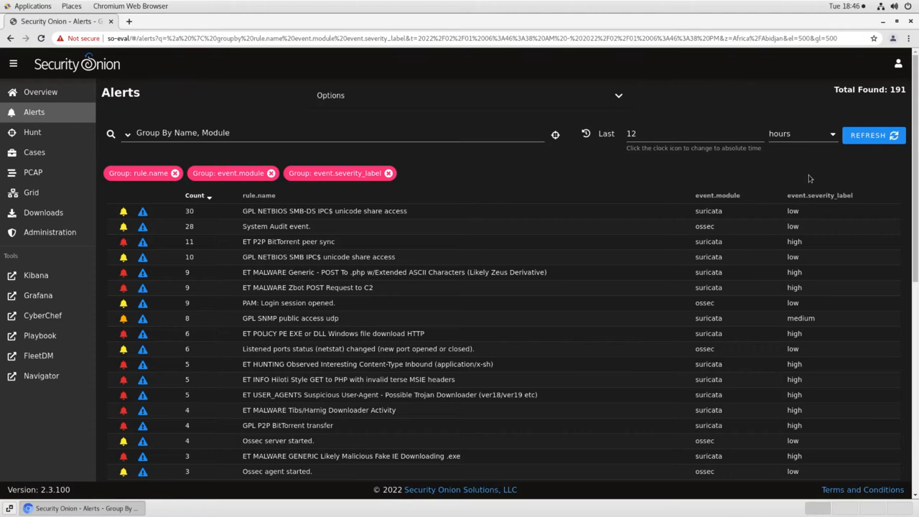
# Sort by severity and include only high-severity alerts, leaving 80 grouped results
pyautogui.click(818, 195)
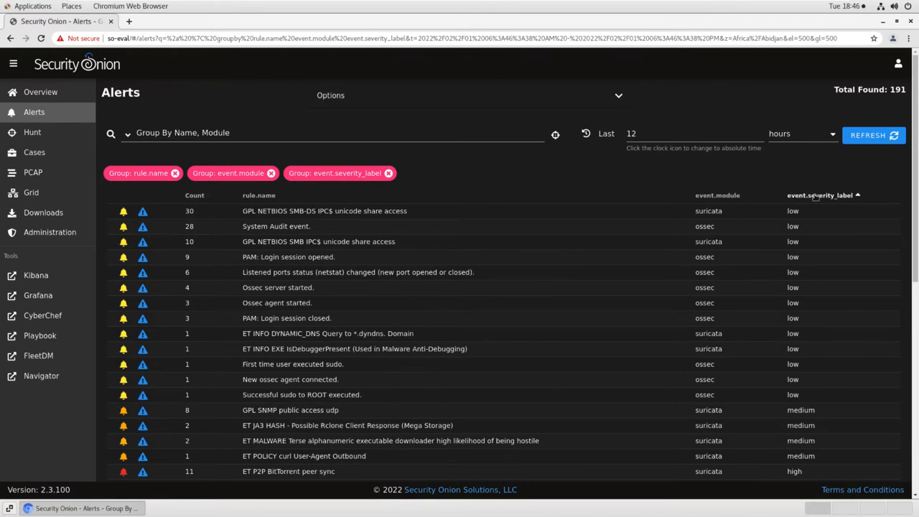
pyautogui.click(818, 195)
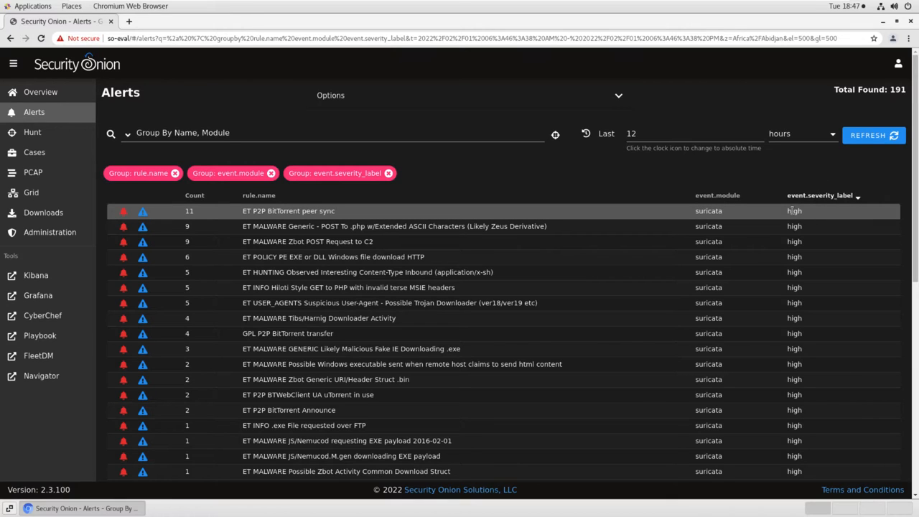
pyautogui.click(796, 210)
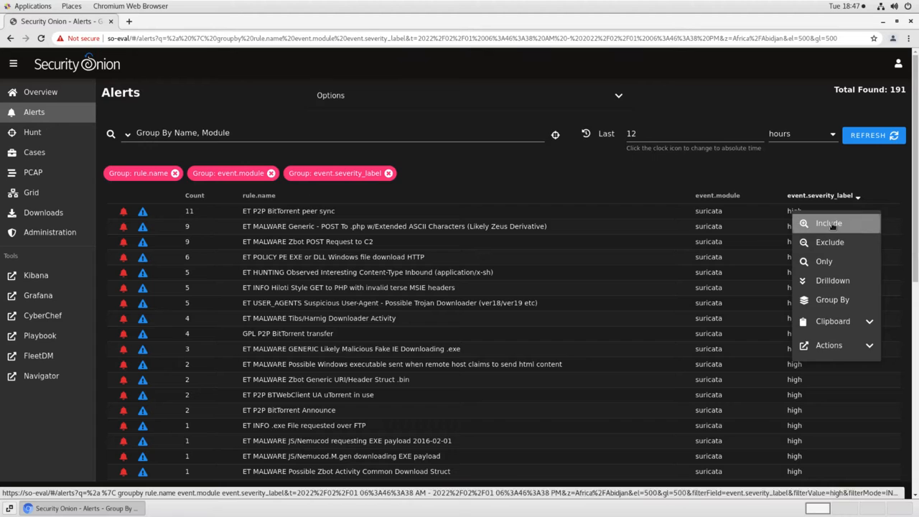
pyautogui.click(828, 223)
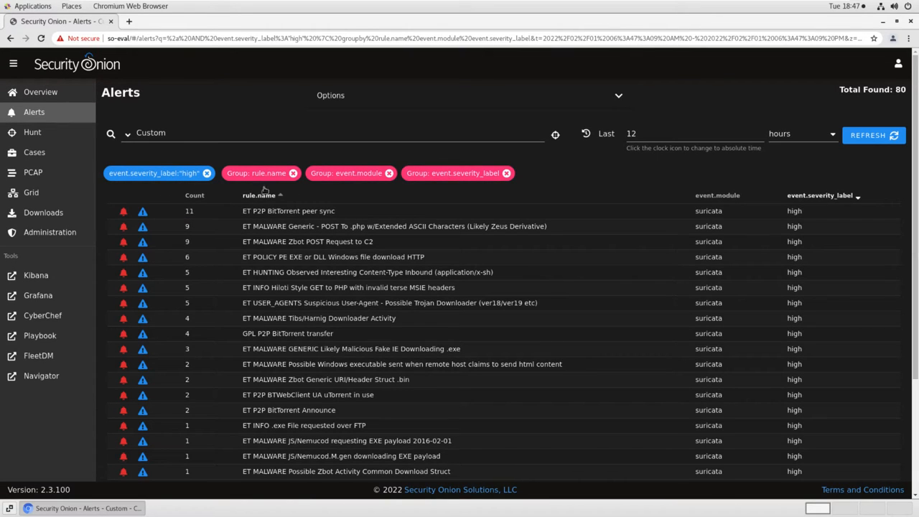
pyautogui.moveTo(466, 191)
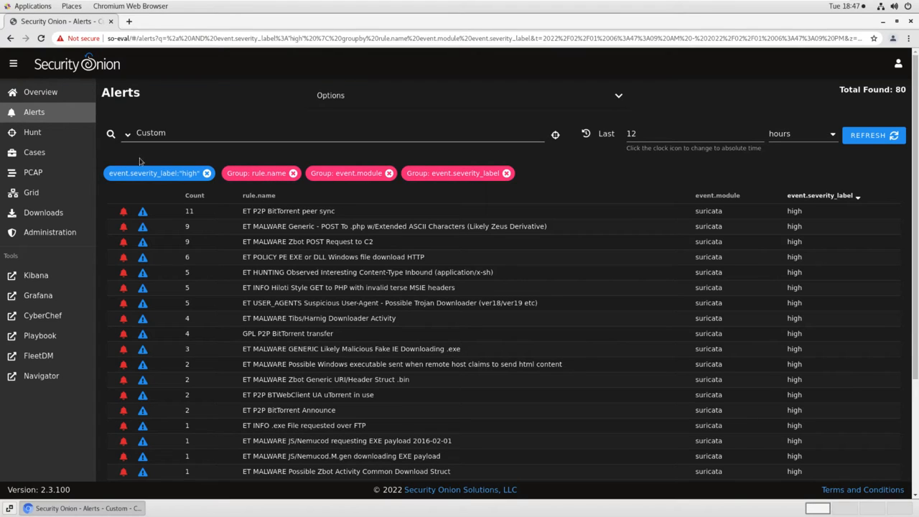
pyautogui.moveTo(171, 184)
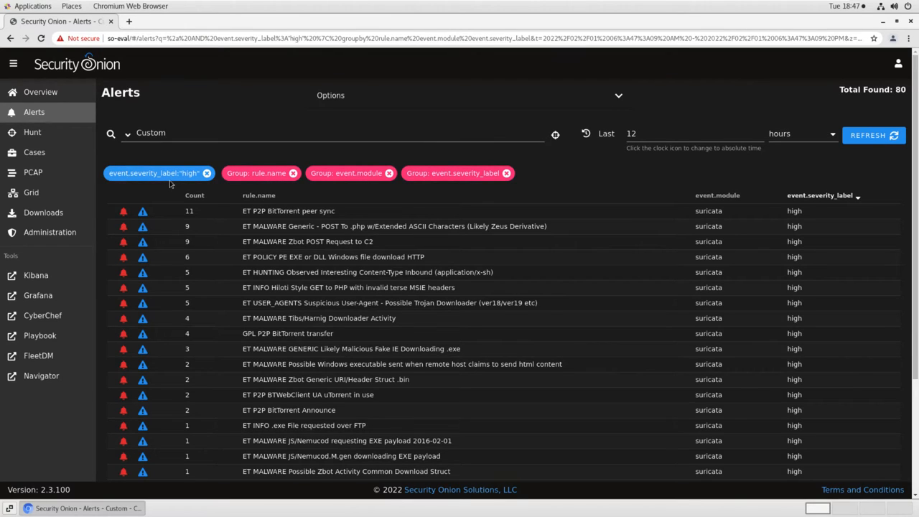
pyautogui.moveTo(563, 236)
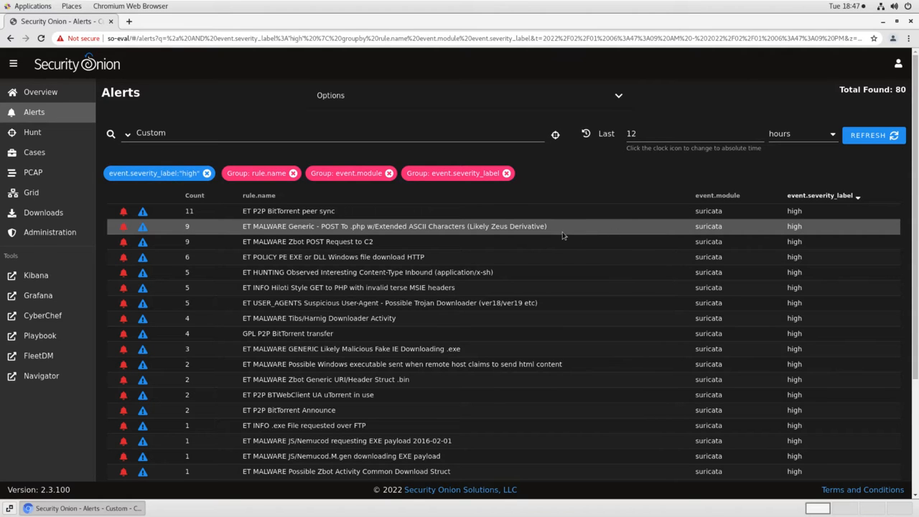
pyautogui.scroll(-3)
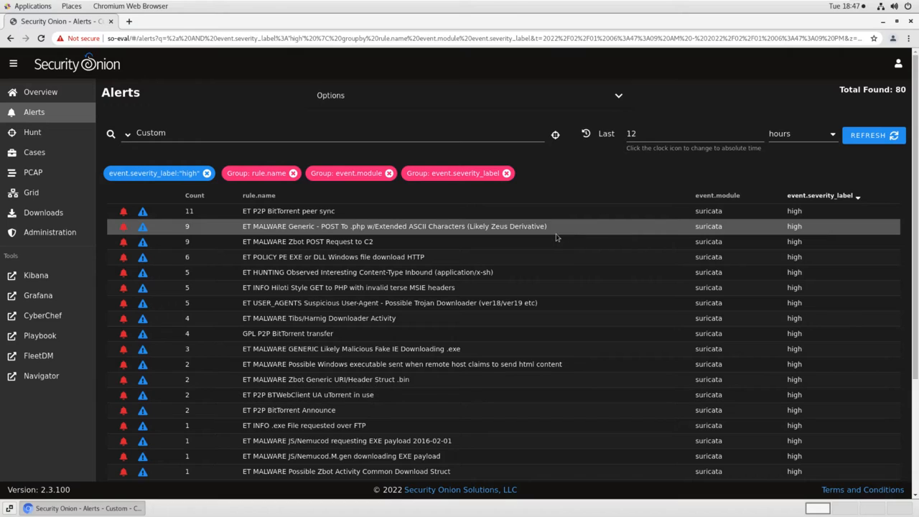
pyautogui.moveTo(453, 236)
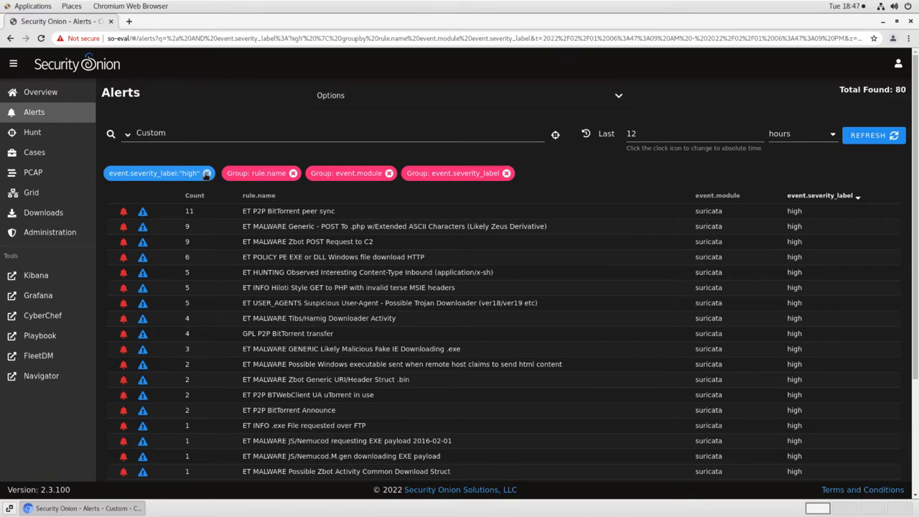
# Remove the high-severity filter chip and scroll to the GPL SNMP public access udp group
pyautogui.click(207, 173)
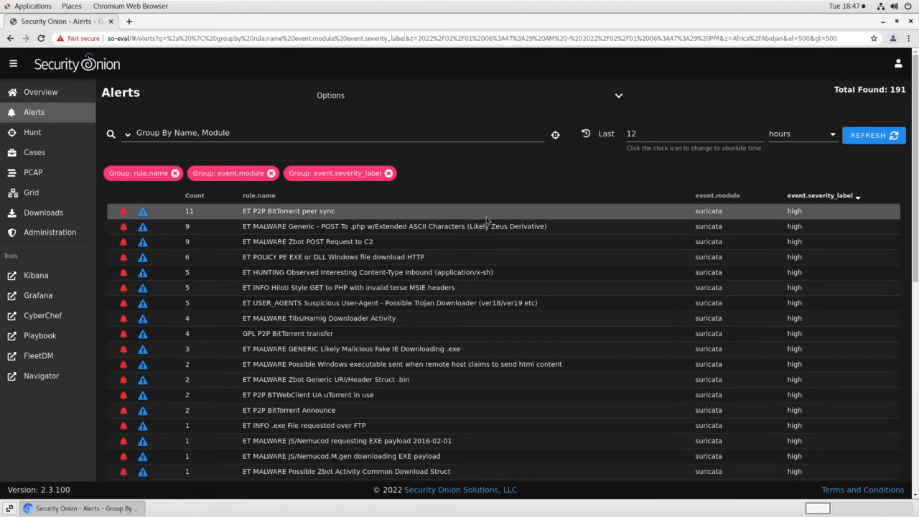
pyautogui.moveTo(491, 180)
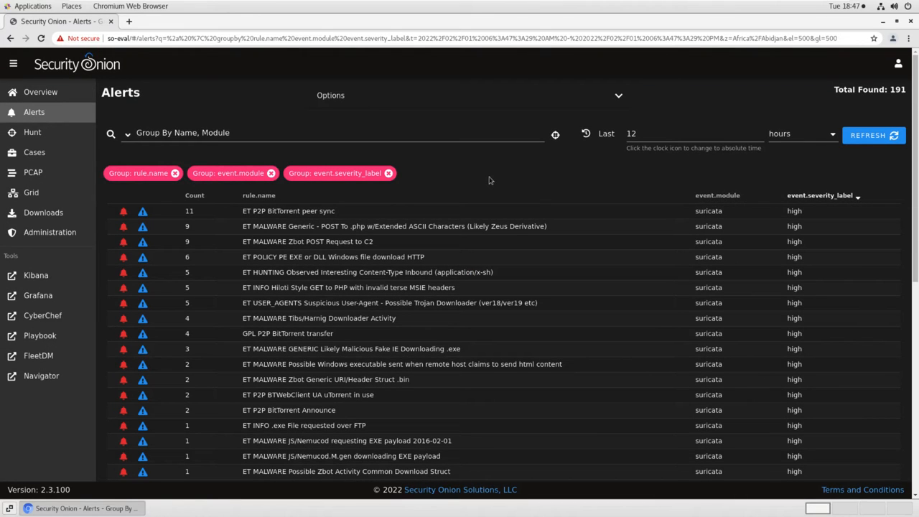
pyautogui.moveTo(481, 177)
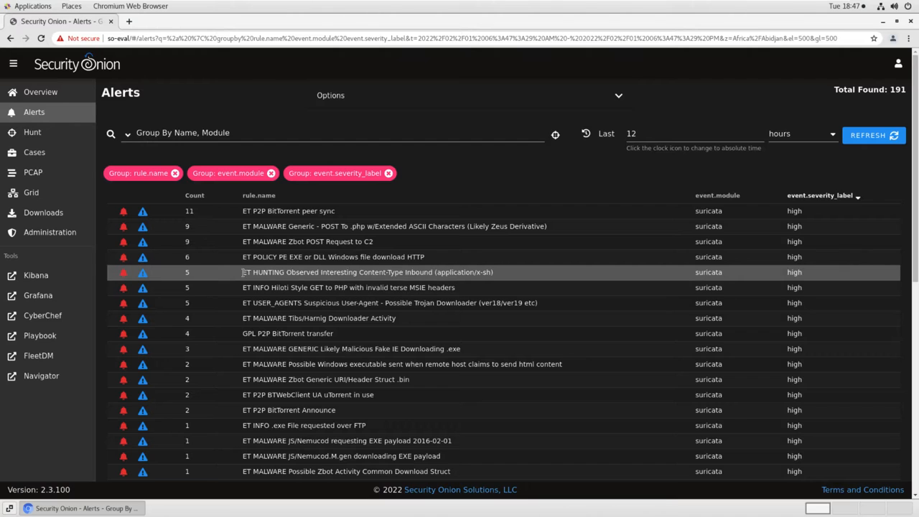
pyautogui.scroll(-3)
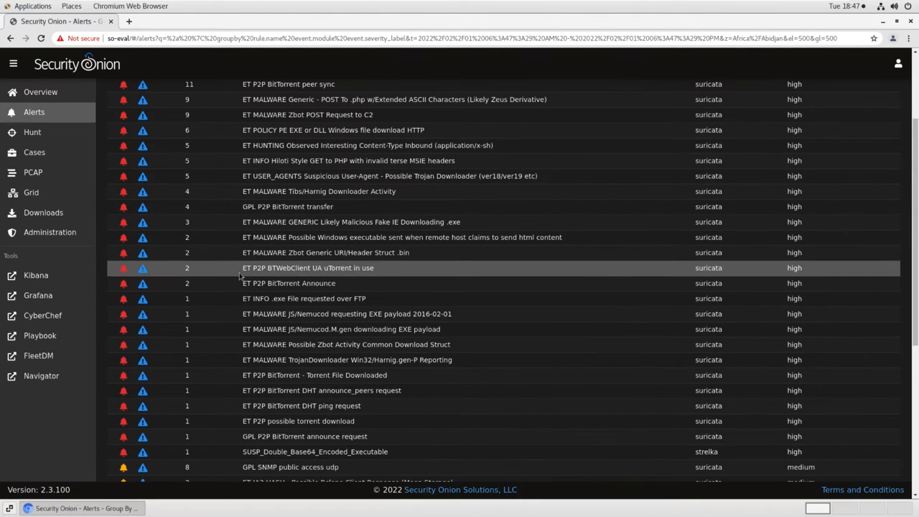
pyautogui.scroll(-3)
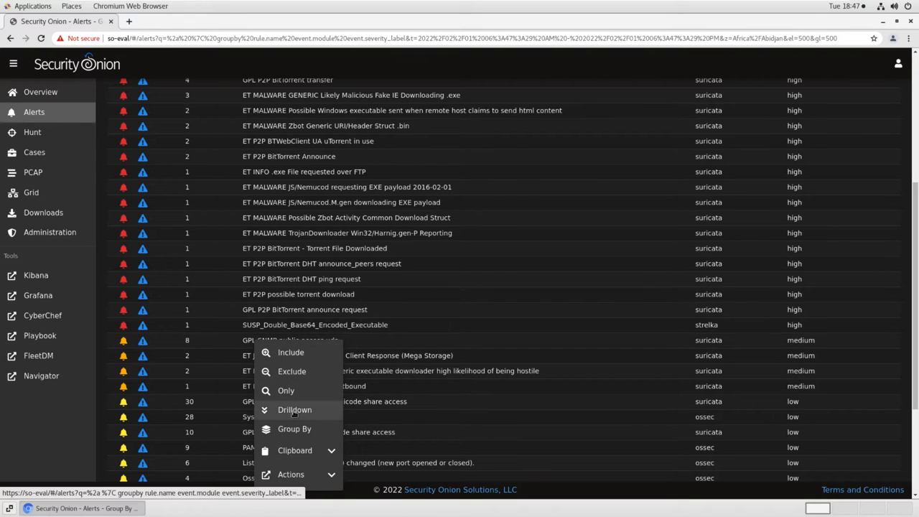
# Drill into the GPL SNMP public access udp alerts and acknowledge the 8-alert group
pyautogui.click(286, 390)
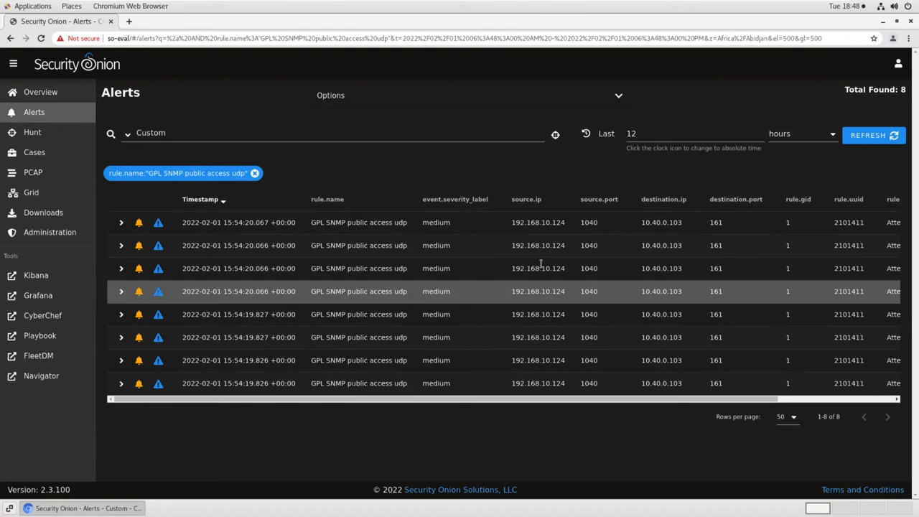
pyautogui.moveTo(548, 382)
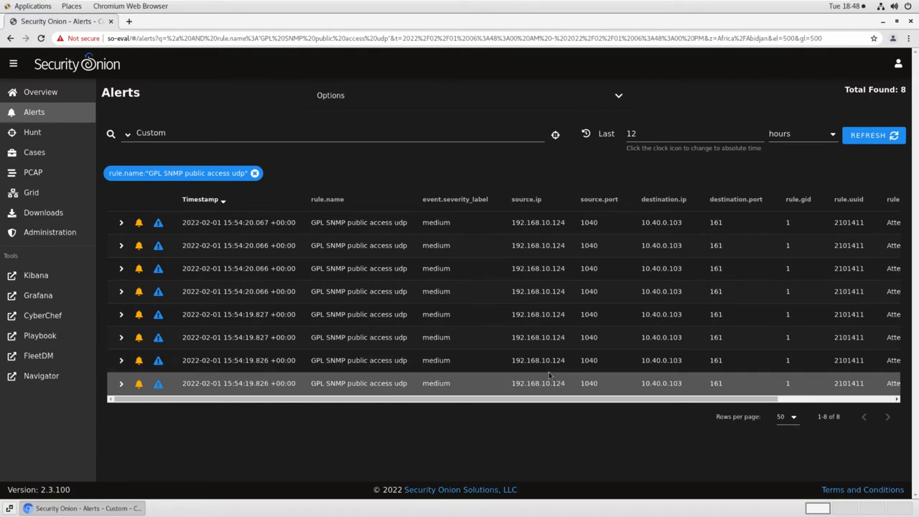
pyautogui.moveTo(706, 244)
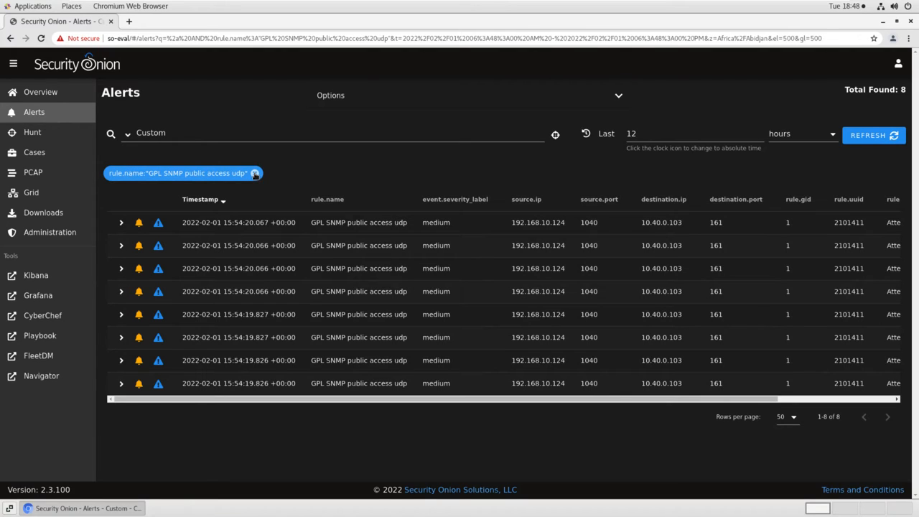
pyautogui.moveTo(129, 132)
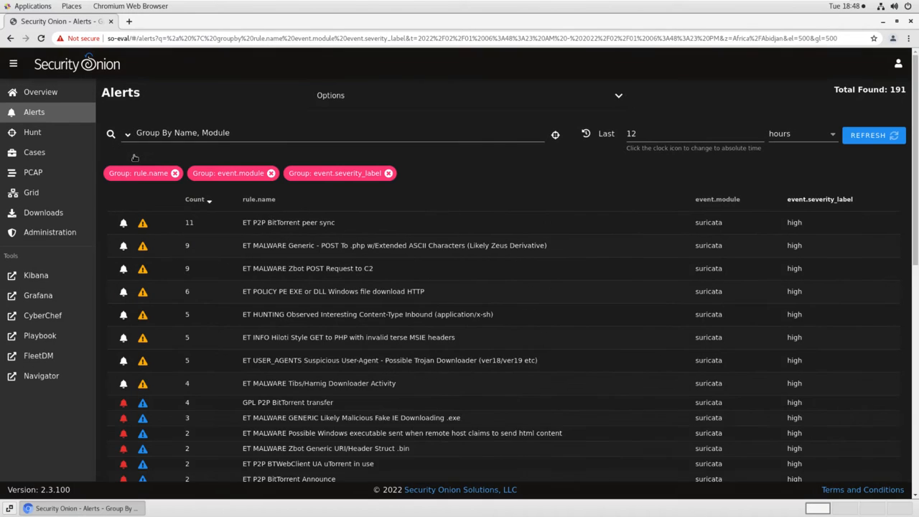
pyautogui.scroll(-3)
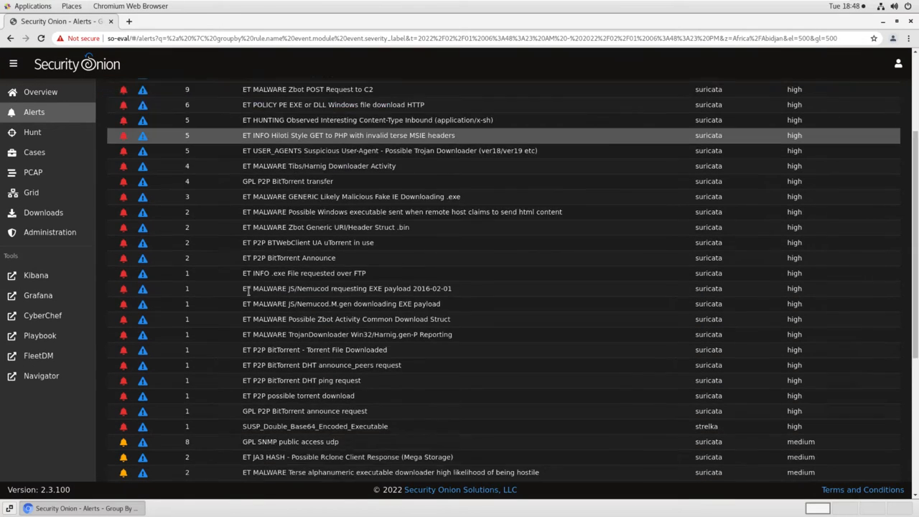
pyautogui.scroll(-3)
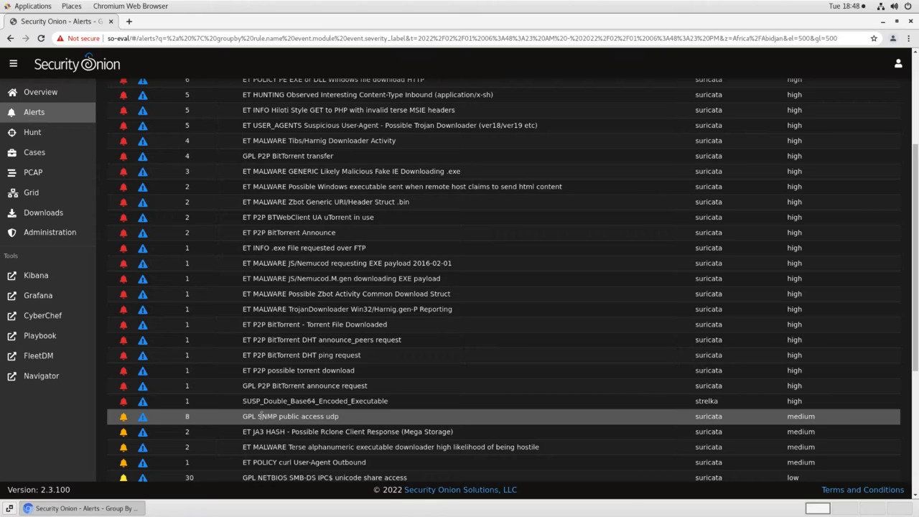
pyautogui.moveTo(155, 416)
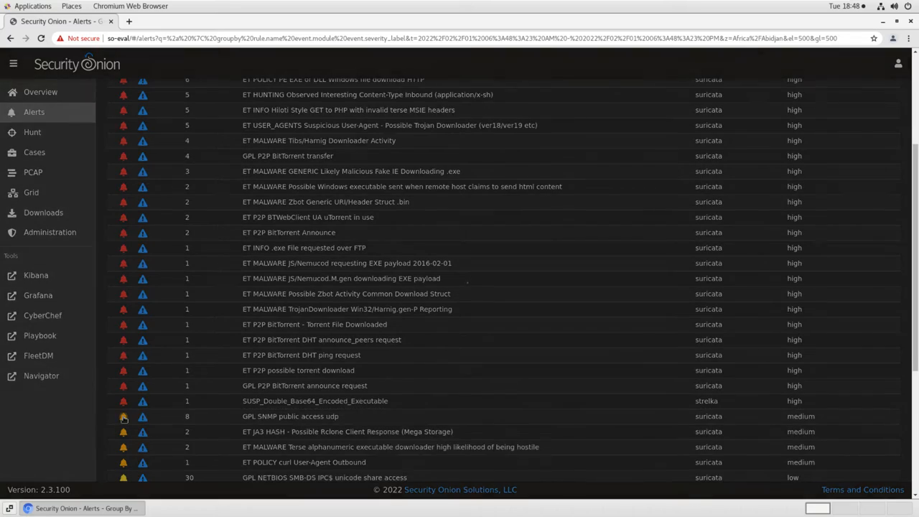
pyautogui.click(123, 417)
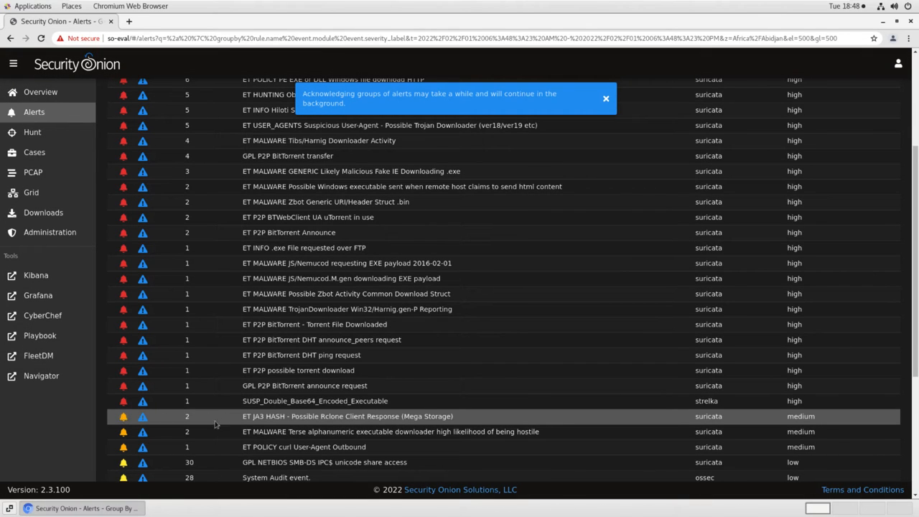
pyautogui.moveTo(198, 422)
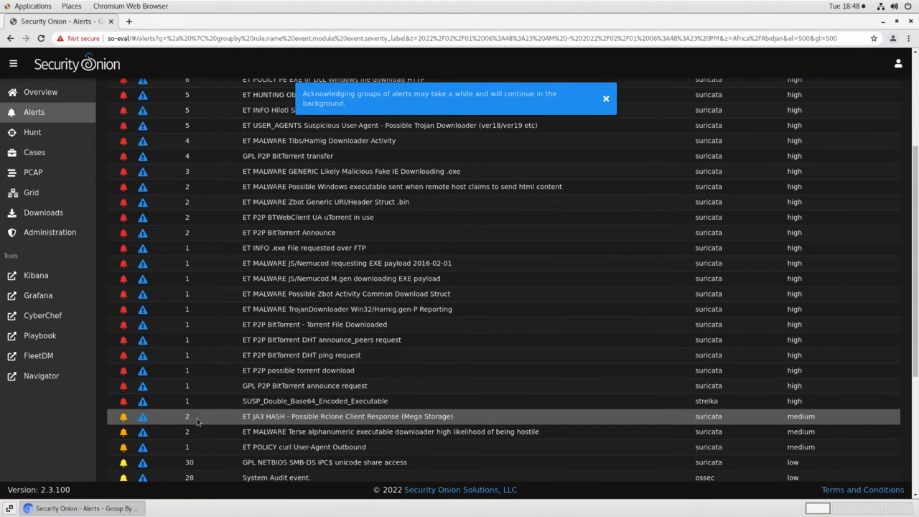
pyautogui.click(606, 98)
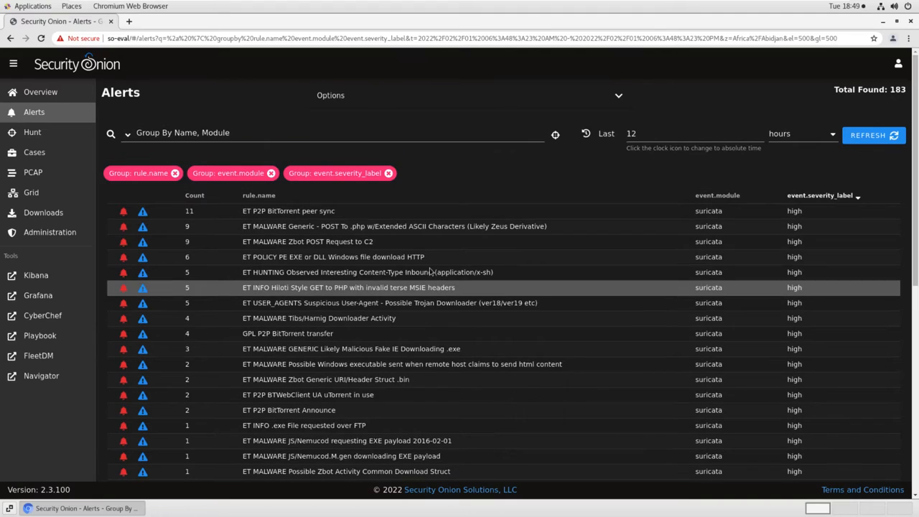
pyautogui.moveTo(453, 97)
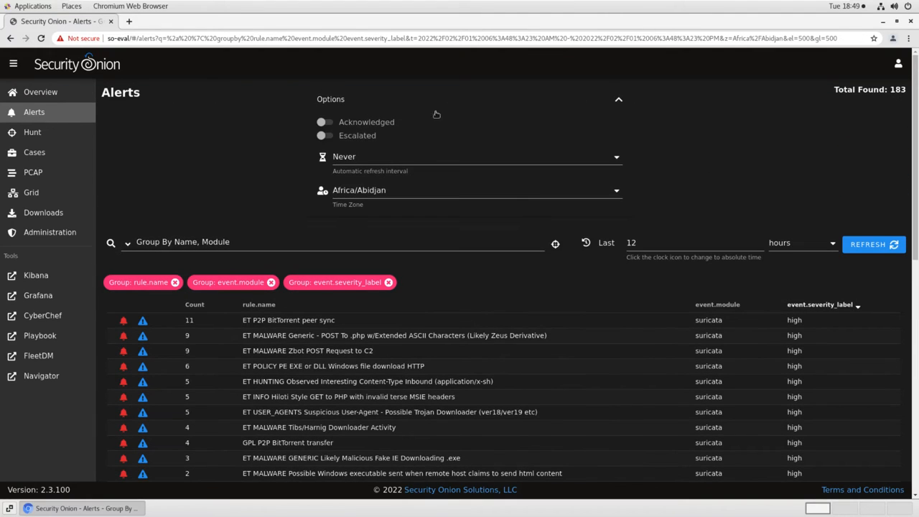
pyautogui.click(322, 122)
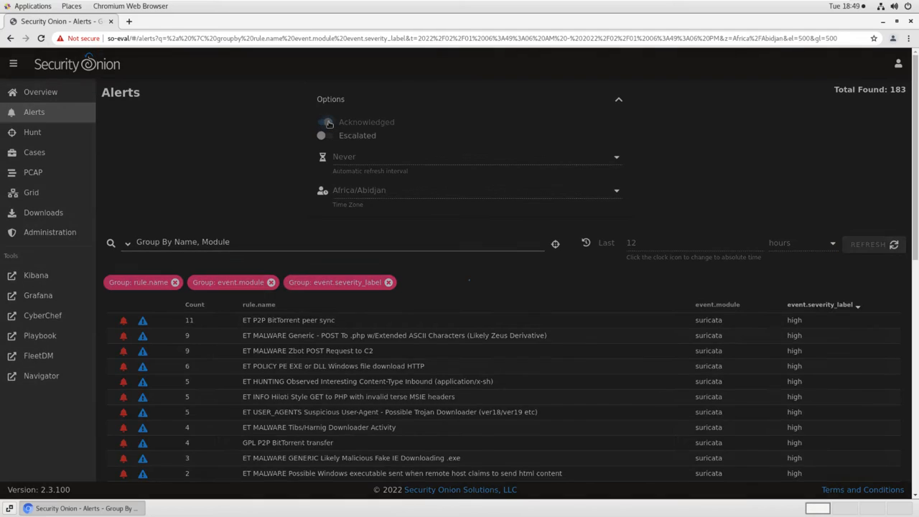
pyautogui.click(325, 122)
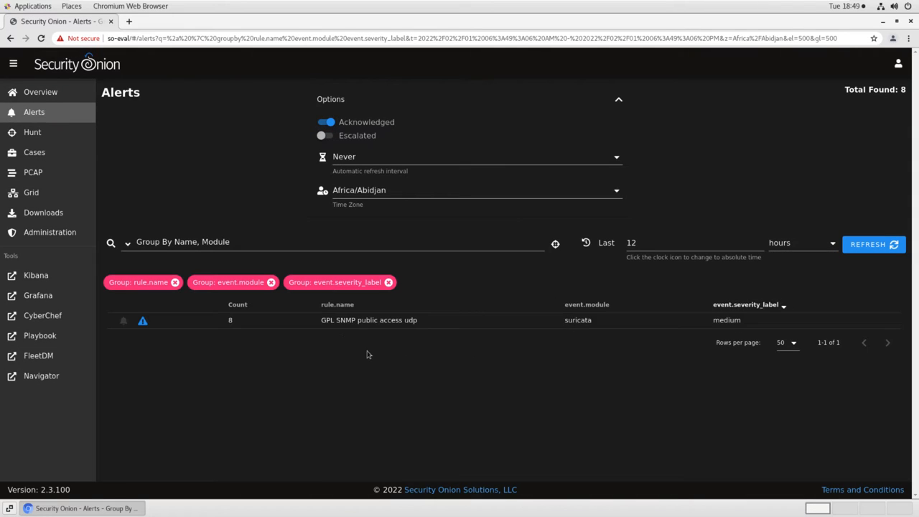
pyautogui.moveTo(359, 362)
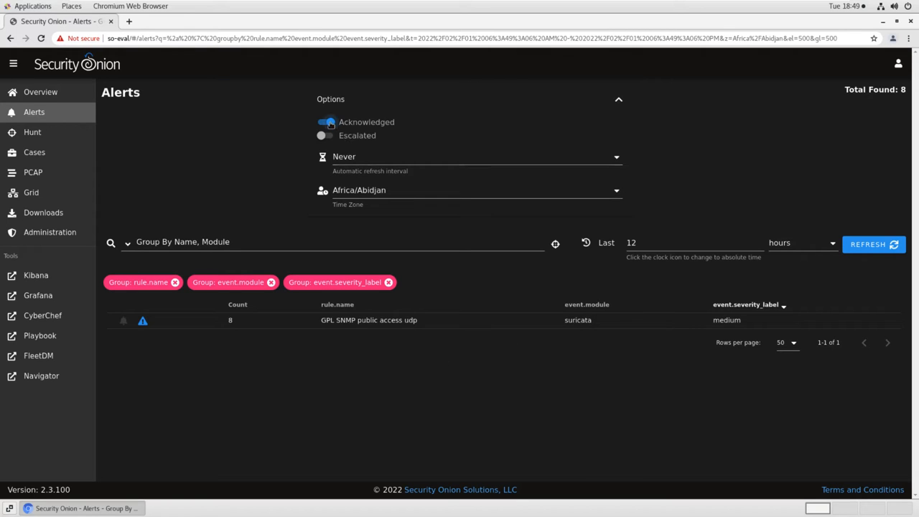
pyautogui.click(327, 122)
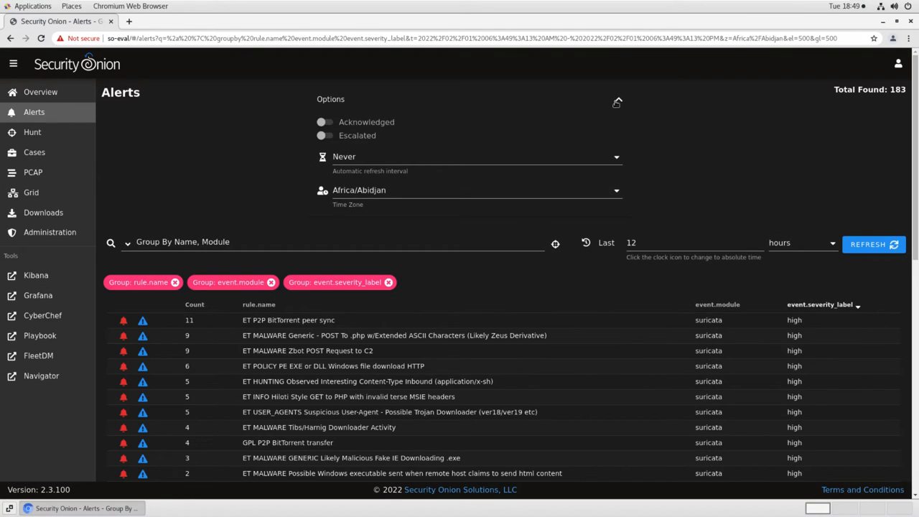
pyautogui.click(616, 100)
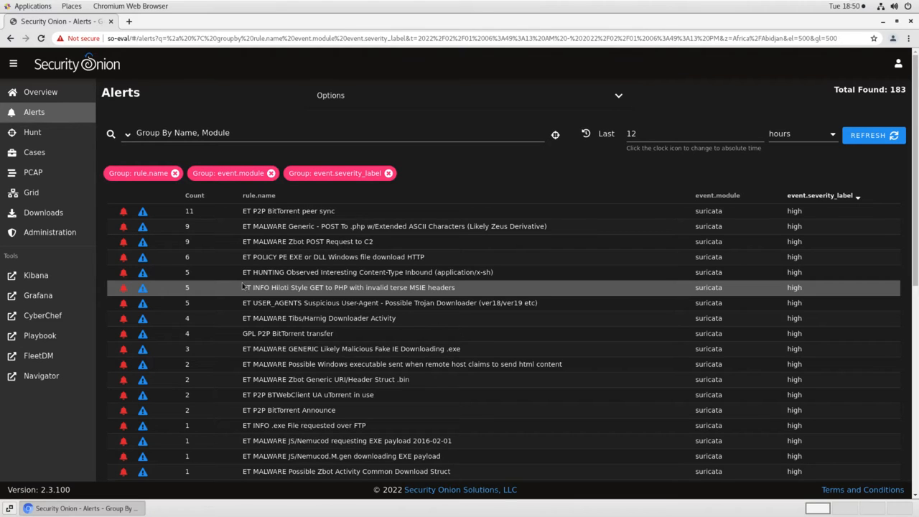
pyautogui.moveTo(462, 241)
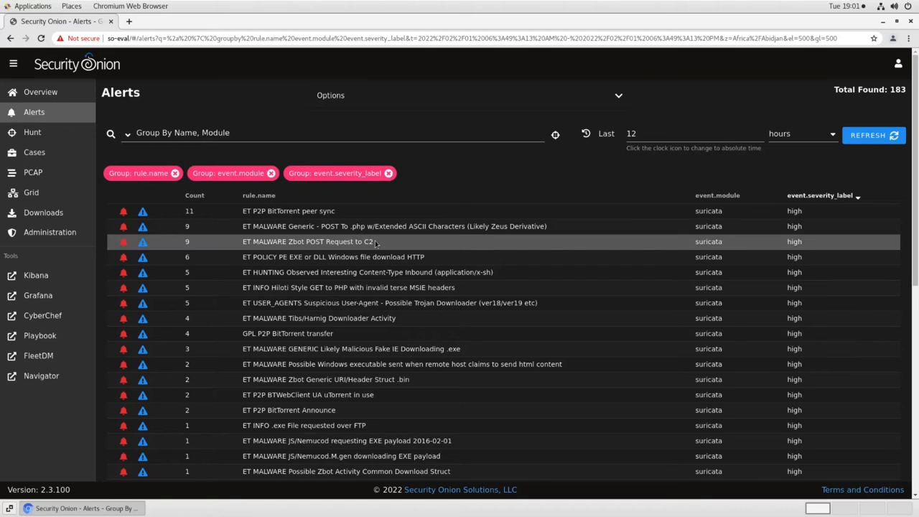
pyautogui.moveTo(186, 242)
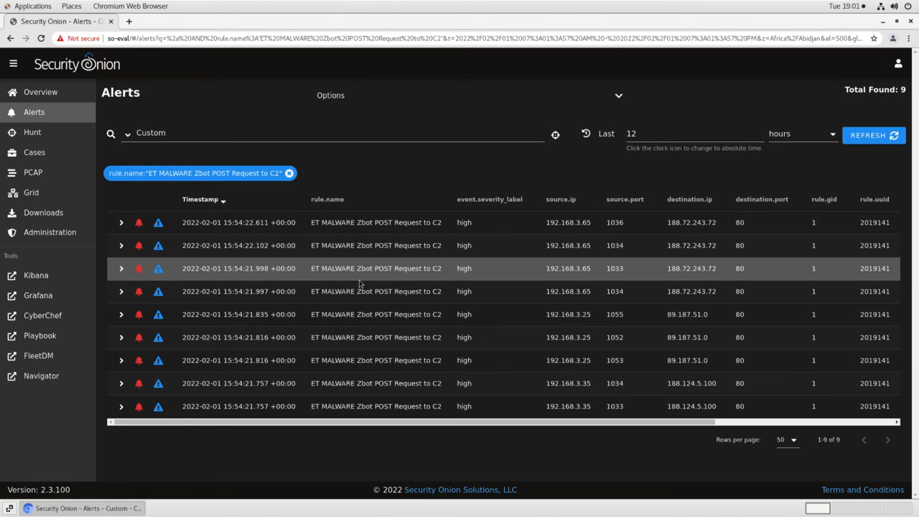
pyautogui.moveTo(438, 337)
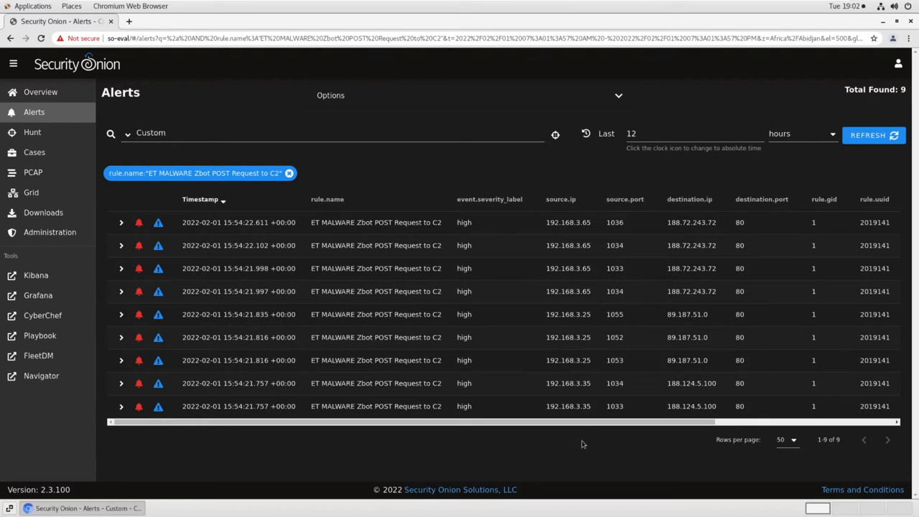
pyautogui.moveTo(678, 305)
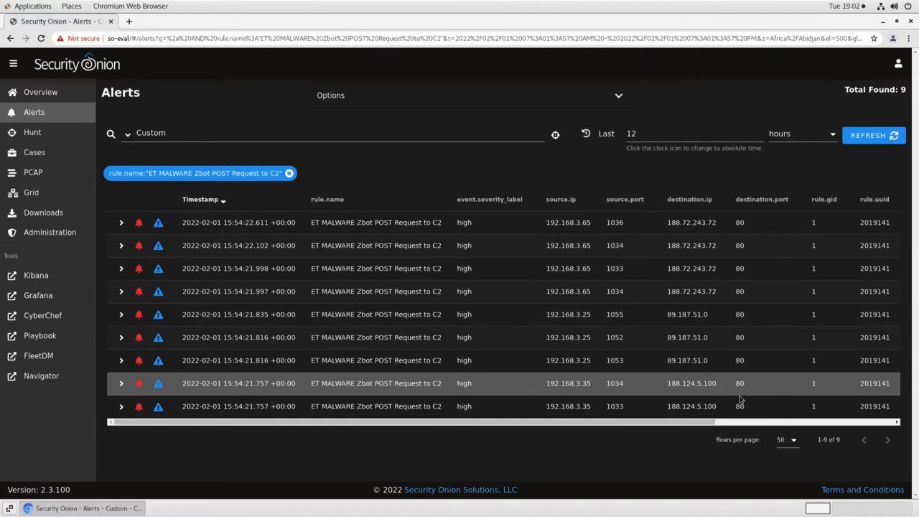
pyautogui.moveTo(405, 290)
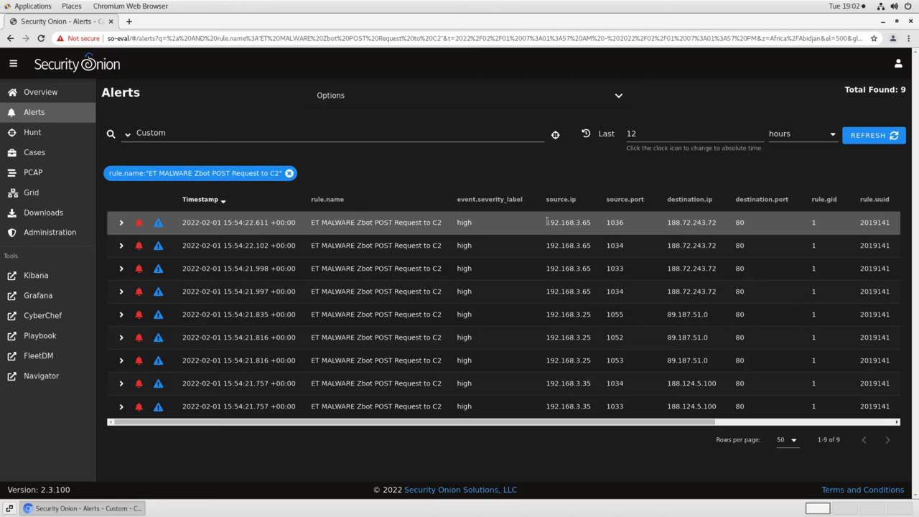
pyautogui.moveTo(132, 223)
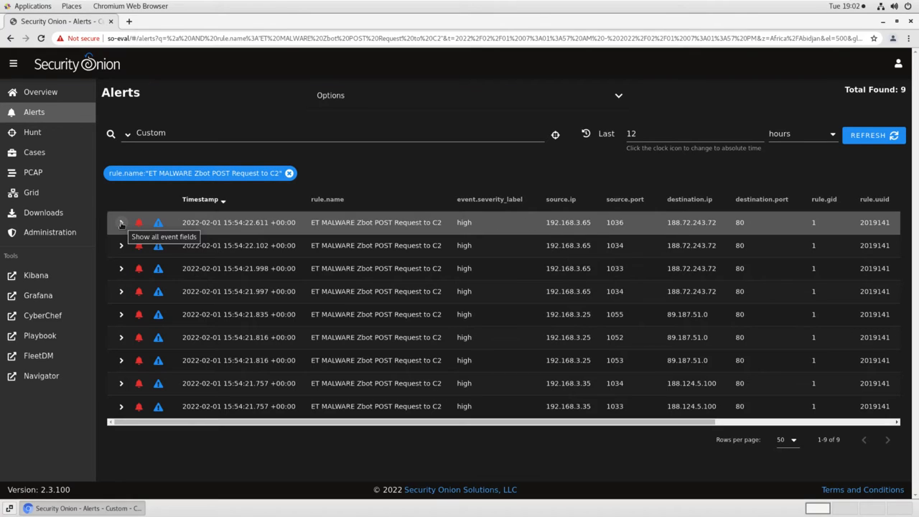
# Expand the top Zbot alert and review its fields, decoded HTTP POST and rule text
pyautogui.click(121, 222)
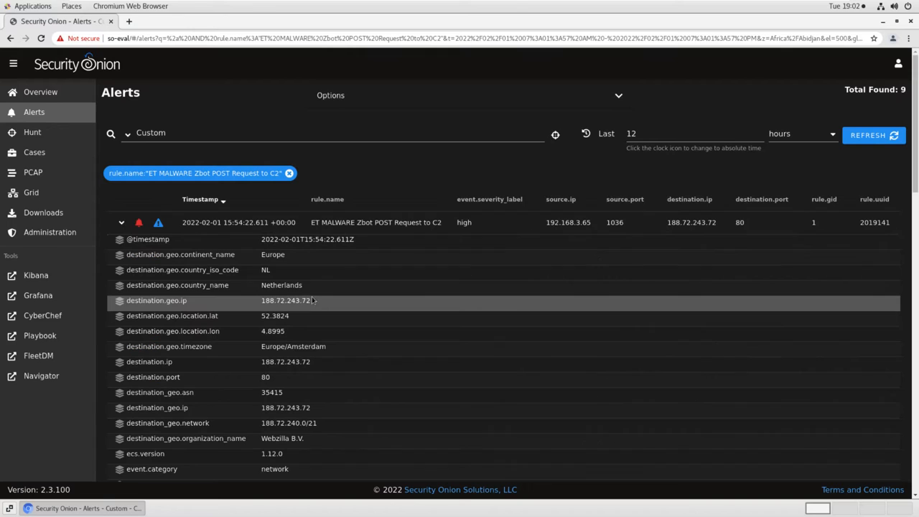
pyautogui.moveTo(330, 316)
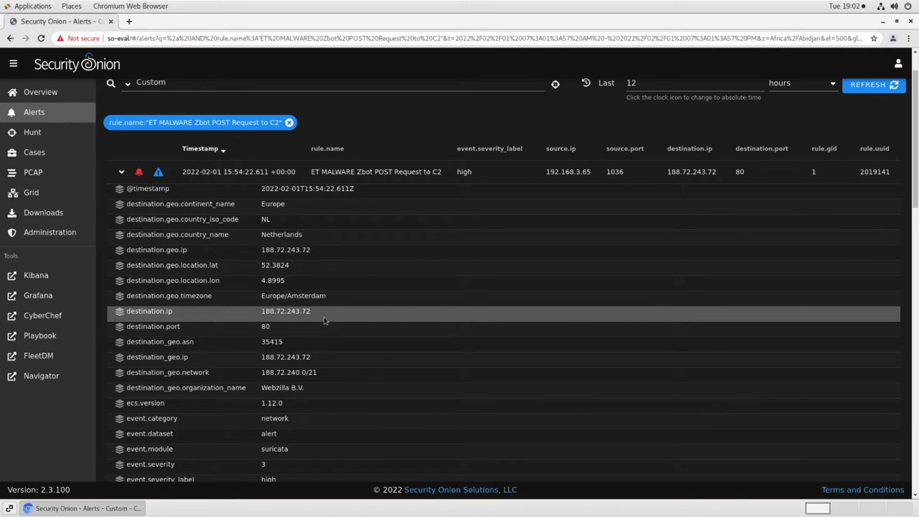
pyautogui.moveTo(339, 322)
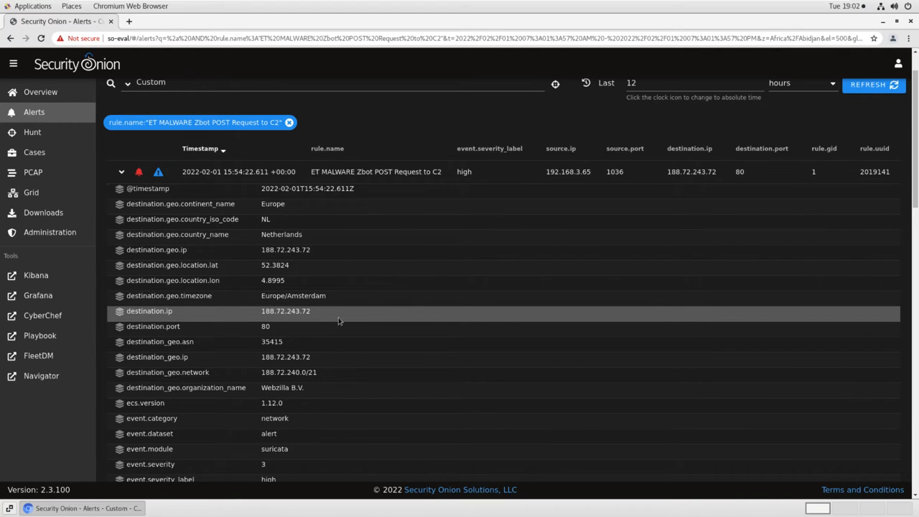
pyautogui.scroll(-3)
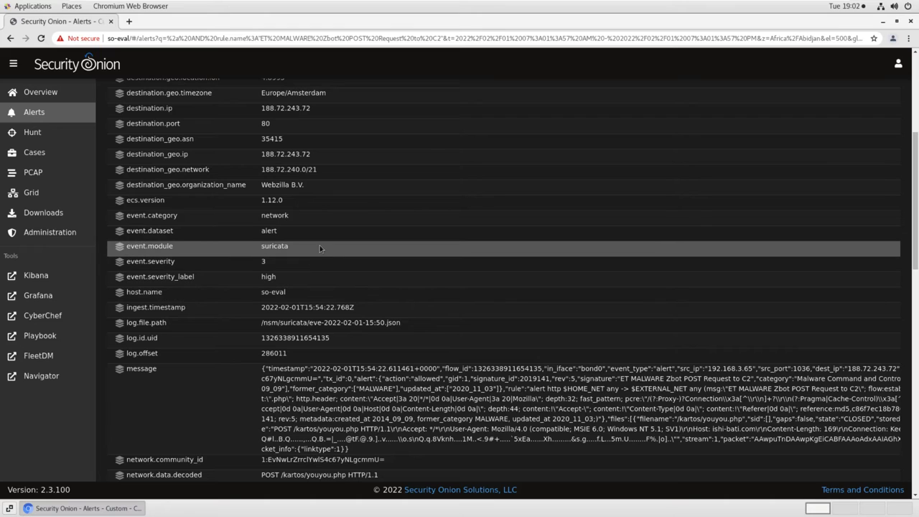
pyautogui.scroll(-3)
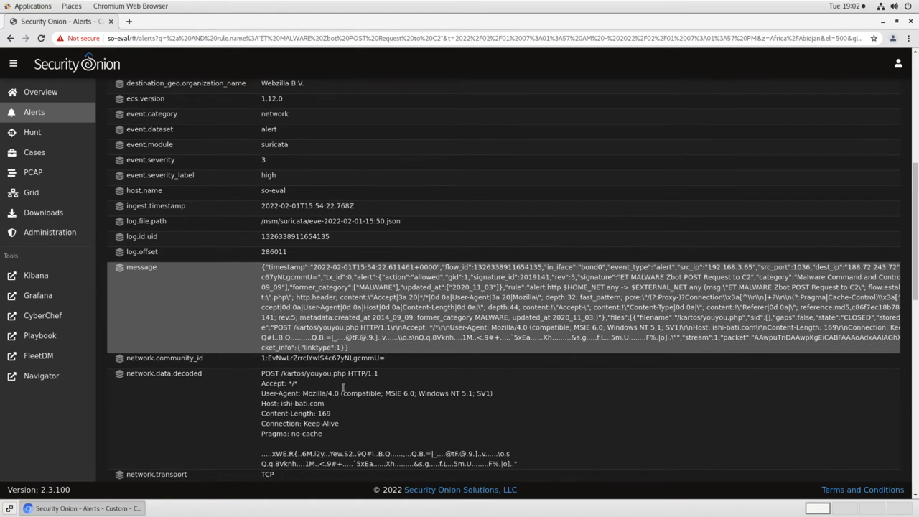
pyautogui.scroll(-3)
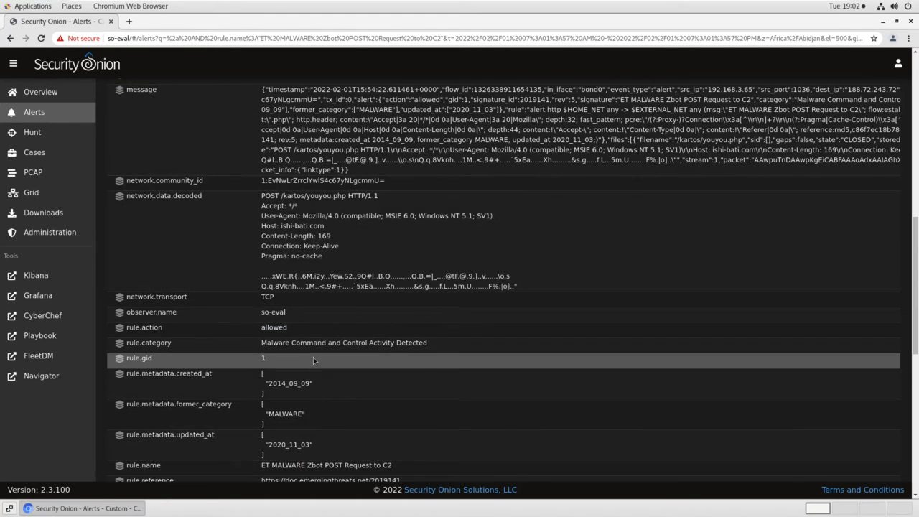
pyautogui.scroll(-3)
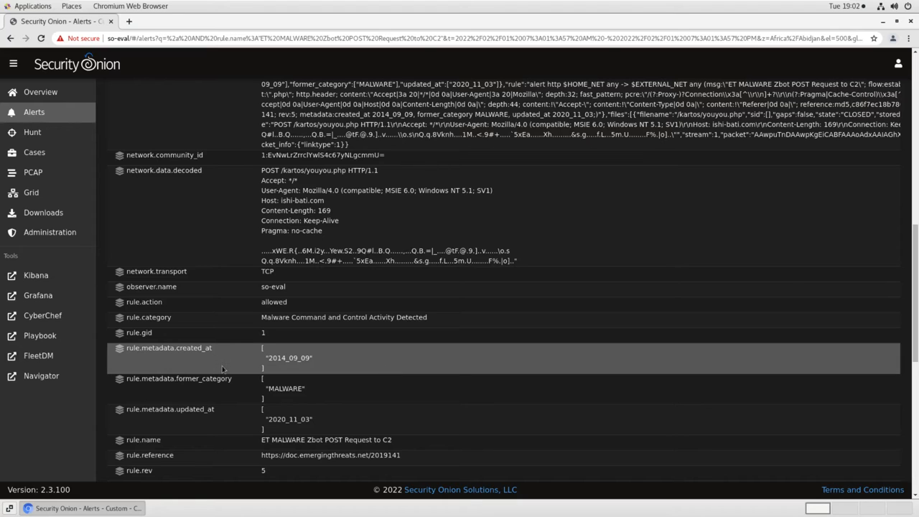
pyautogui.scroll(-3)
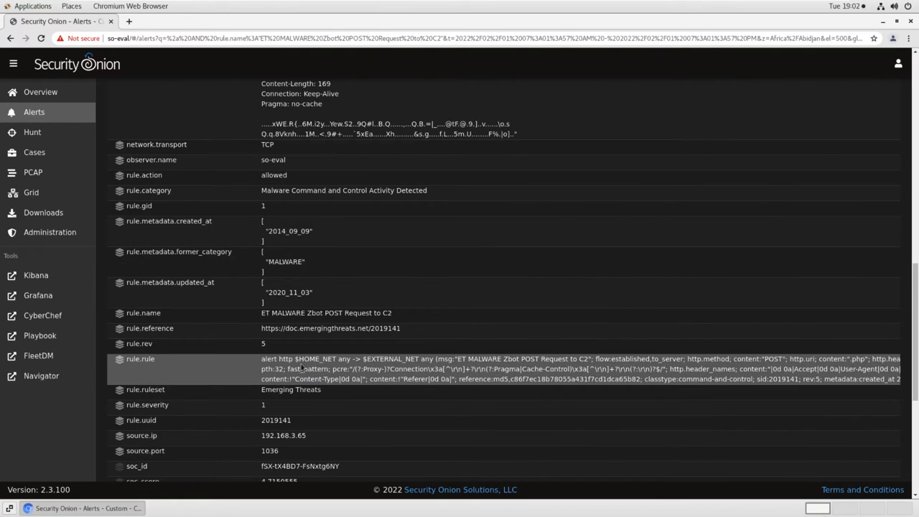
pyautogui.moveTo(233, 371)
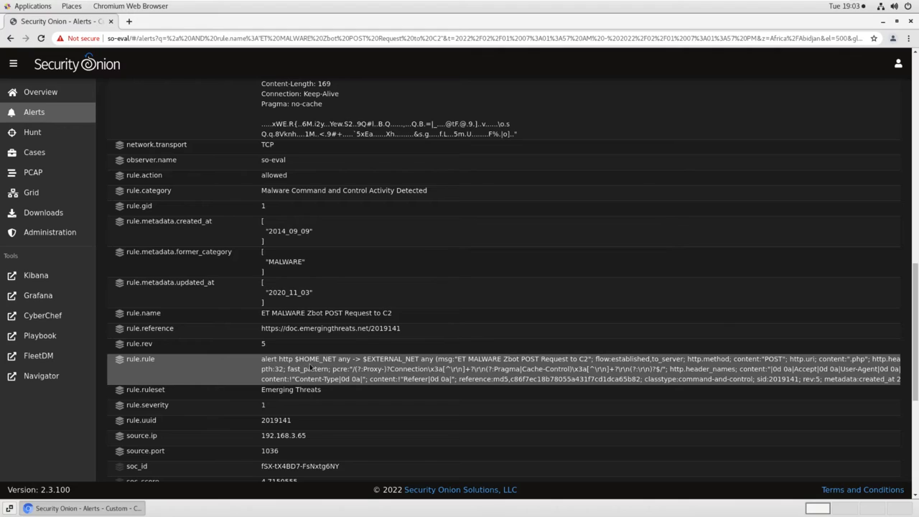
pyautogui.moveTo(318, 368)
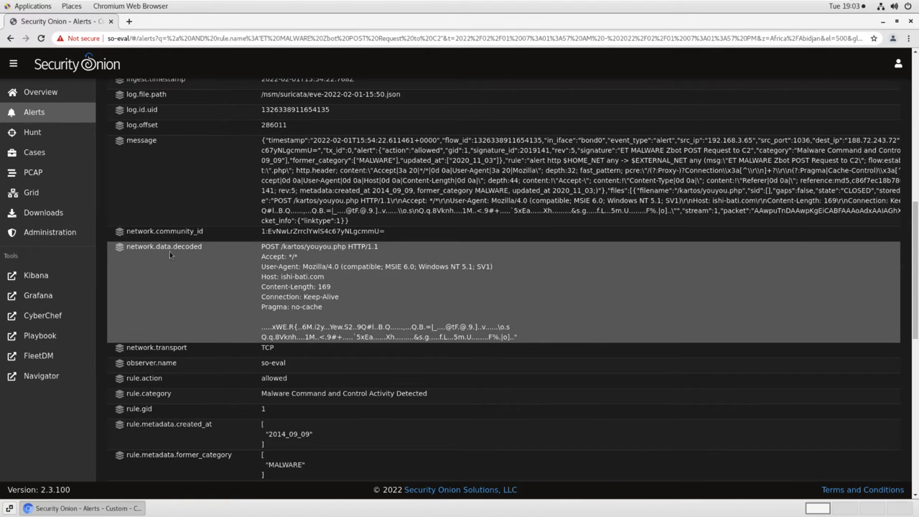
pyautogui.moveTo(227, 268)
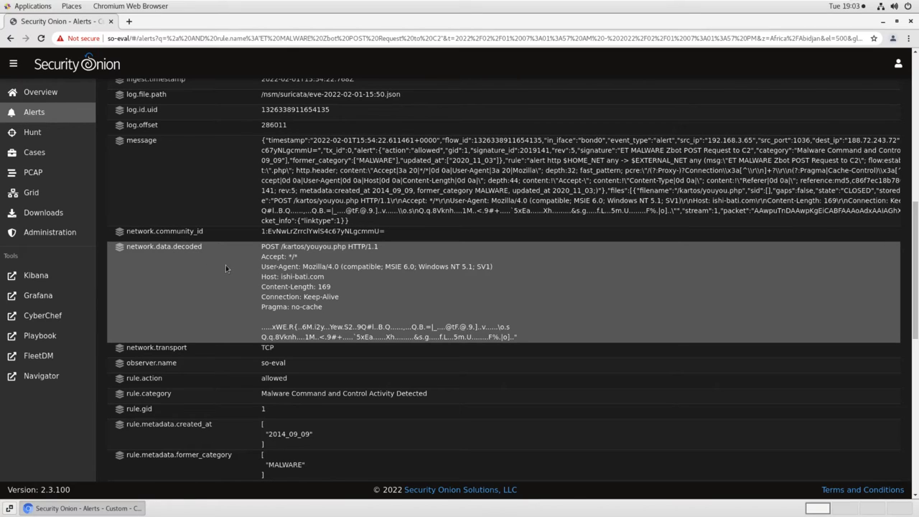
pyautogui.moveTo(261, 284)
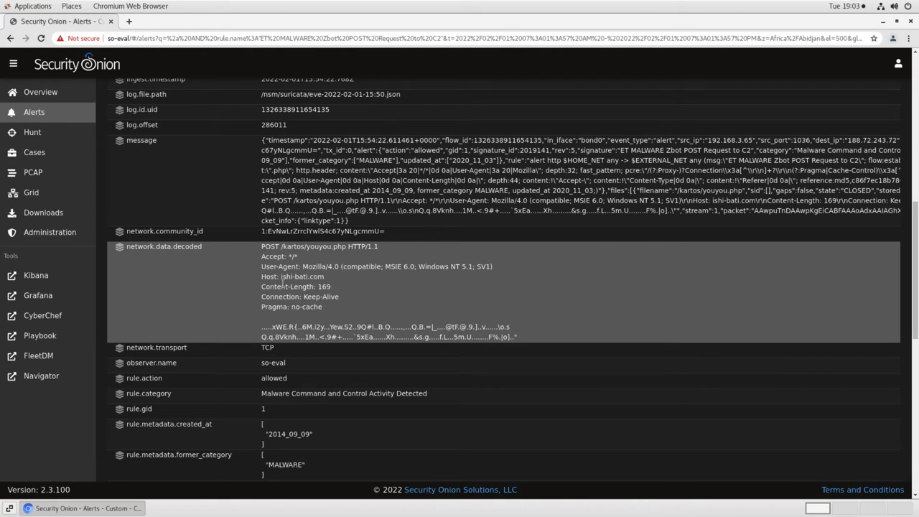
pyautogui.moveTo(342, 279)
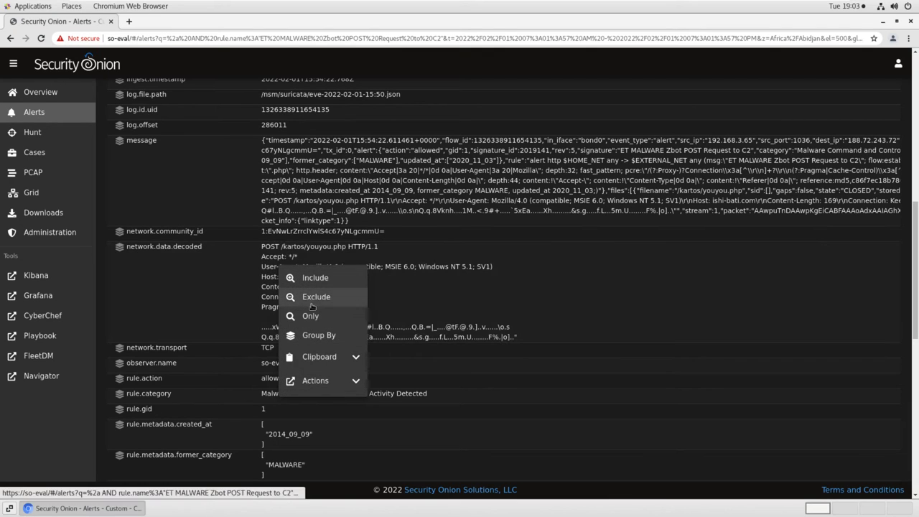
# Pull PCAP for the 192.168.3.65:1036 to 188.72.243.72:80 session and view its hex/text transcript
pyautogui.click(316, 379)
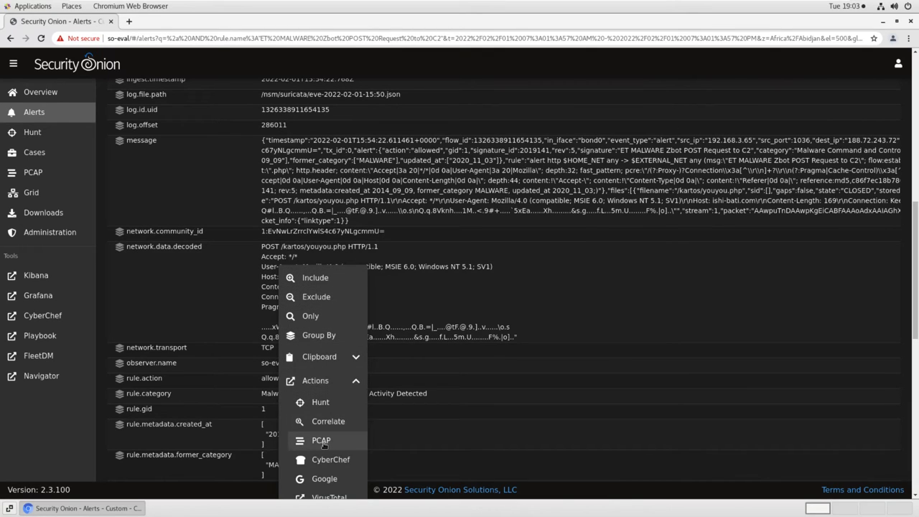
pyautogui.click(321, 439)
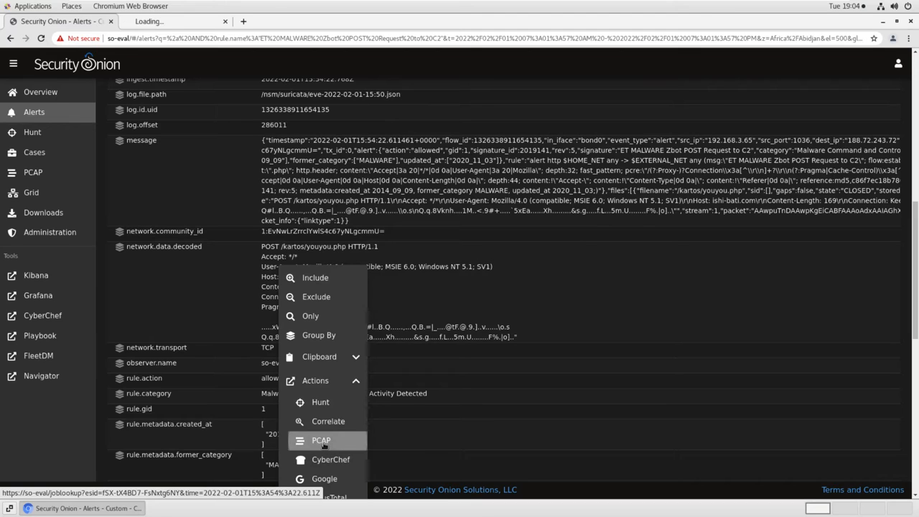
pyautogui.click(322, 439)
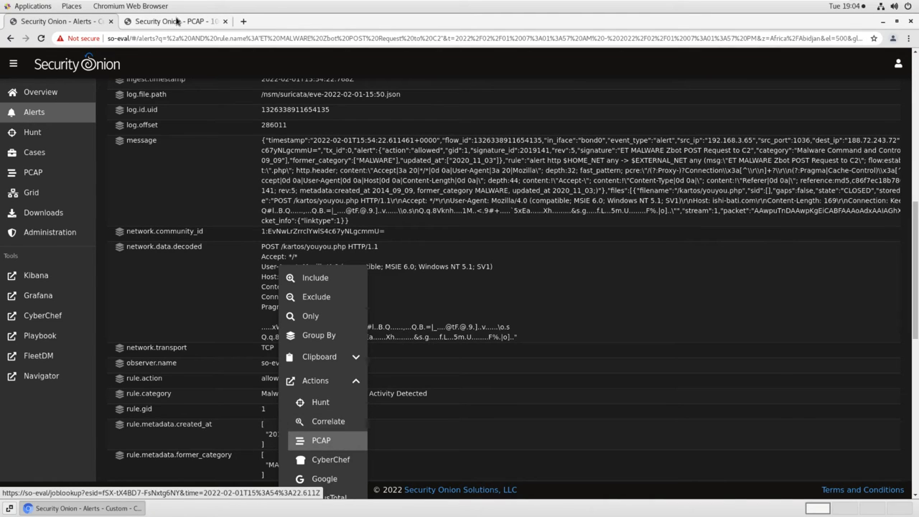
pyautogui.click(322, 440)
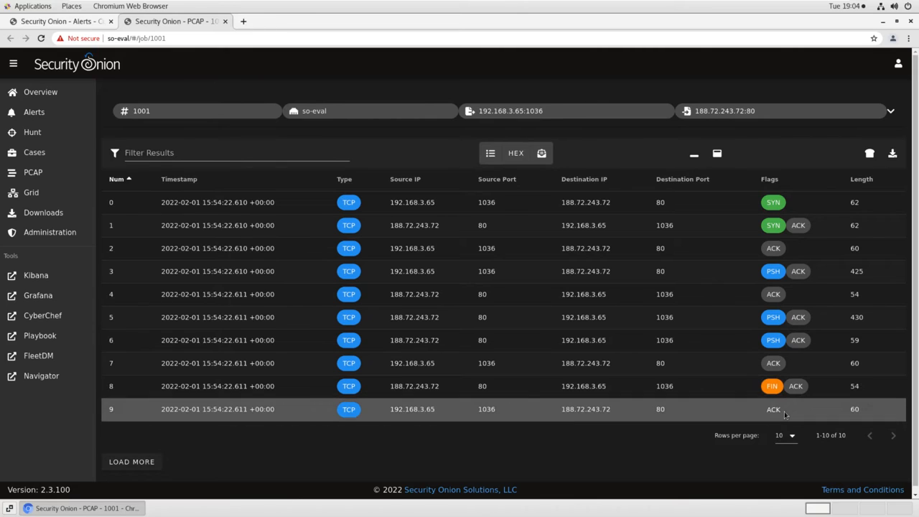
pyautogui.moveTo(531, 293)
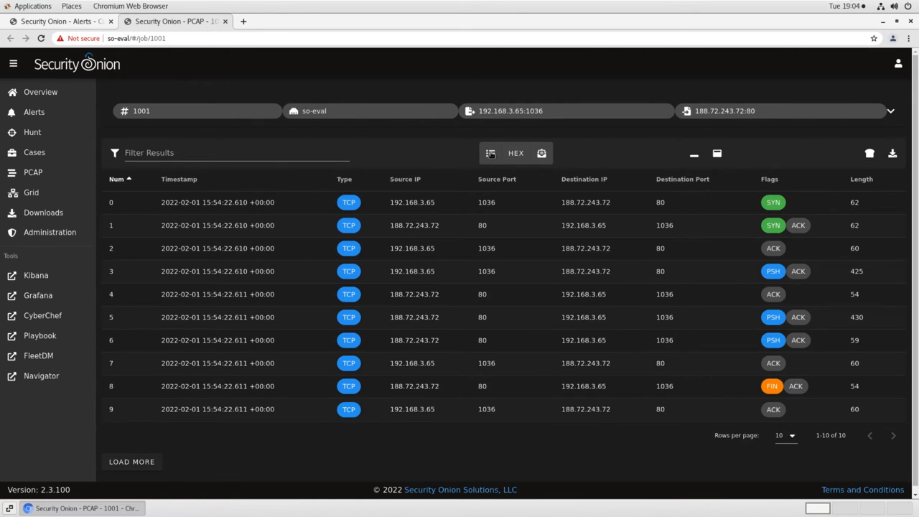
pyautogui.click(491, 153)
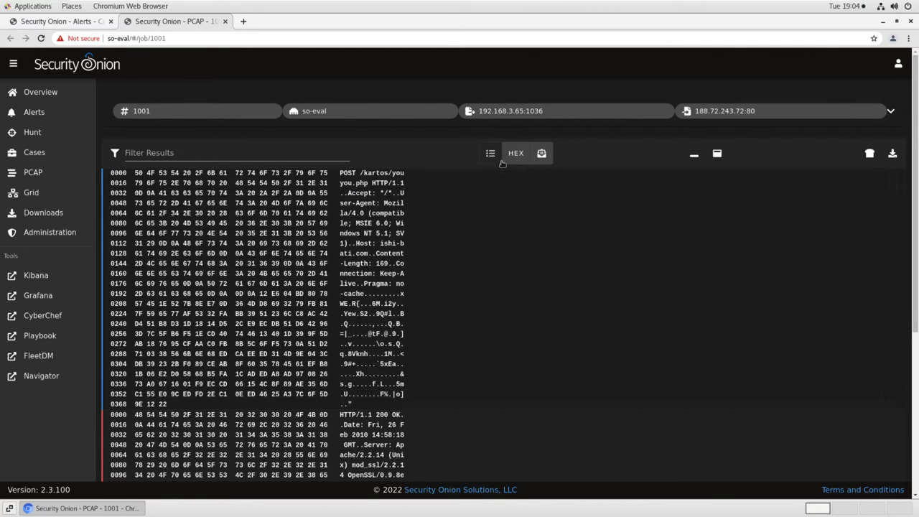
# Return to the Alerts browser tab with the Zbot alert still expanded
pyautogui.click(540, 152)
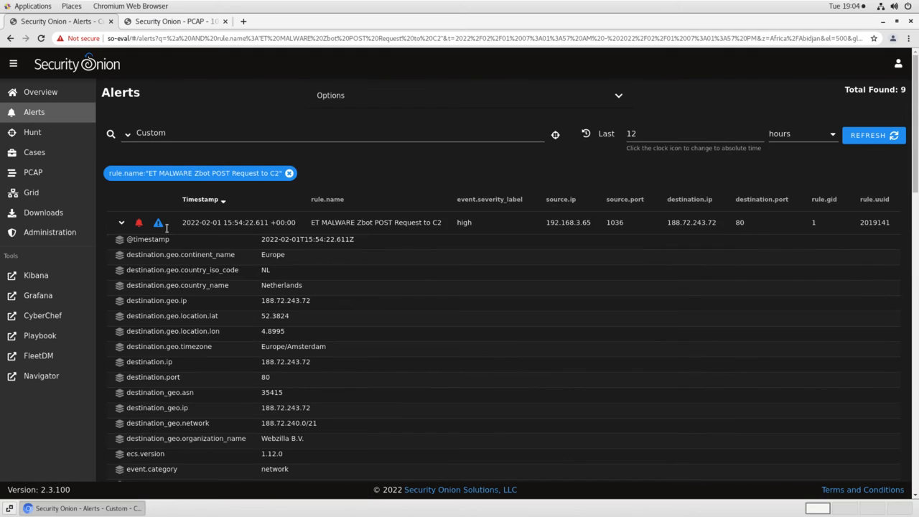
# Collapse the top Zbot alert and escalate it into a new case
pyautogui.click(121, 222)
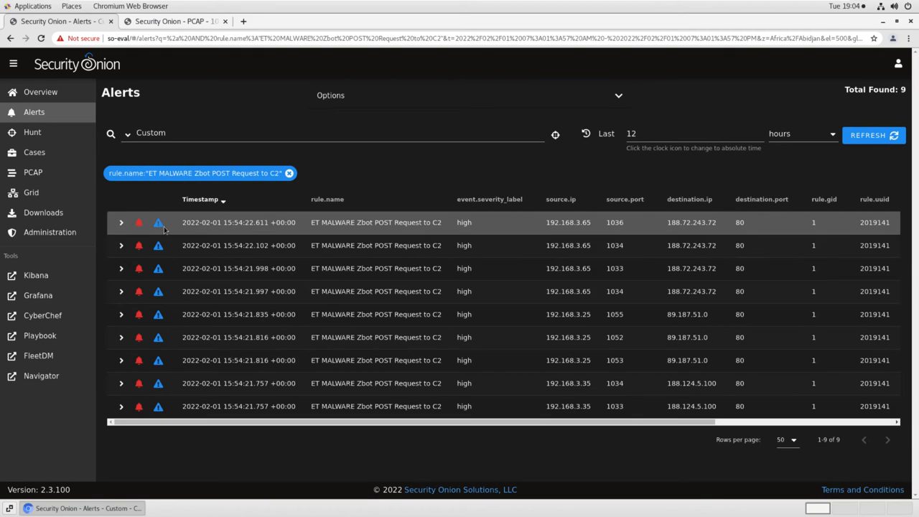
pyautogui.moveTo(158, 223)
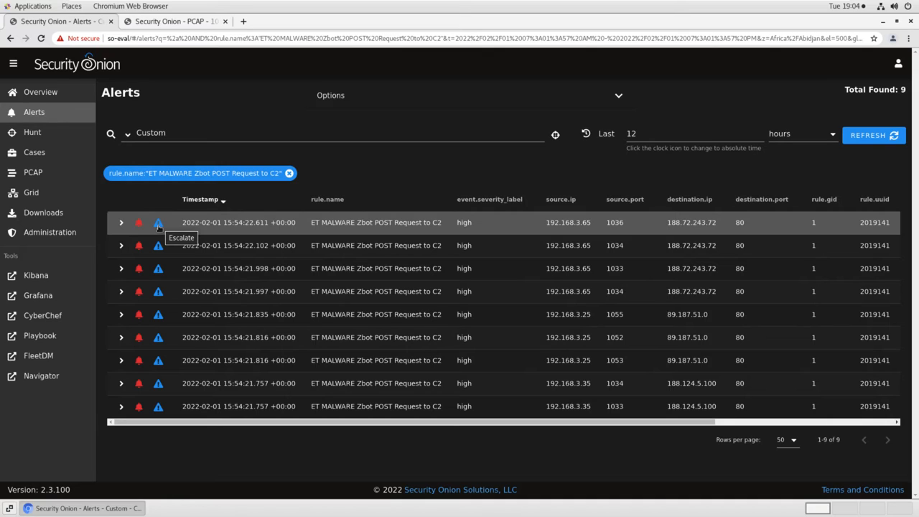
pyautogui.click(158, 221)
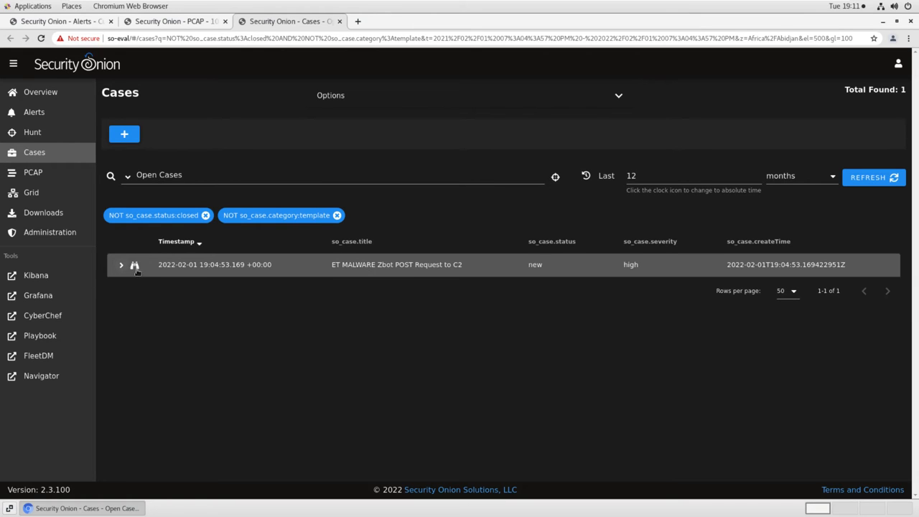
# Open the ET MALWARE Zbot POST Request to C2 case from Cases
pyautogui.click(216, 264)
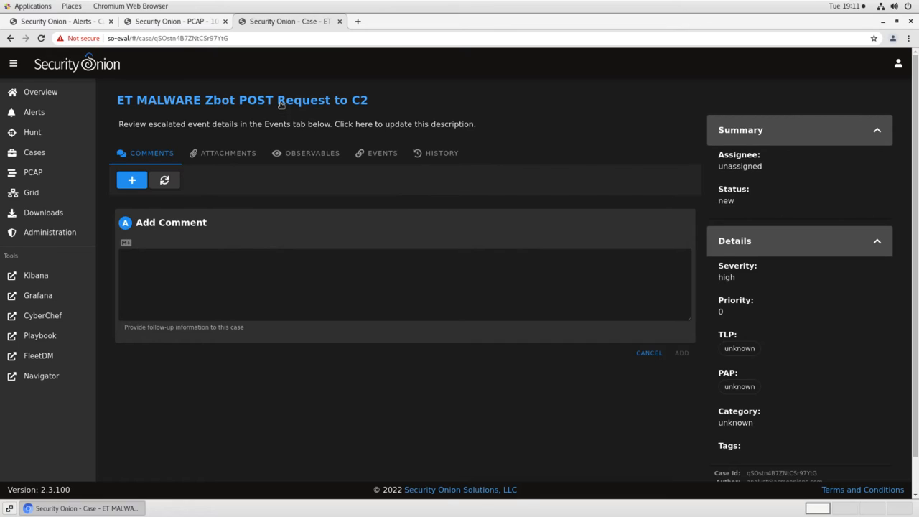
# Rename the case title to 'Potential ZBot Infection on 192.168.3.65'
pyautogui.click(241, 100)
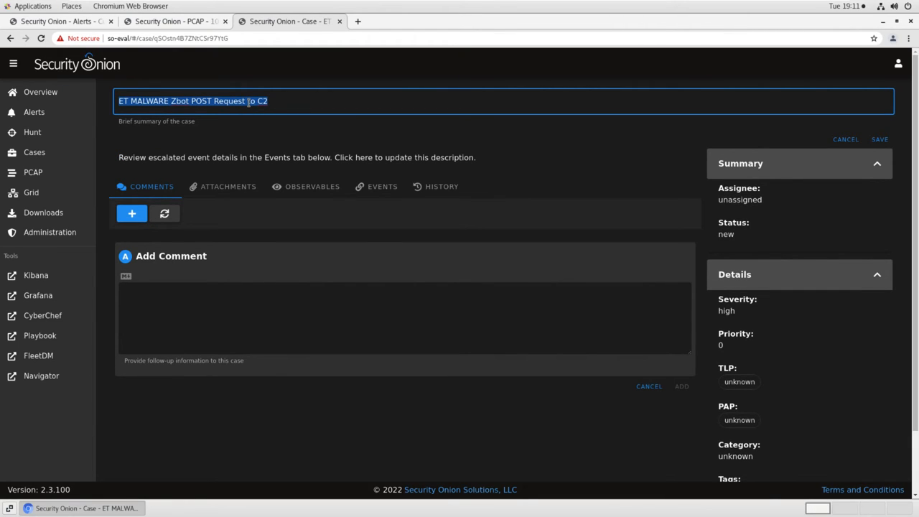
pyautogui.write('Potential ZBot Infection on 192.168')
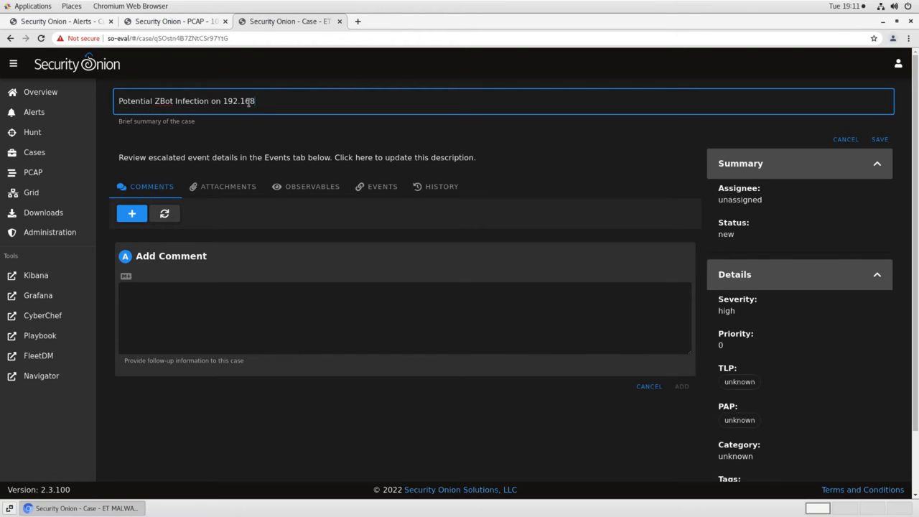
pyautogui.write('.3.65')
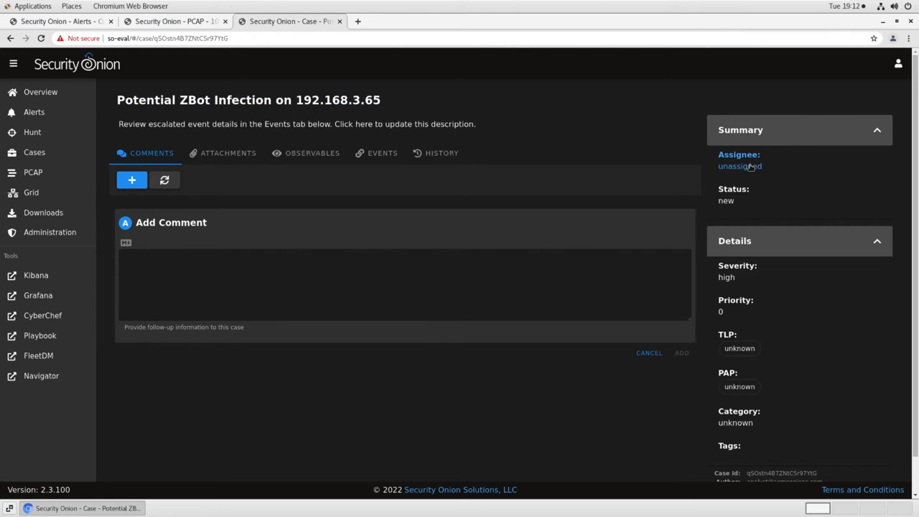
# Assign the case to the signed-in analyst and set its status to in progress
pyautogui.click(740, 167)
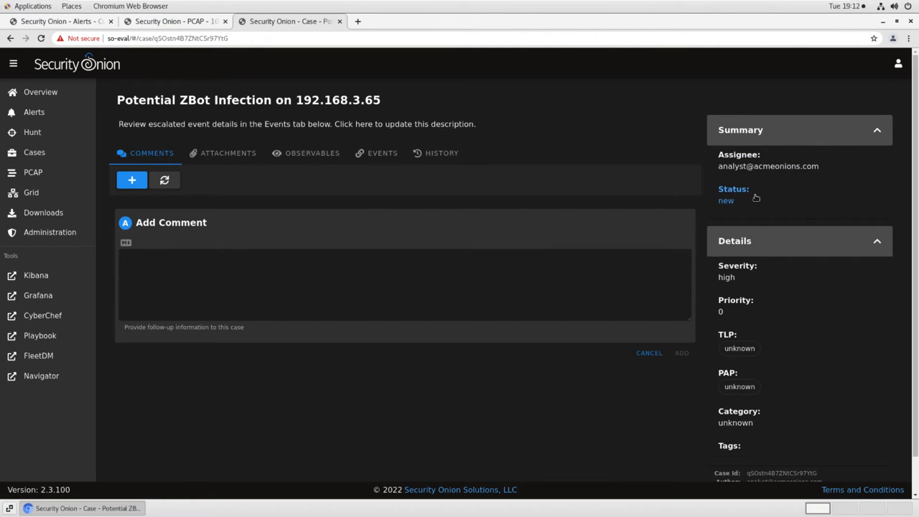
pyautogui.click(727, 199)
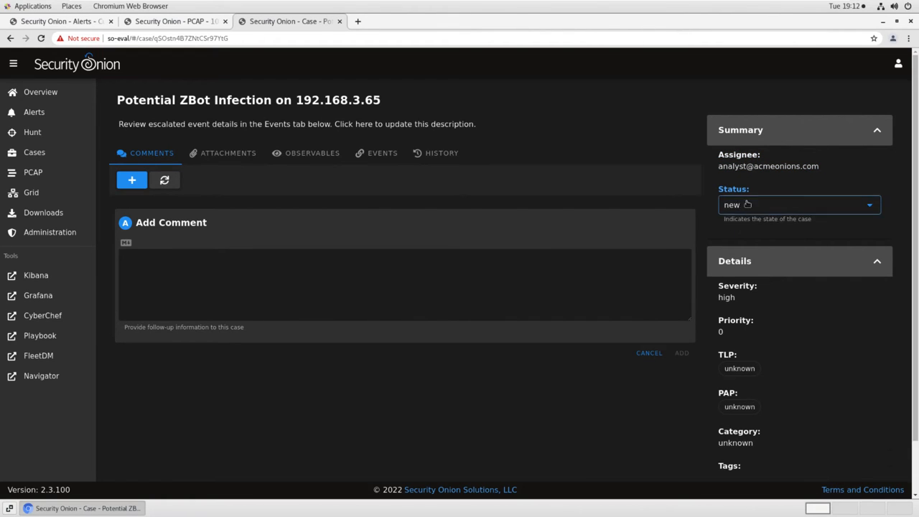
pyautogui.click(797, 204)
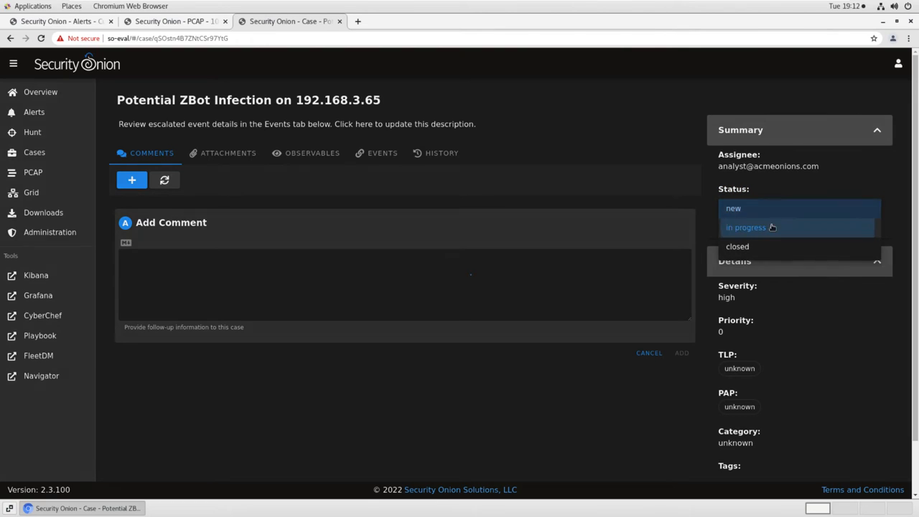
pyautogui.click(747, 226)
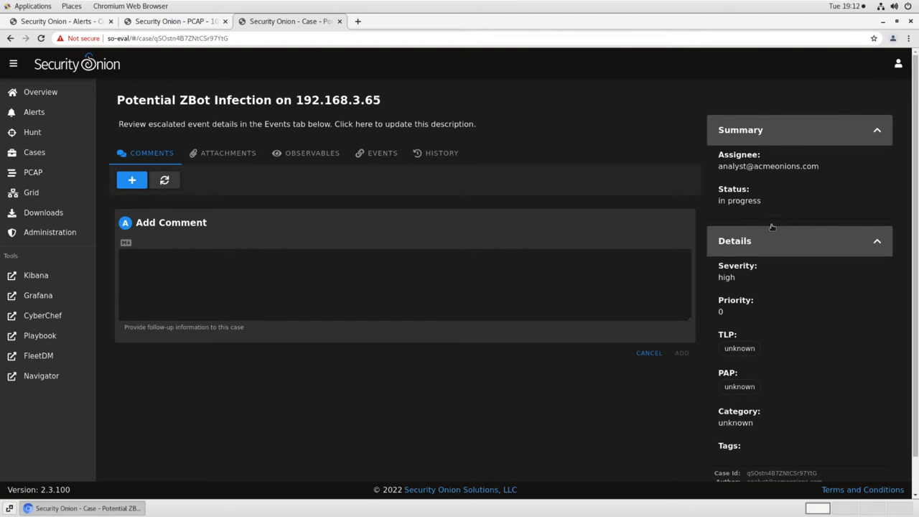
pyautogui.moveTo(621, 359)
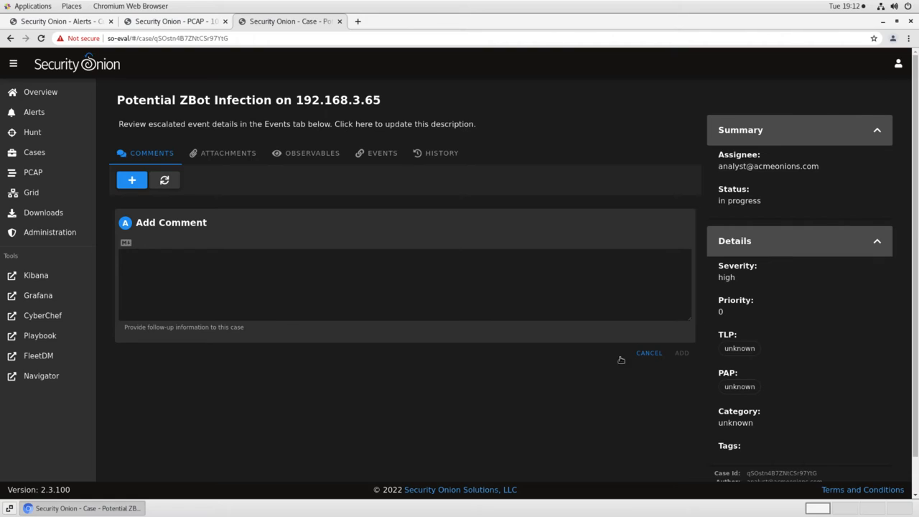
pyautogui.moveTo(583, 366)
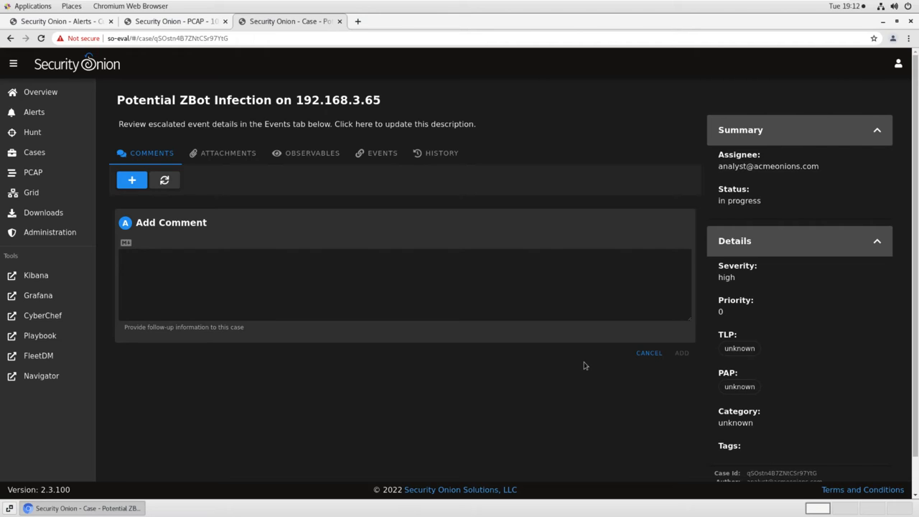
pyautogui.moveTo(764, 315)
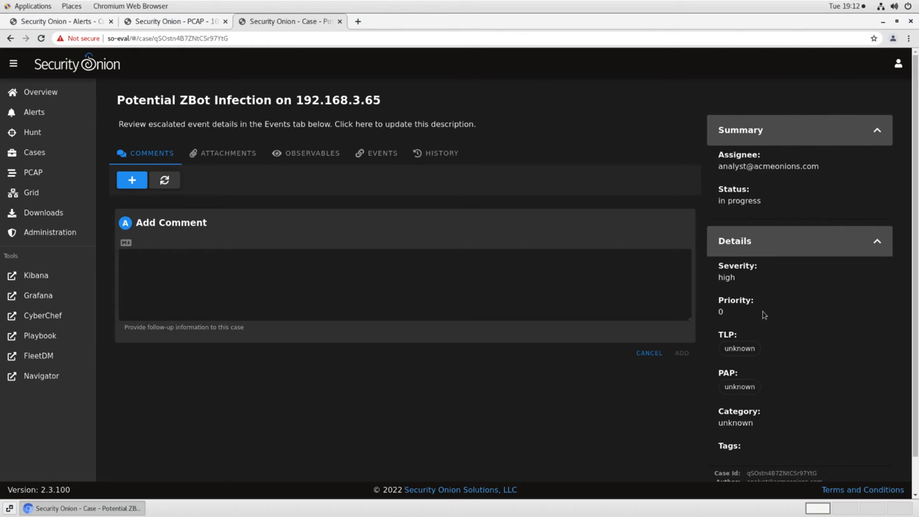
pyautogui.scroll(-3)
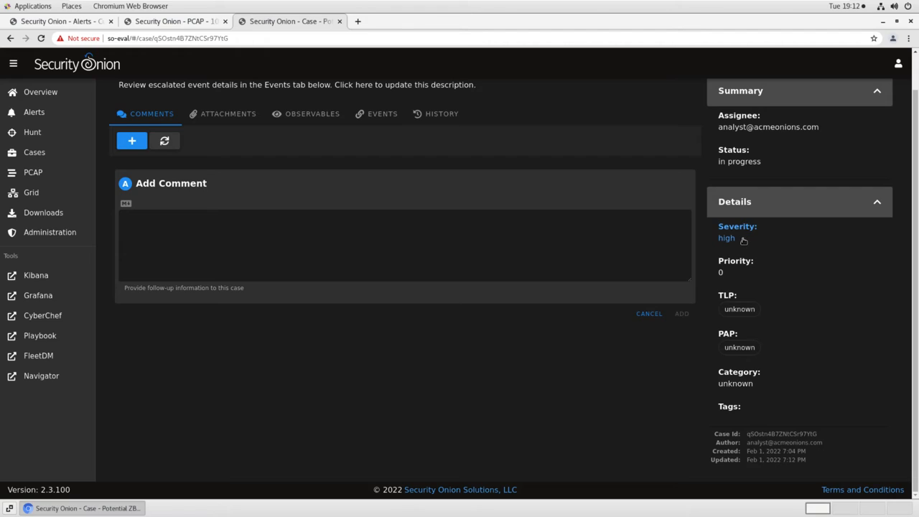
pyautogui.moveTo(749, 272)
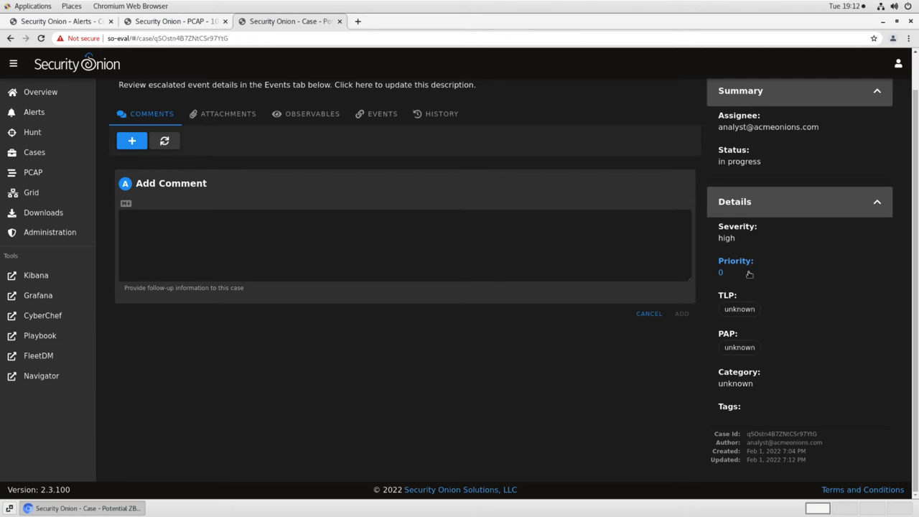
pyautogui.moveTo(770, 310)
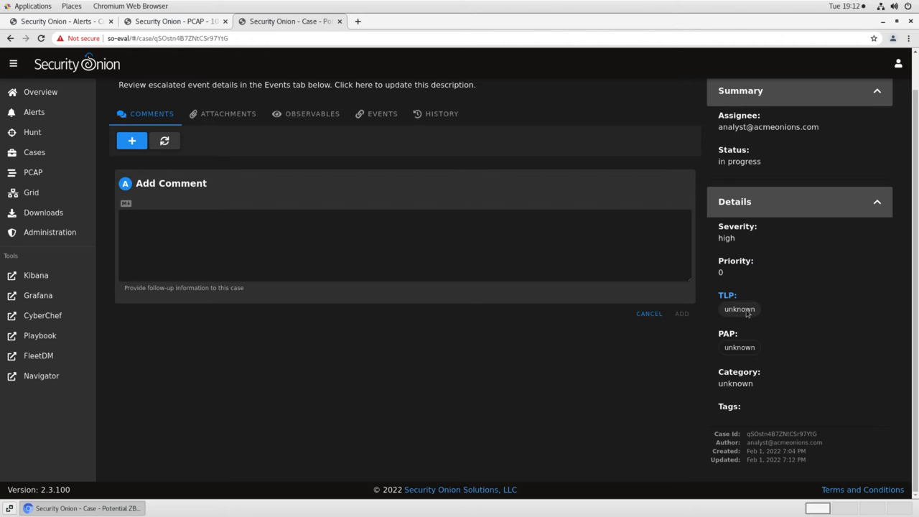
pyautogui.click(740, 309)
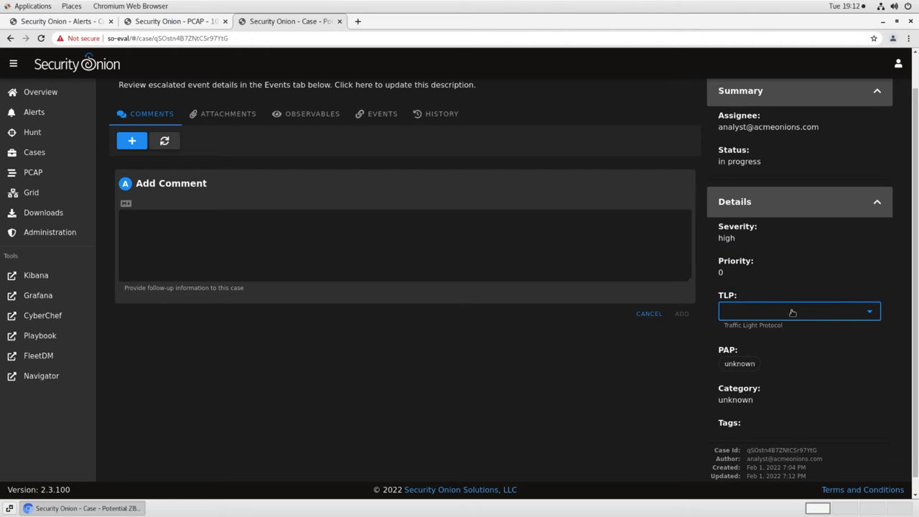
pyautogui.click(798, 310)
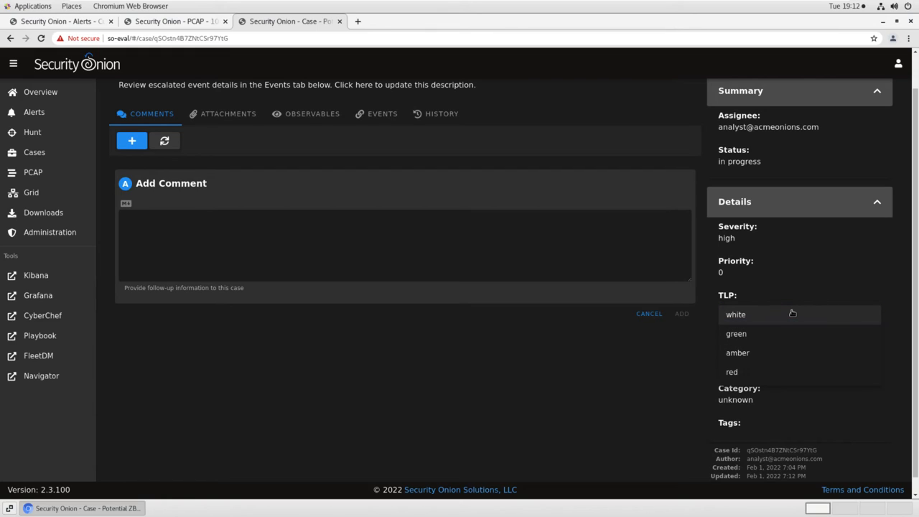
pyautogui.click(799, 310)
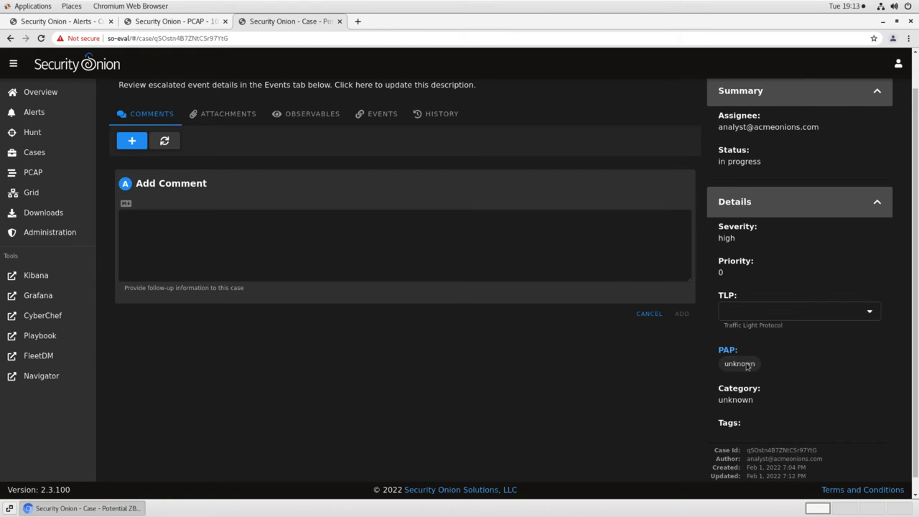
pyautogui.click(738, 363)
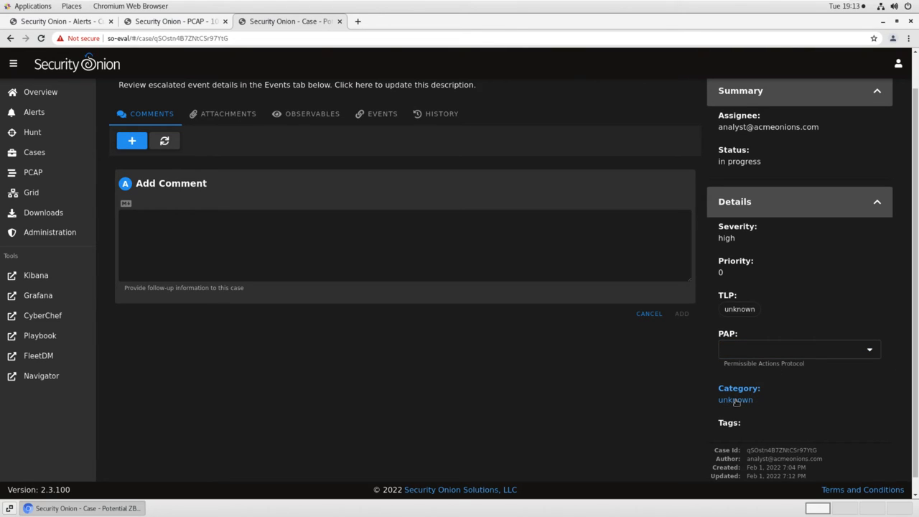
# Set the case category to 'malware C2'
pyautogui.click(735, 400)
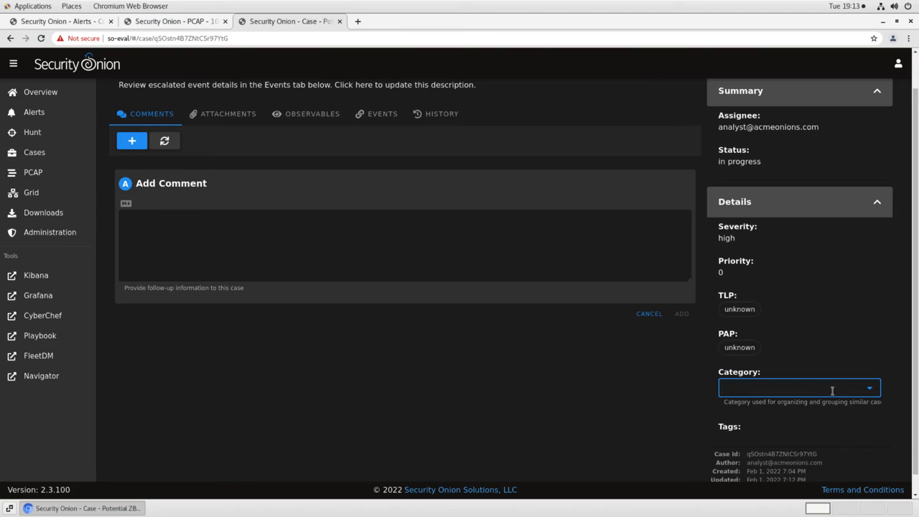
pyautogui.click(799, 388)
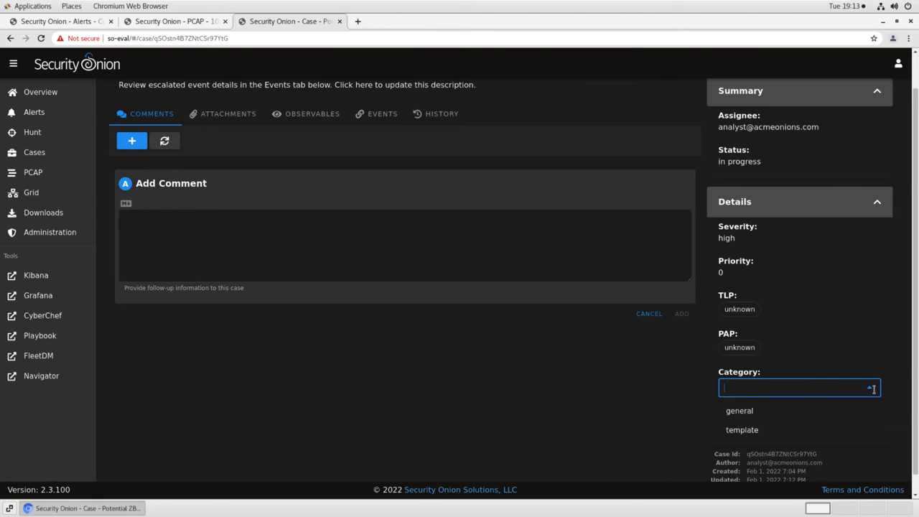
pyautogui.click(799, 387)
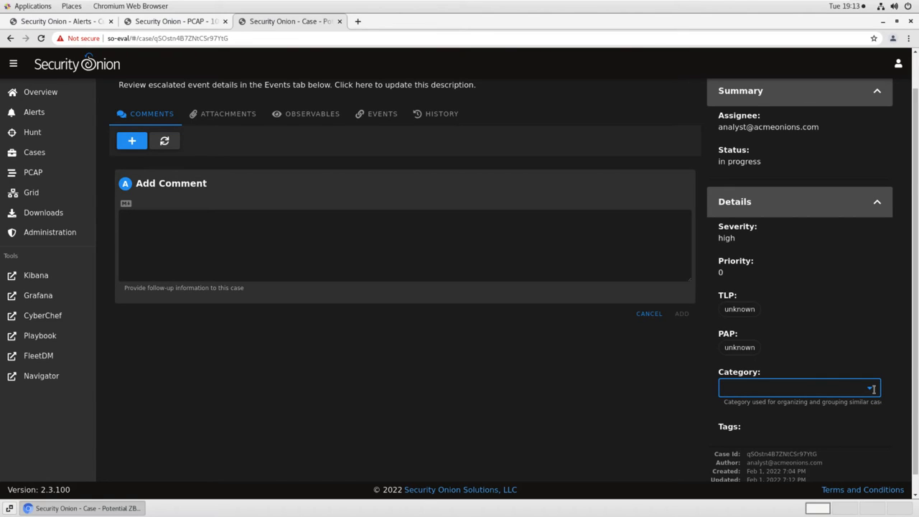
pyautogui.write('malware C2')
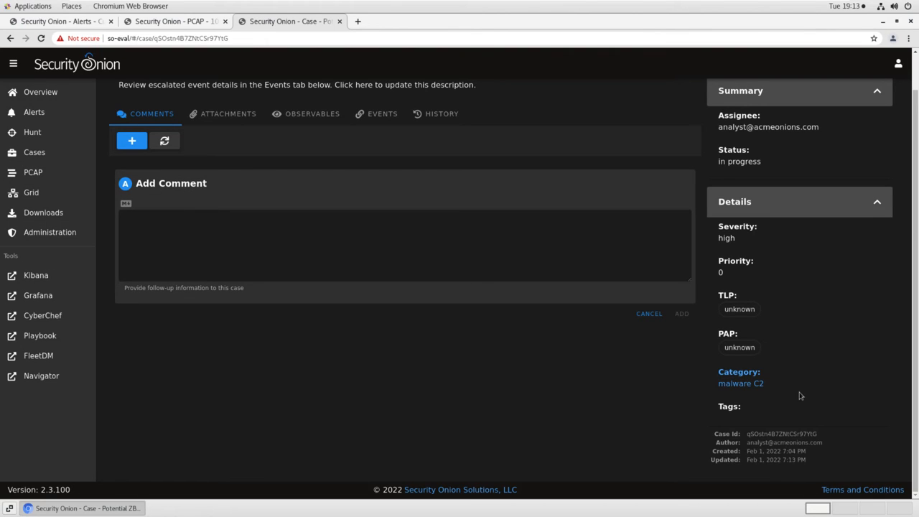
pyautogui.click(741, 382)
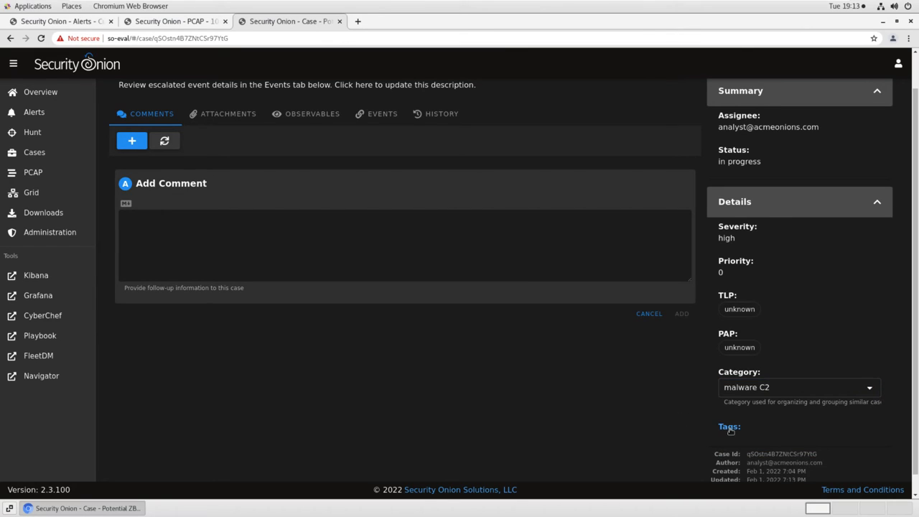
pyautogui.moveTo(663, 420)
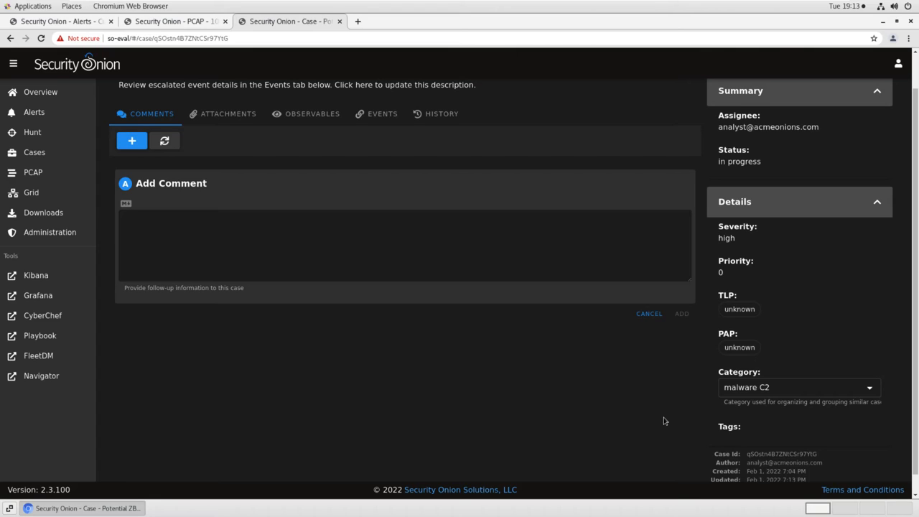
pyautogui.moveTo(150, 172)
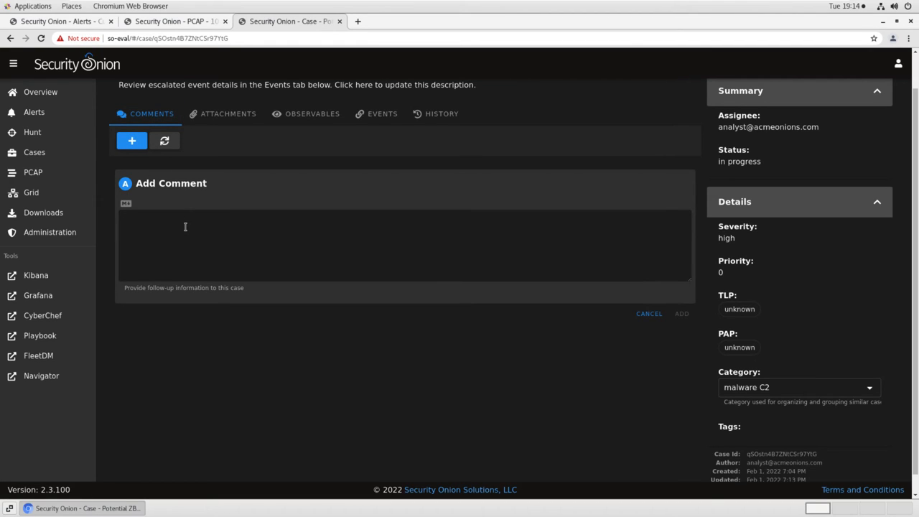
# Post the comment 'Found C2 traffic in Suricata.' and view the case's empty attachments list
pyautogui.write('Found C2 traffic in Suricata.')
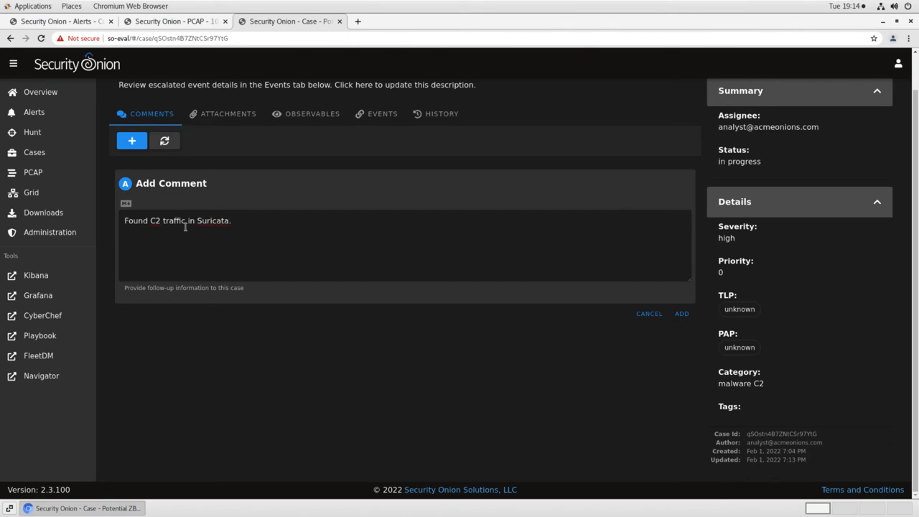
pyautogui.click(681, 313)
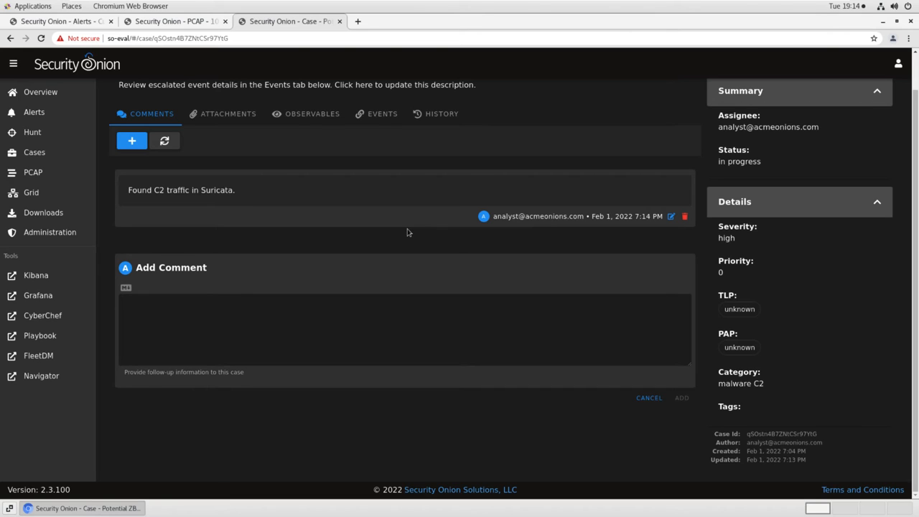
pyautogui.click(226, 113)
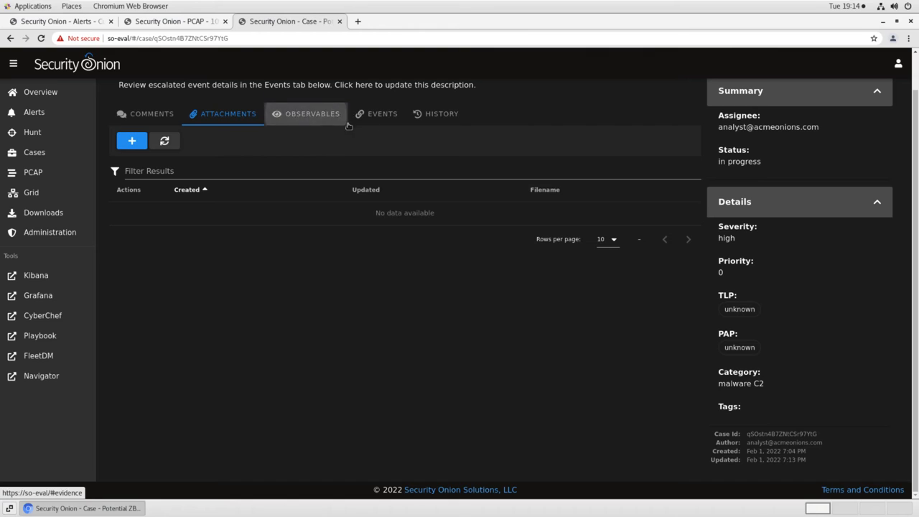
pyautogui.click(312, 114)
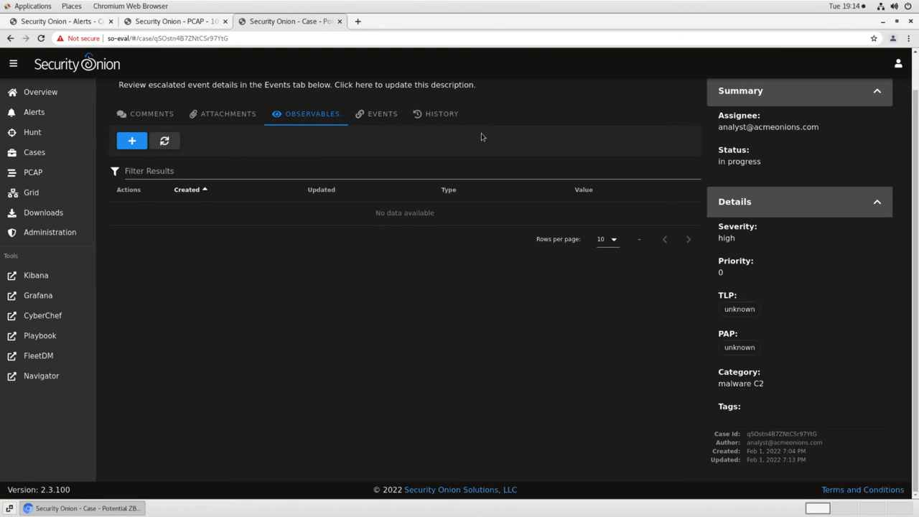
pyautogui.moveTo(382, 114)
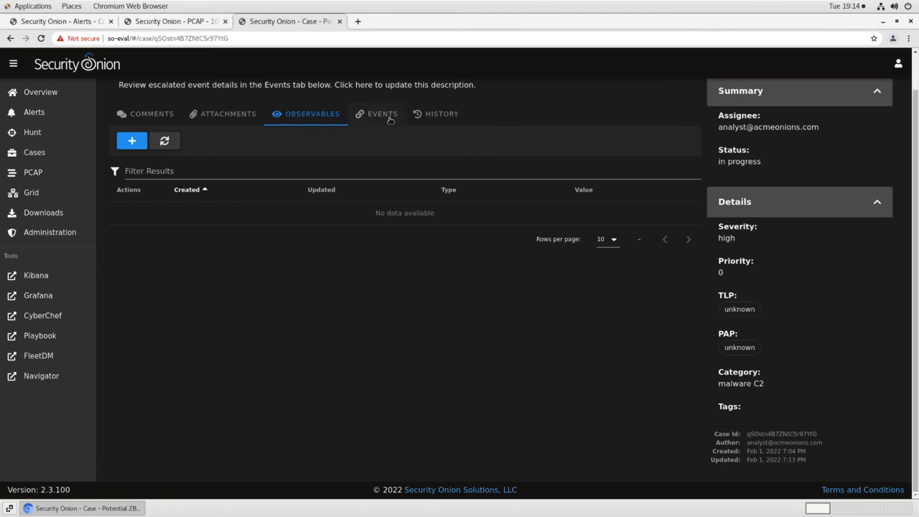
pyautogui.click(382, 114)
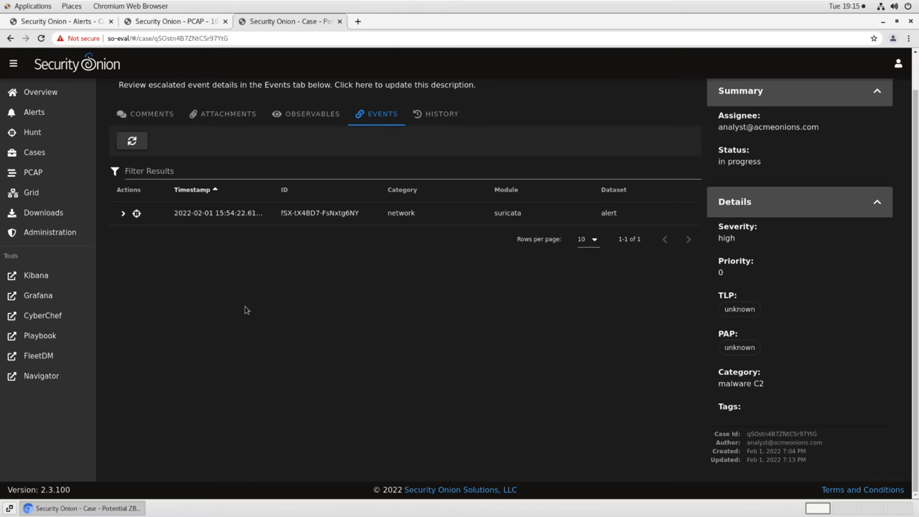
pyautogui.moveTo(291, 301)
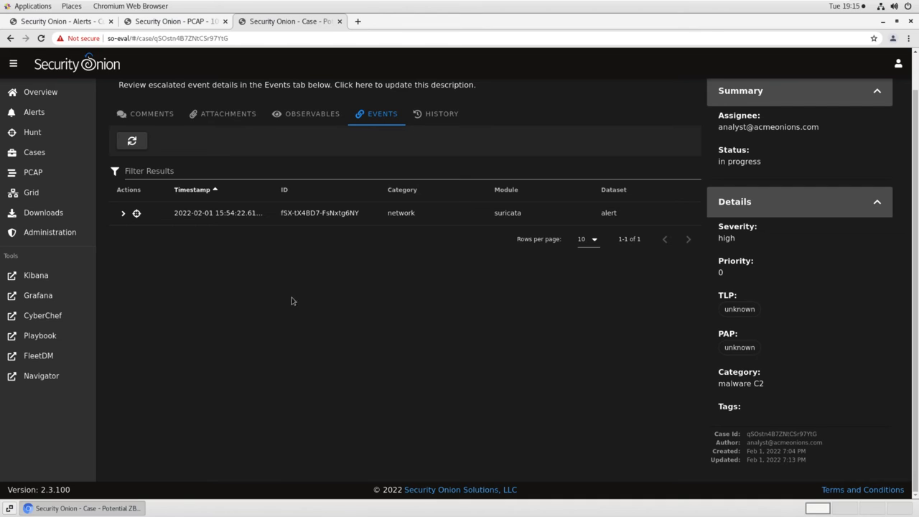
pyautogui.click(443, 114)
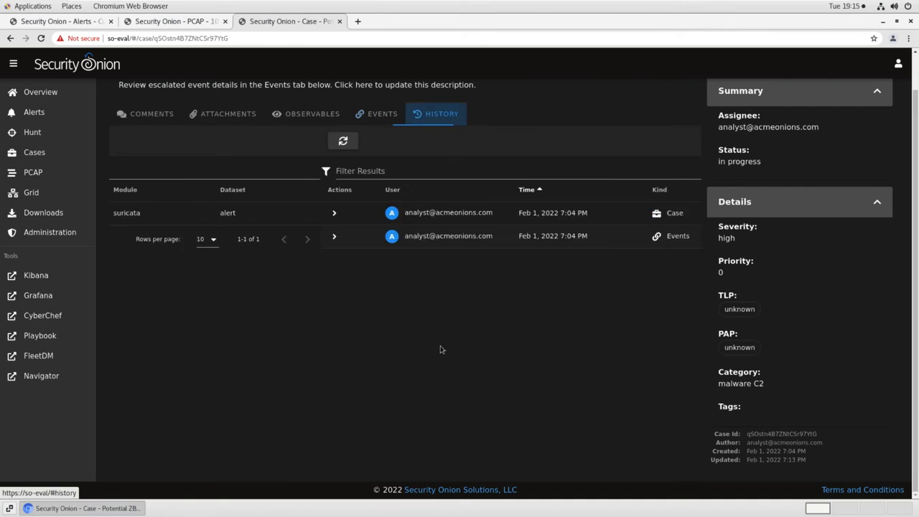
pyautogui.click(437, 113)
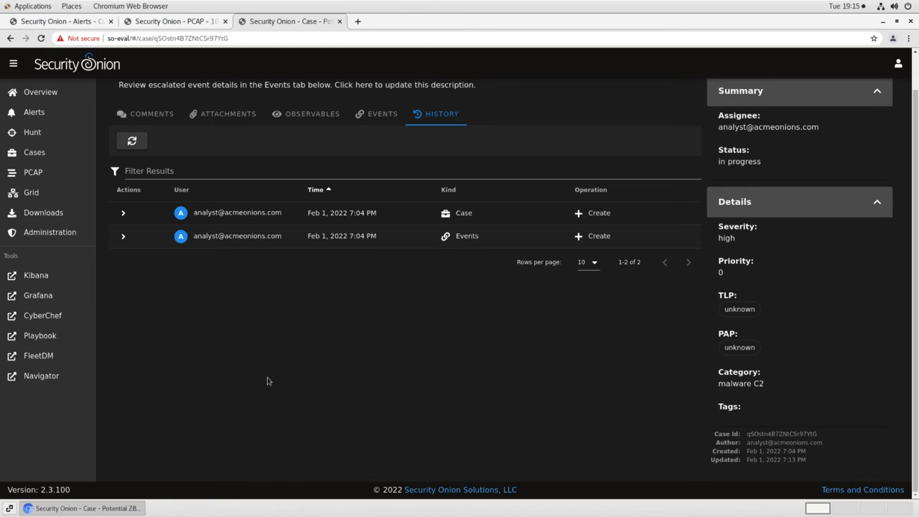
pyautogui.moveTo(404, 322)
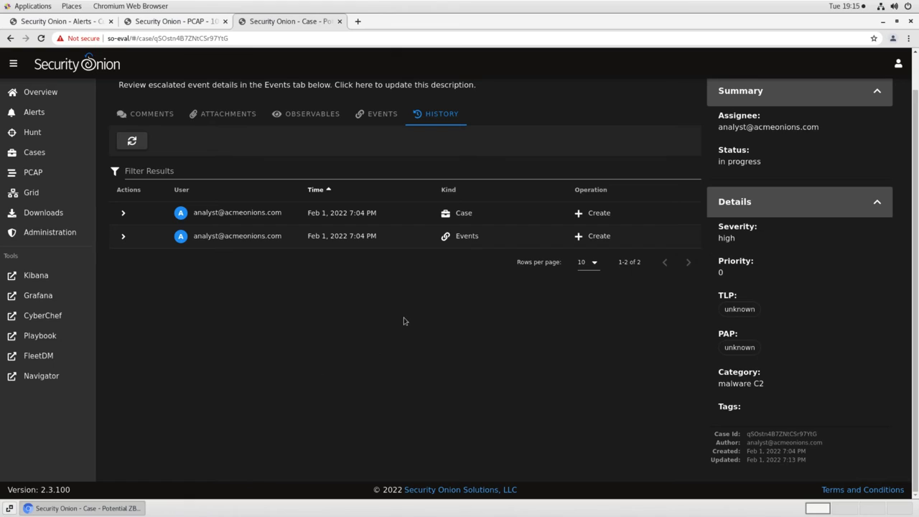
pyautogui.moveTo(434, 328)
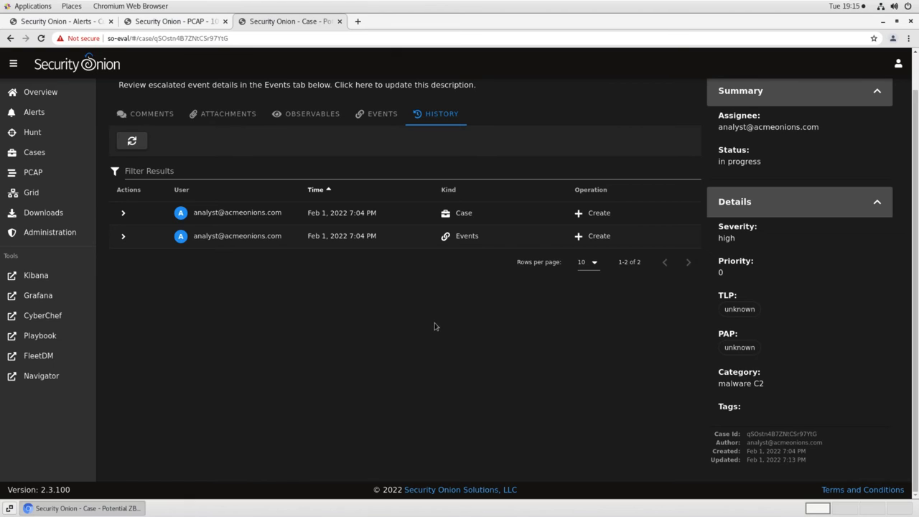
pyautogui.moveTo(393, 159)
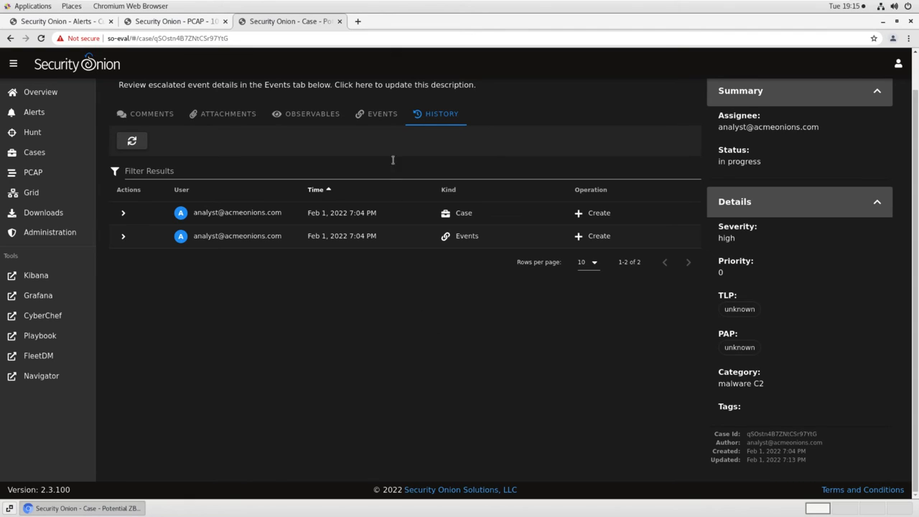
pyautogui.click(382, 114)
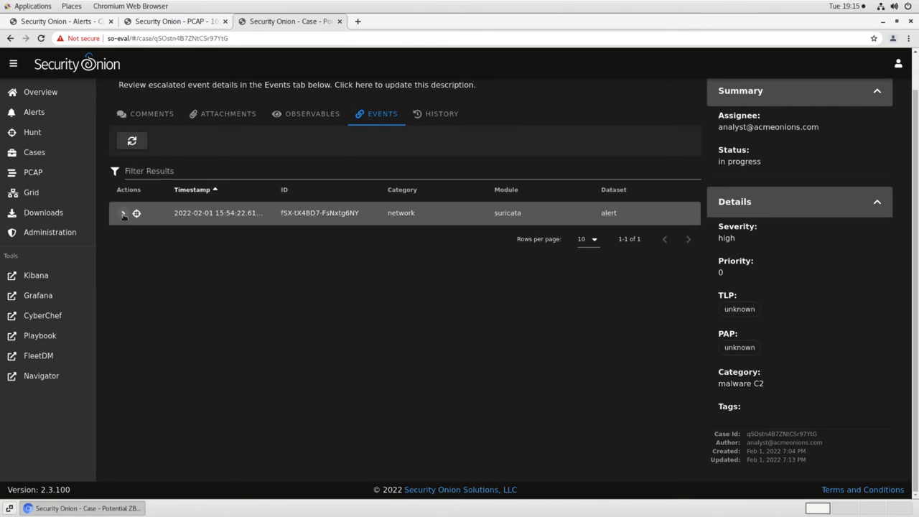
# Expand the escalated Zbot alert event to review fields like destination.ip 188.72.243.72
pyautogui.click(124, 212)
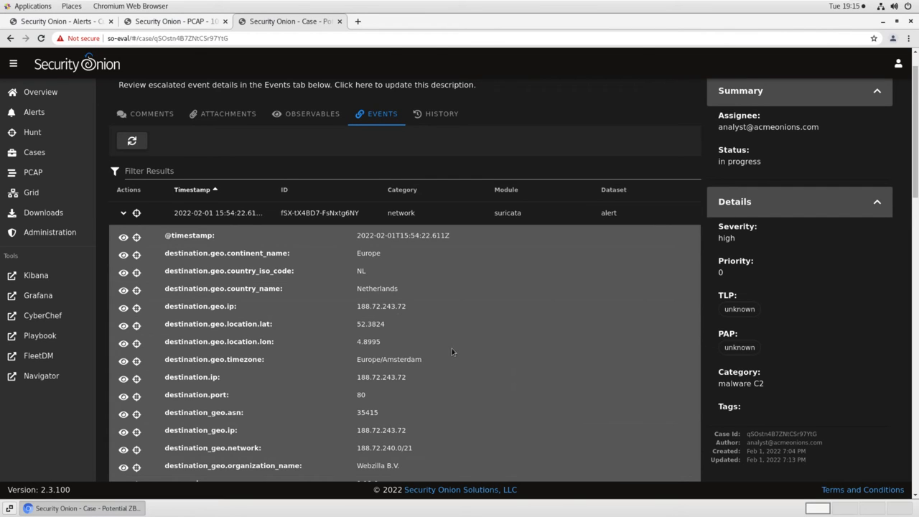
pyautogui.scroll(-3)
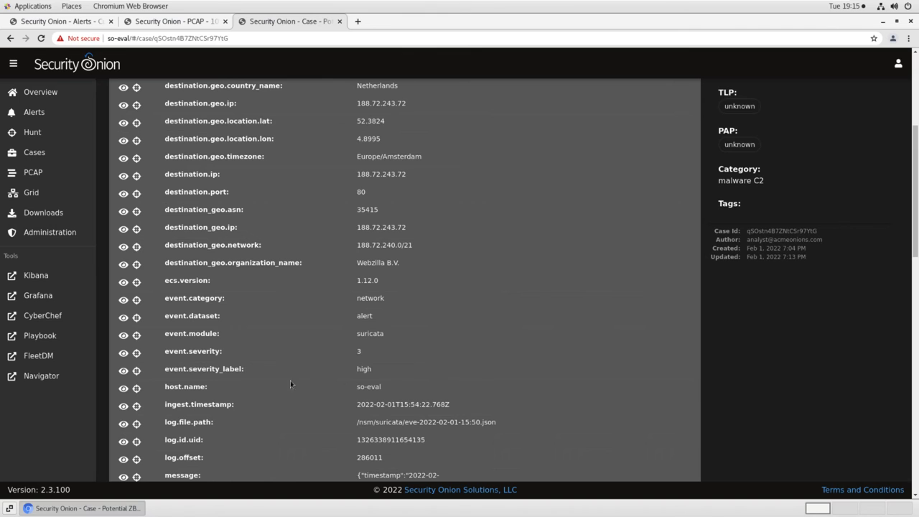
pyautogui.scroll(-3)
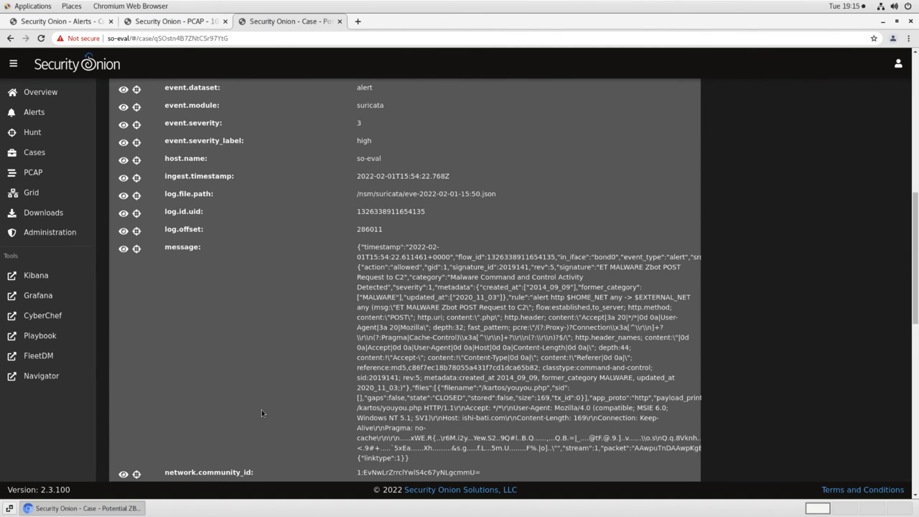
pyautogui.scroll(3)
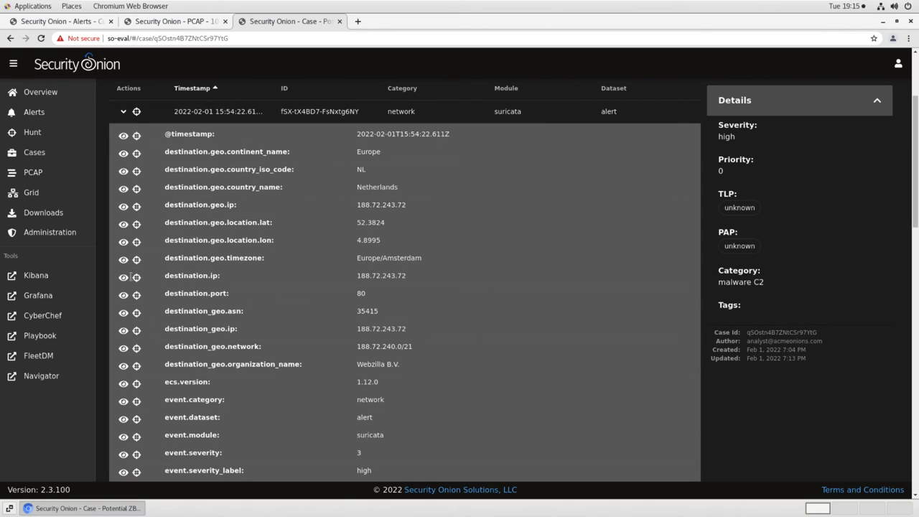
pyautogui.moveTo(123, 279)
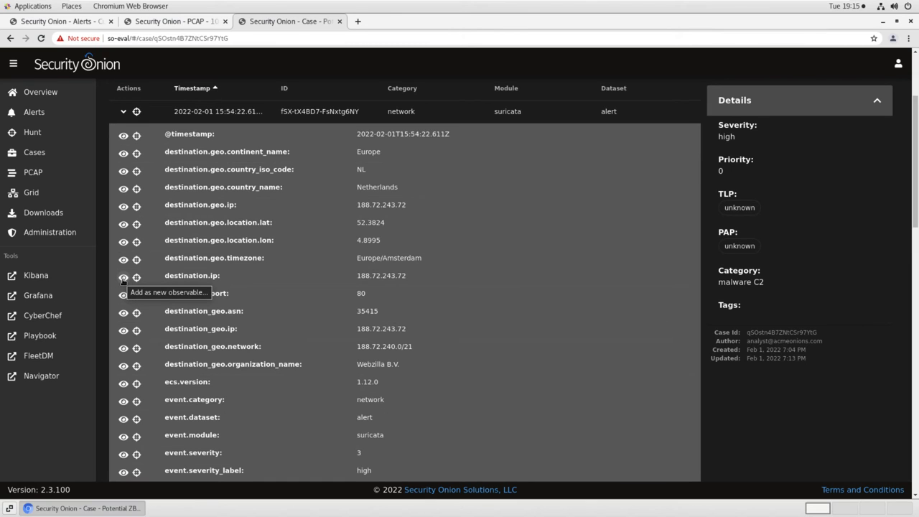
# Add destination.ip 188.72.243.72 as an IP observable flagged as an indicator of compromise
pyautogui.click(137, 276)
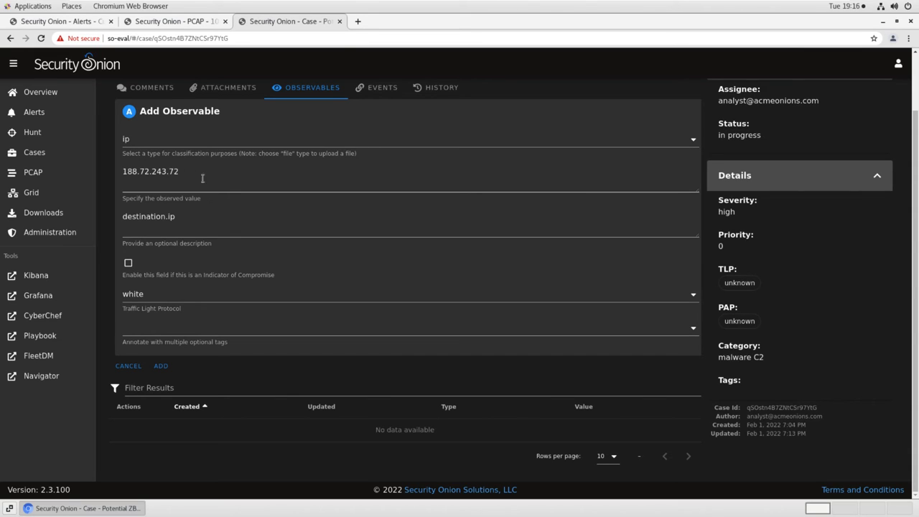
pyautogui.moveTo(227, 235)
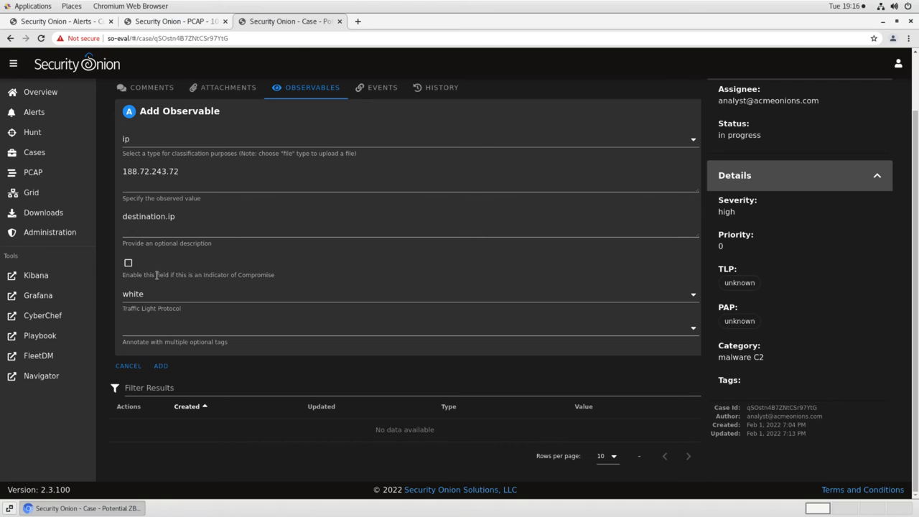
pyautogui.click(128, 261)
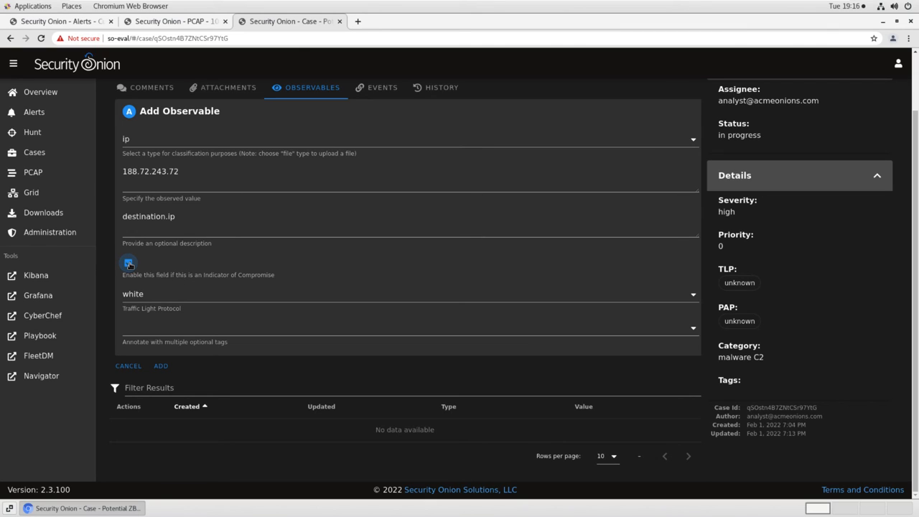
pyautogui.click(128, 261)
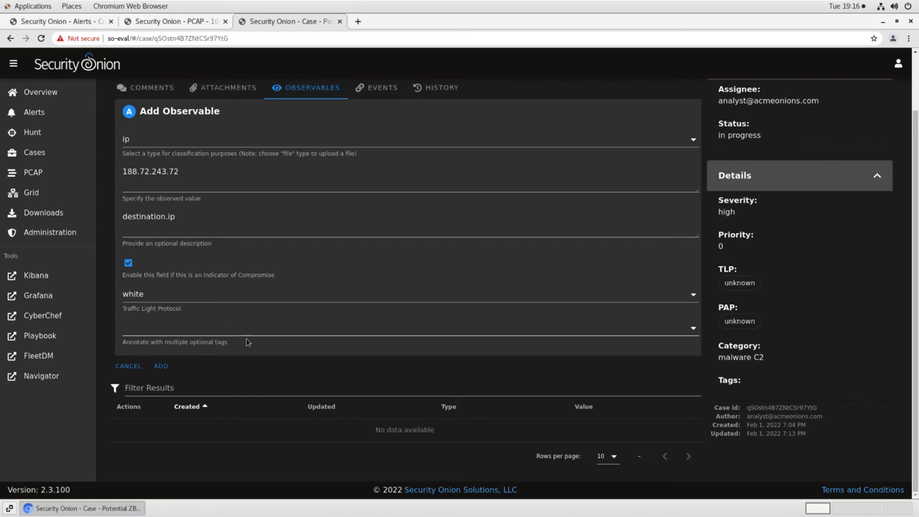
pyautogui.moveTo(161, 380)
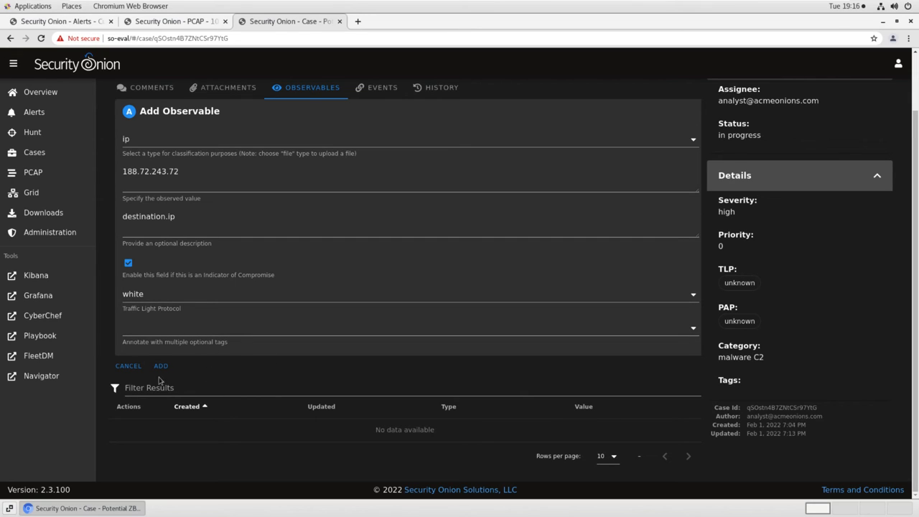
pyautogui.click(161, 366)
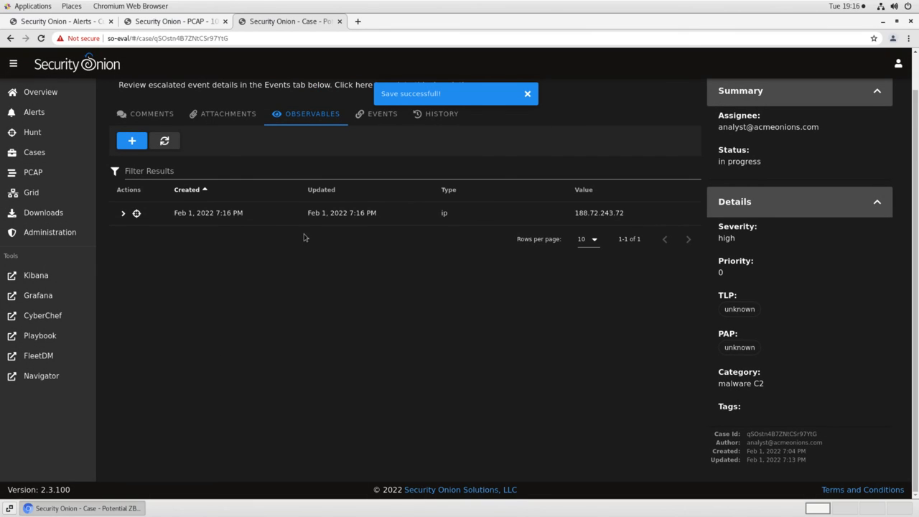
pyautogui.moveTo(392, 213)
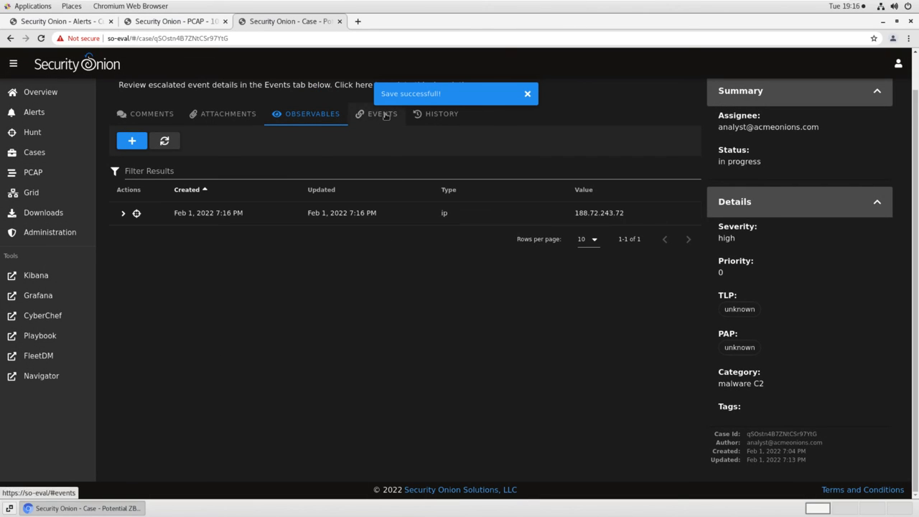
# Add source.ip 192.168.3.65 as an observable described 'Possibly compromised source IP'
pyautogui.click(382, 114)
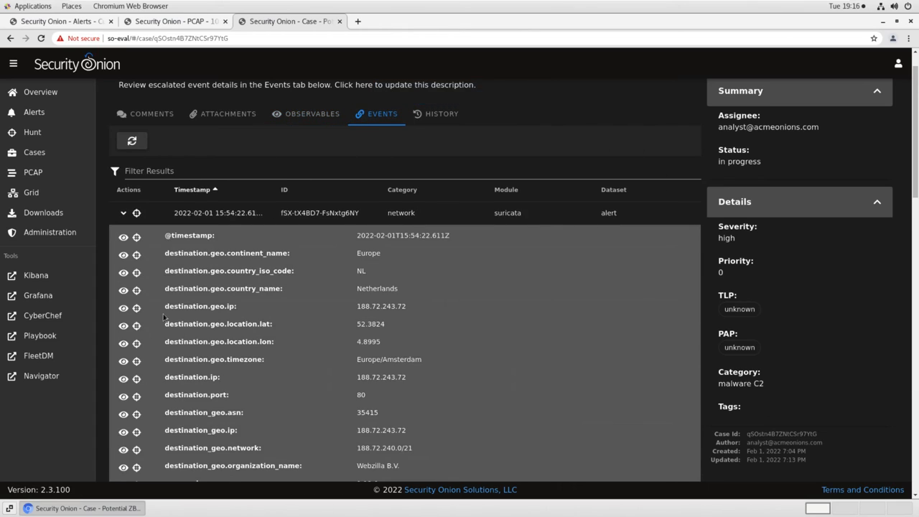
pyautogui.scroll(-3)
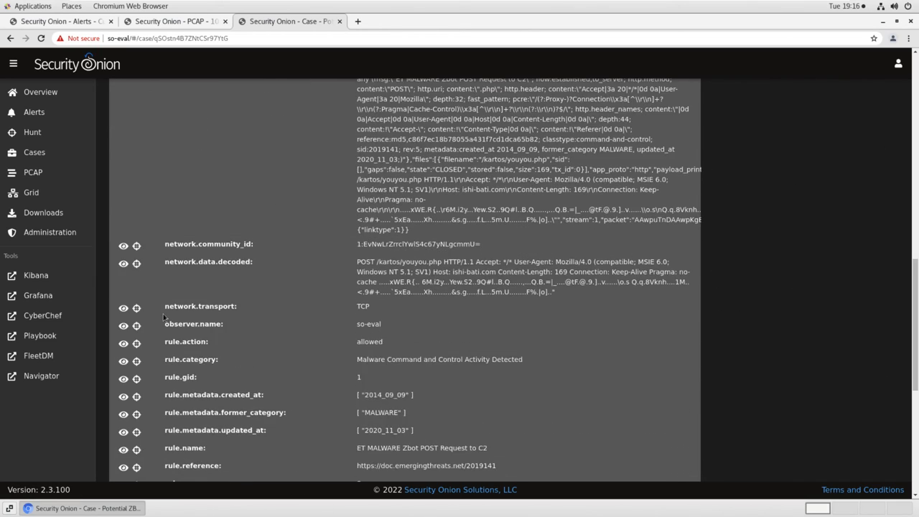
pyautogui.scroll(-3)
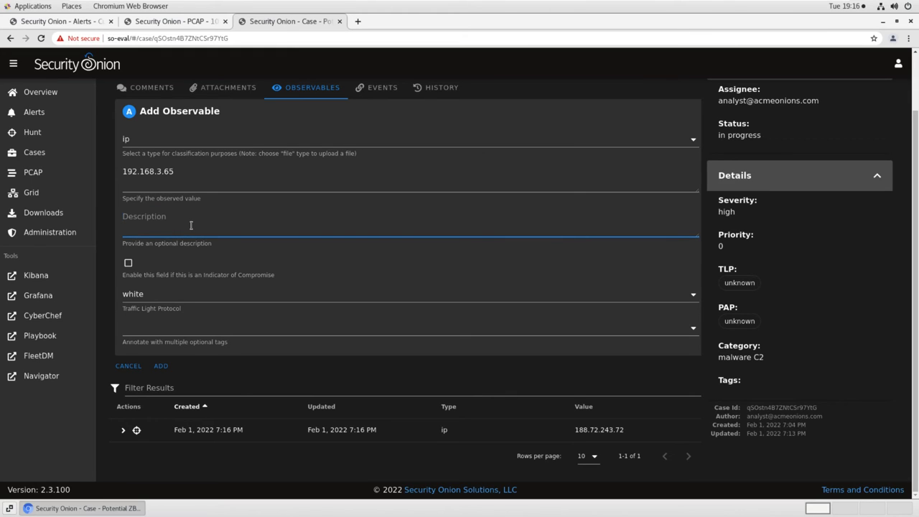
pyautogui.write('Possibly compromise')
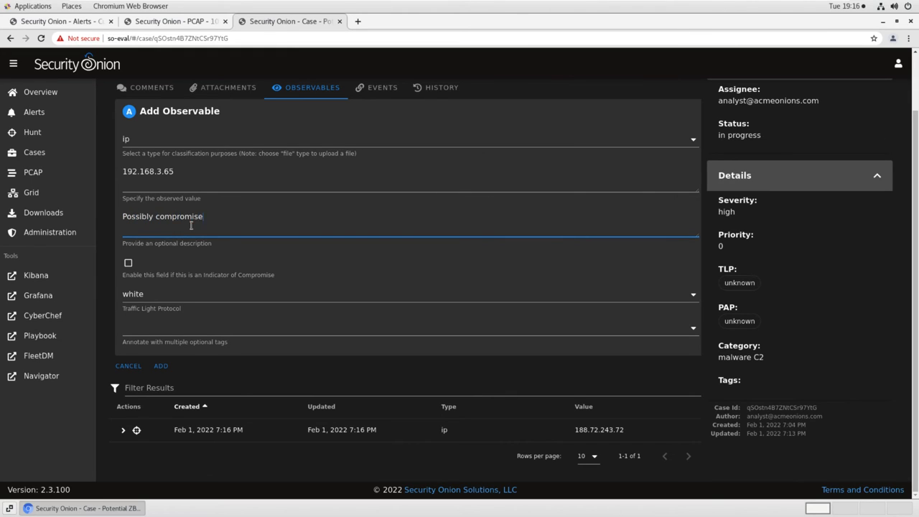
pyautogui.write('d source IP.')
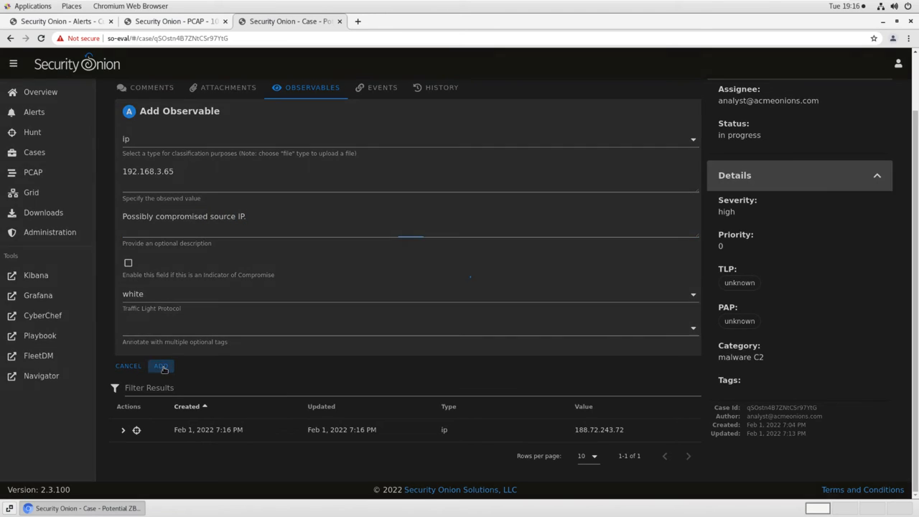
pyautogui.click(161, 366)
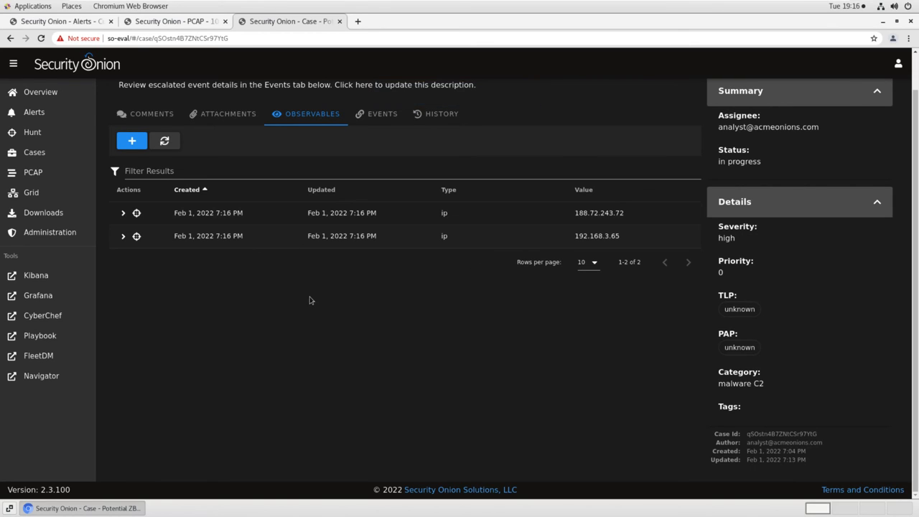
pyautogui.moveTo(265, 305)
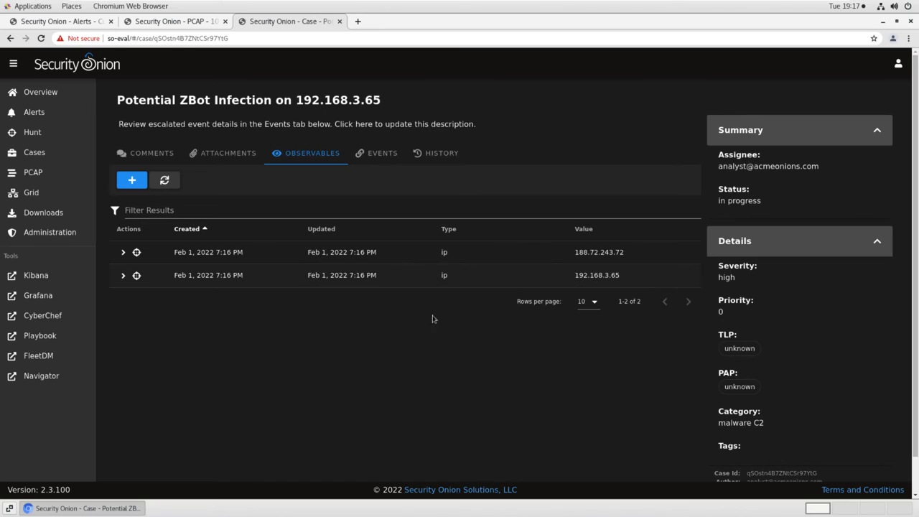
pyautogui.moveTo(352, 349)
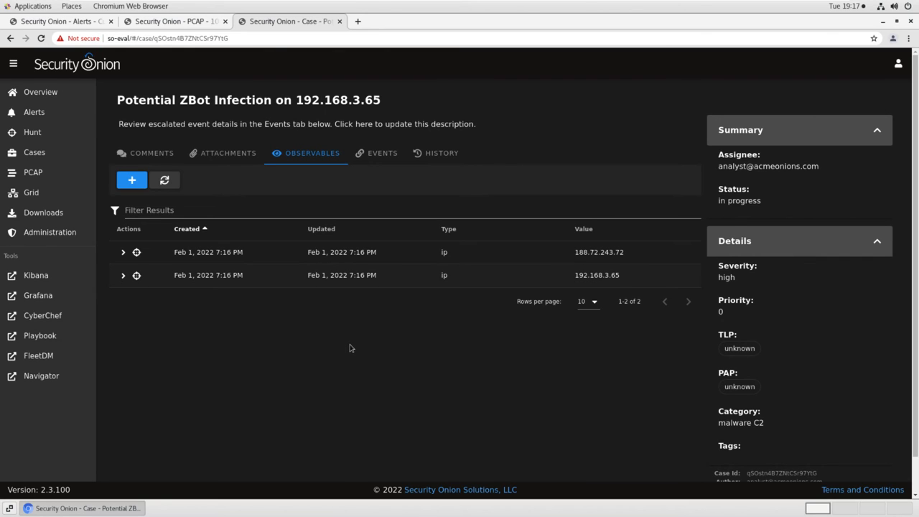
# Return to the alerts filtered on 192.168.3.65 and bring up pivot actions on a Zbot alert
pyautogui.click(57, 21)
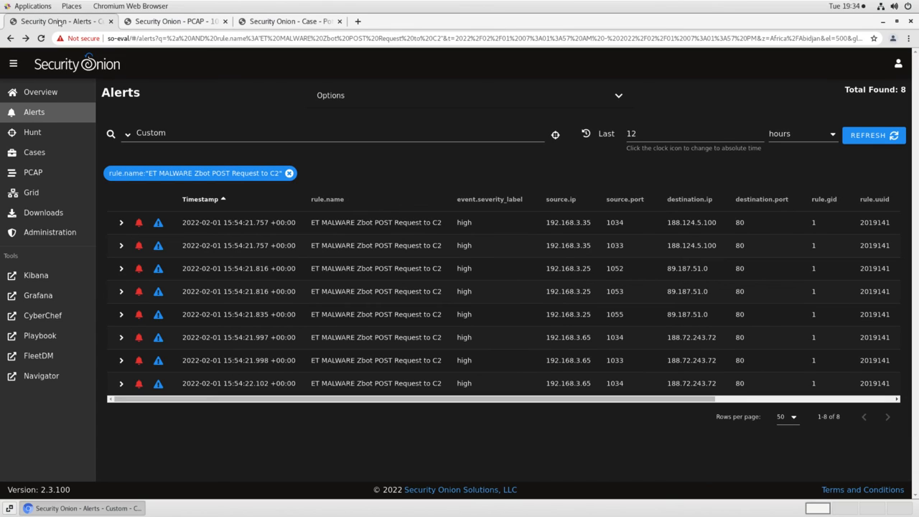
pyautogui.moveTo(342, 185)
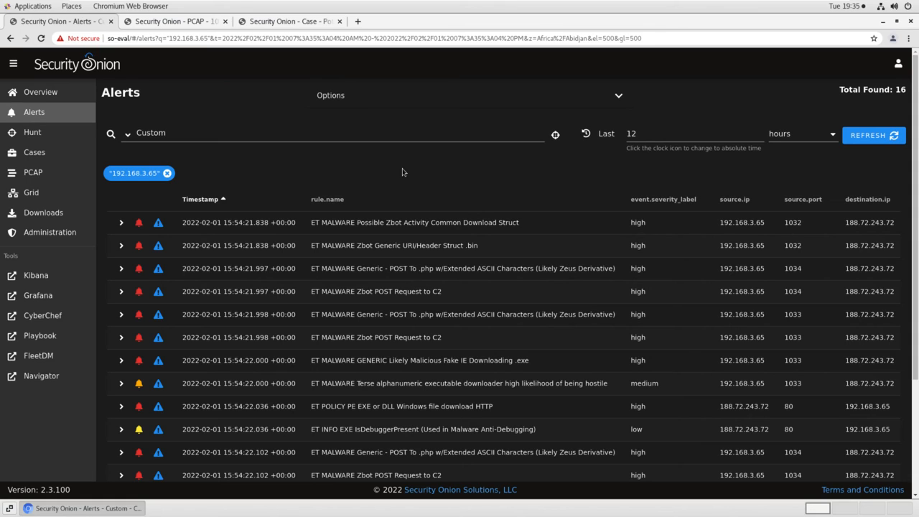
pyautogui.moveTo(439, 175)
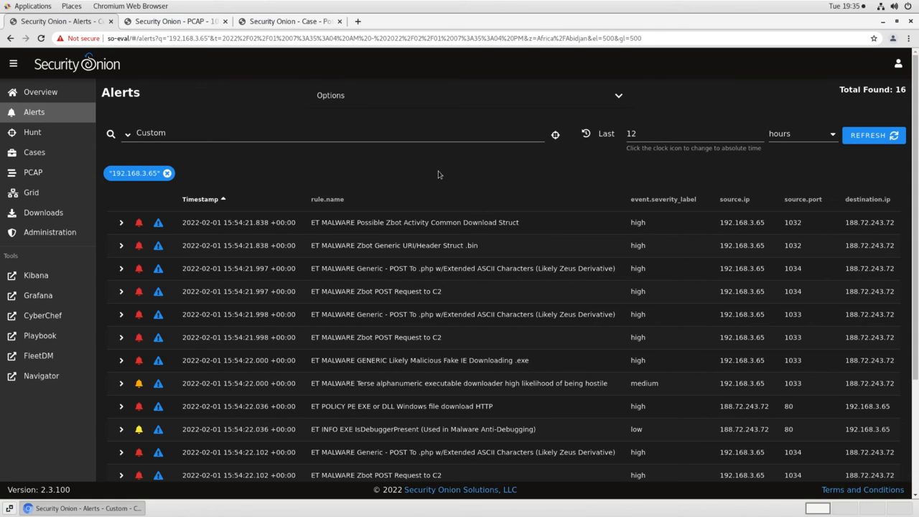
pyautogui.moveTo(462, 176)
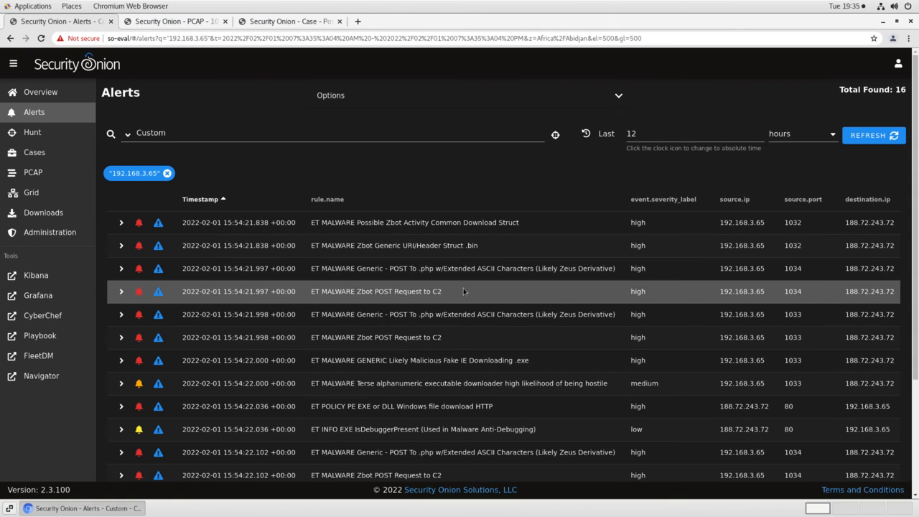
pyautogui.scroll(-3)
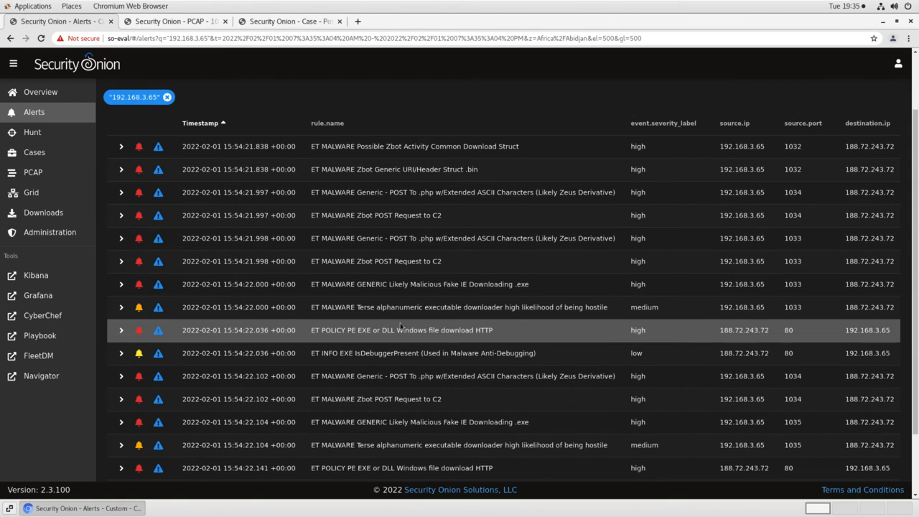
pyautogui.scroll(-3)
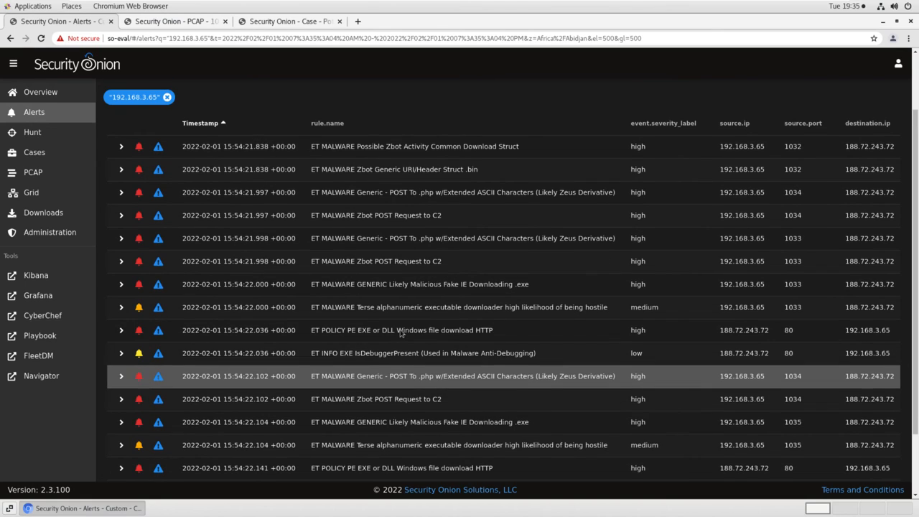
pyautogui.moveTo(419, 284)
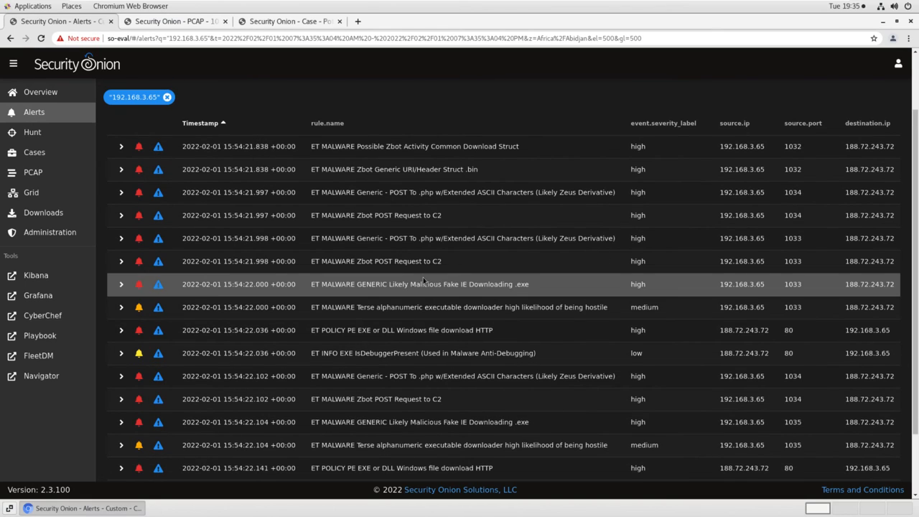
pyautogui.scroll(-3)
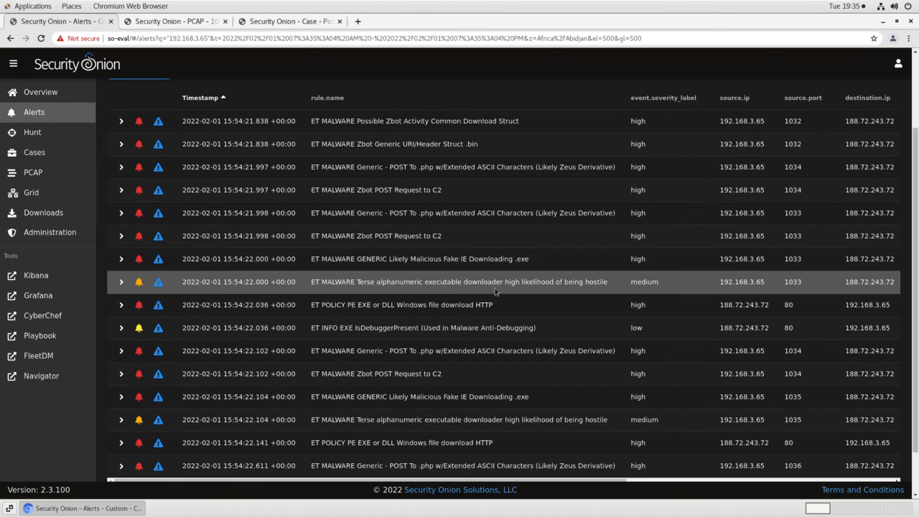
pyautogui.moveTo(376, 304)
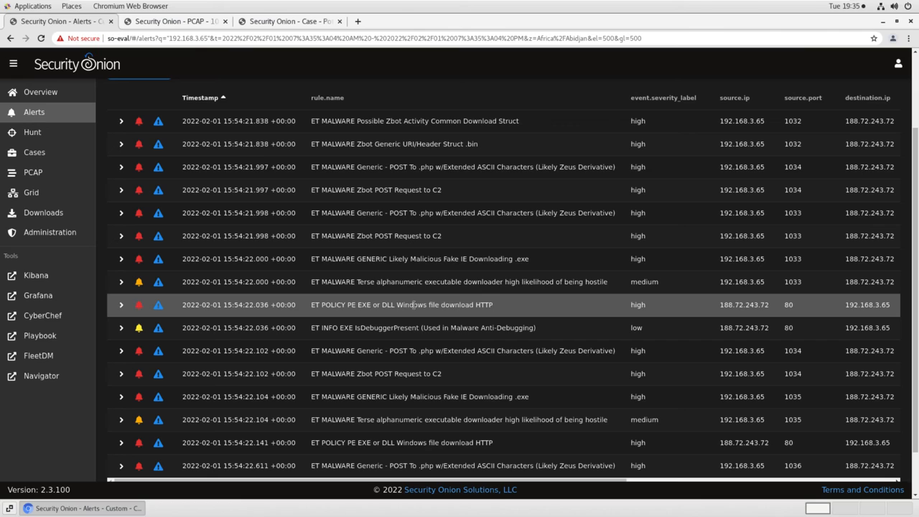
pyautogui.moveTo(542, 301)
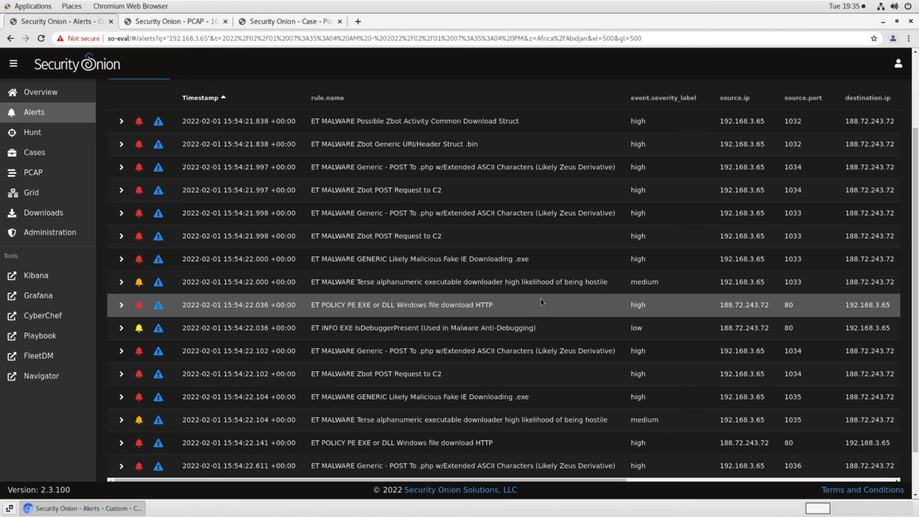
pyautogui.moveTo(791, 313)
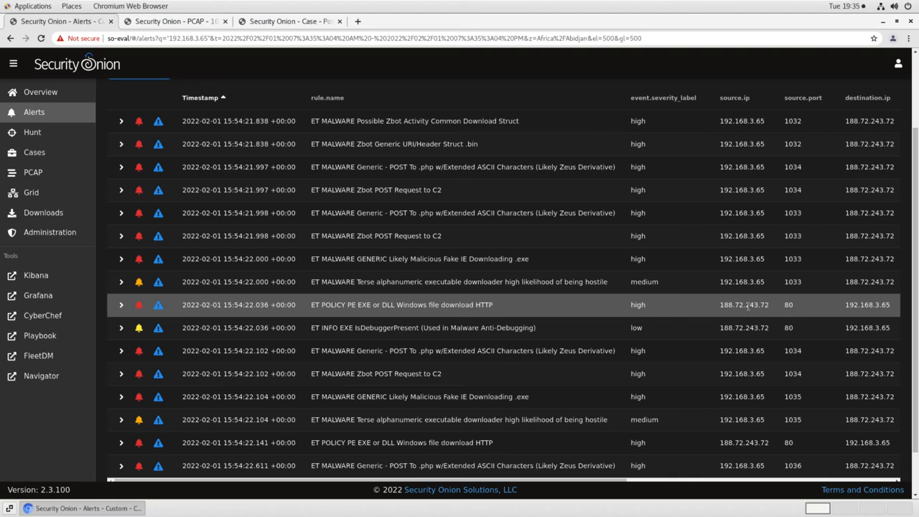
pyautogui.moveTo(707, 305)
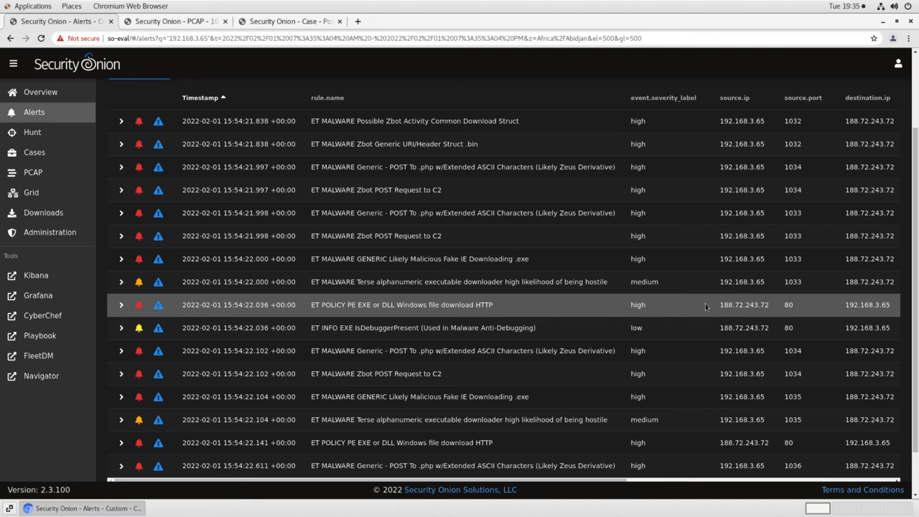
pyautogui.moveTo(502, 282)
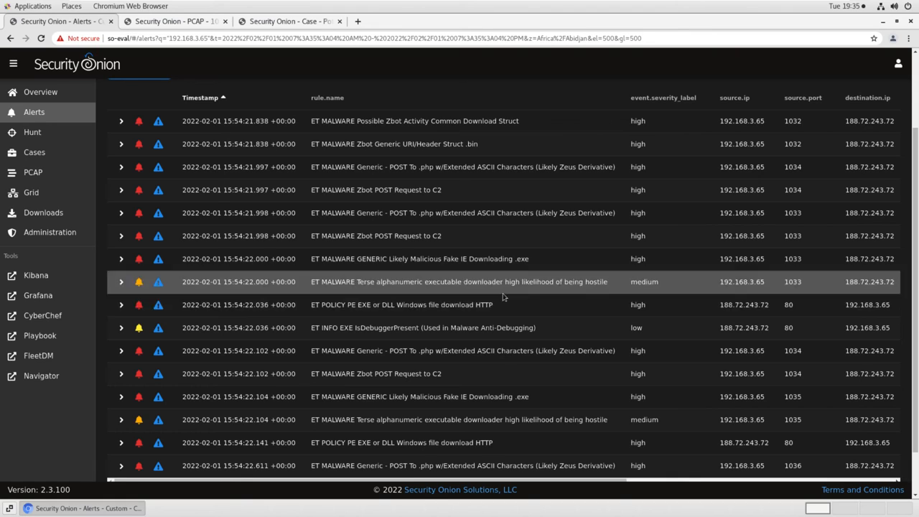
pyautogui.rightClick(502, 281)
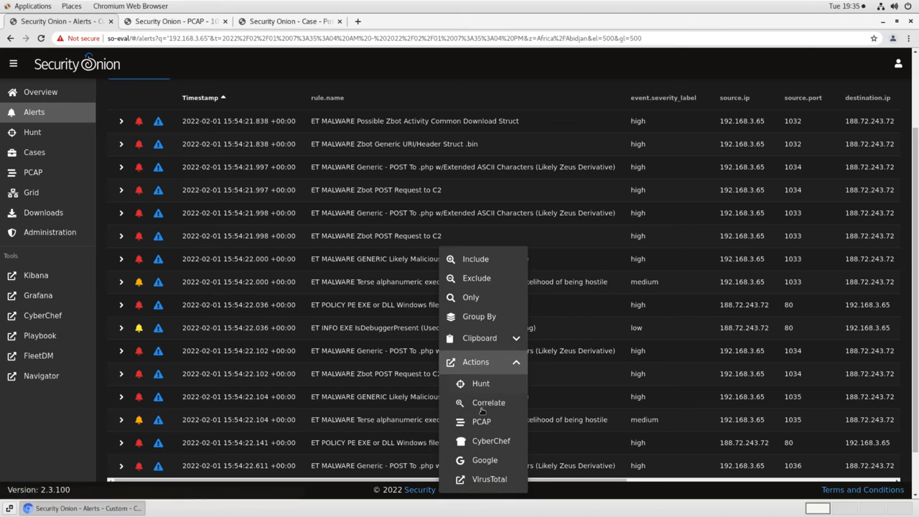
# View the PCAP transcript of the Zbot POST between 192.168.3.65:1033 and 188.72.243.72:80
pyautogui.click(481, 422)
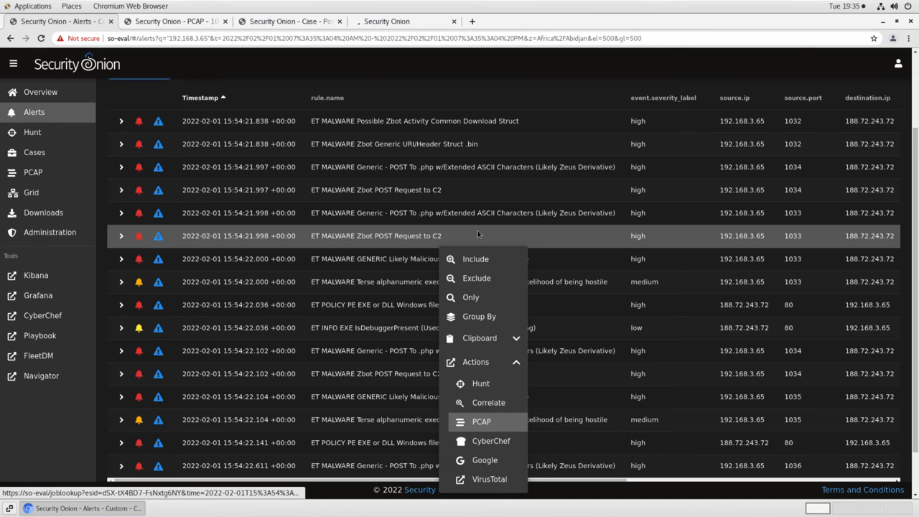
pyautogui.click(481, 423)
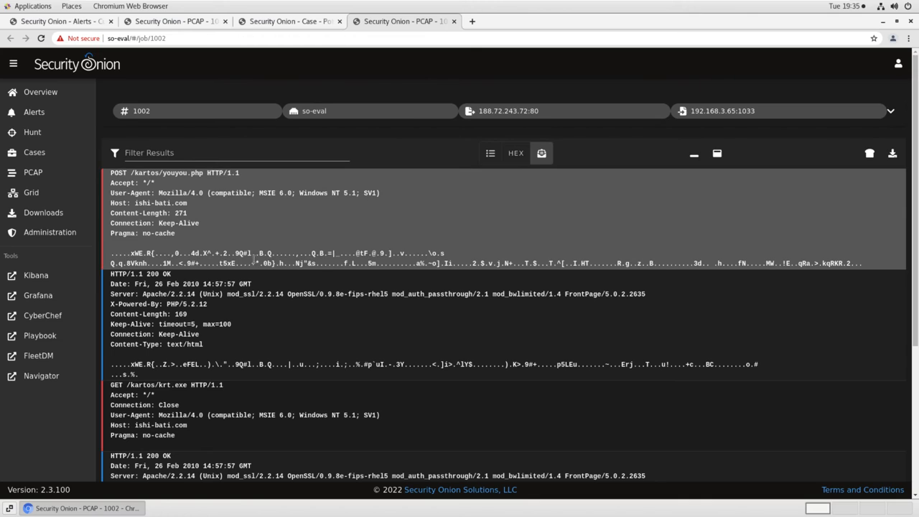
pyautogui.moveTo(180, 185)
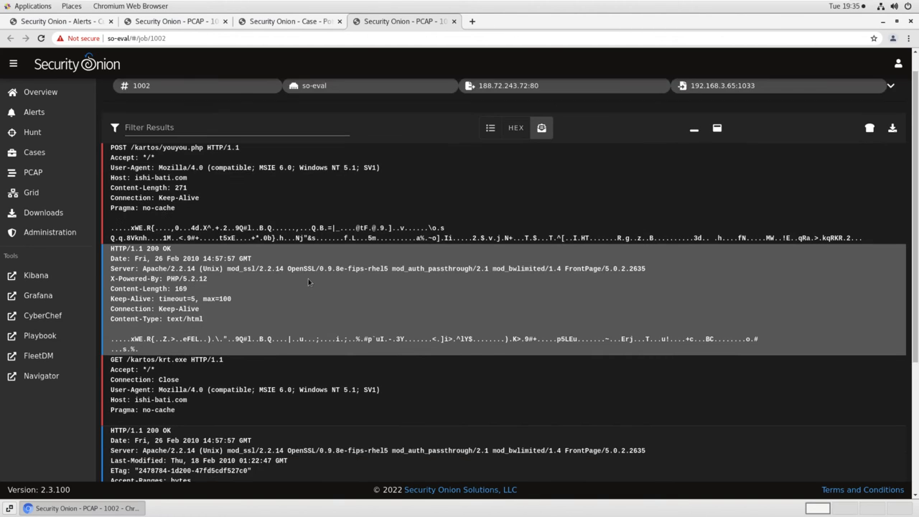
pyautogui.scroll(-3)
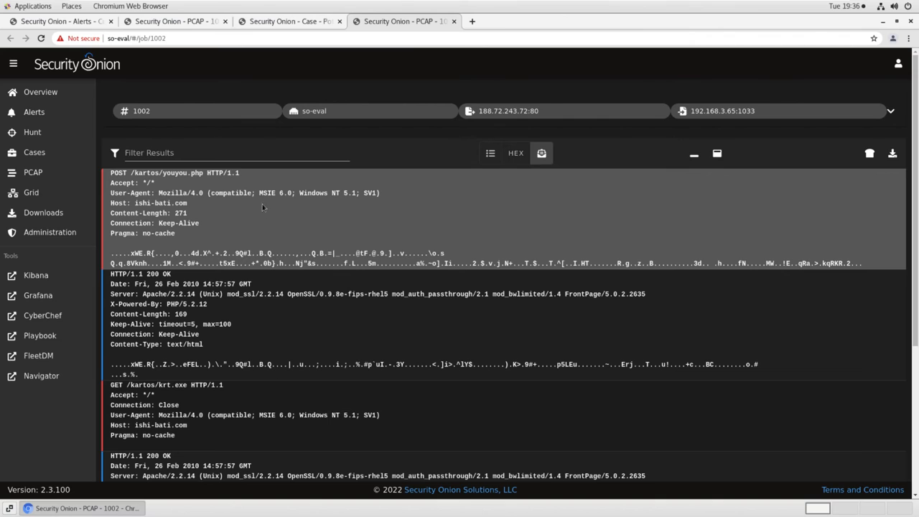
pyautogui.click(58, 22)
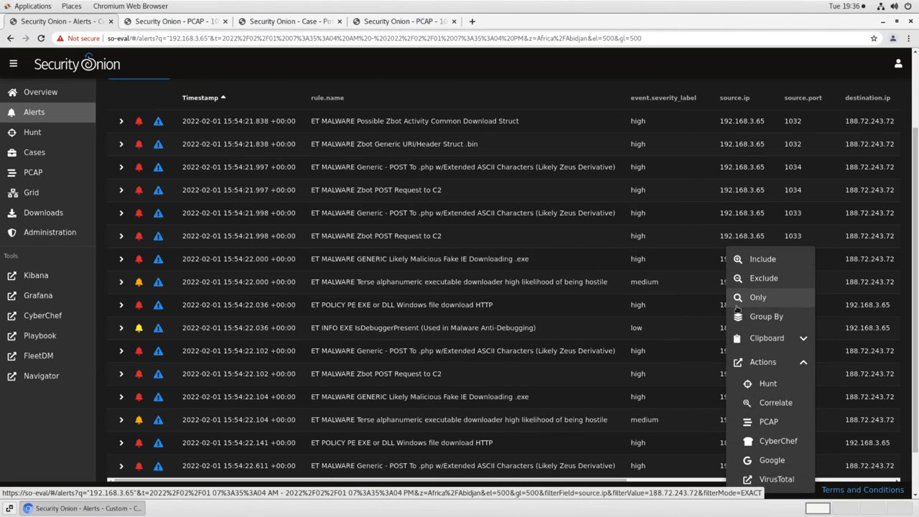
pyautogui.moveTo(767, 382)
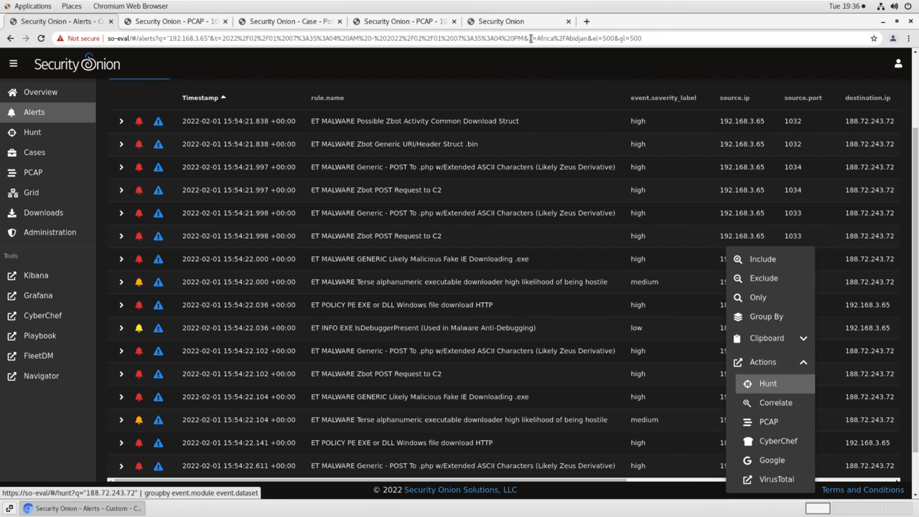
# Hunt on server IP 188.72.243.72 and include only the file dataset, listing its 11 file events
pyautogui.click(767, 382)
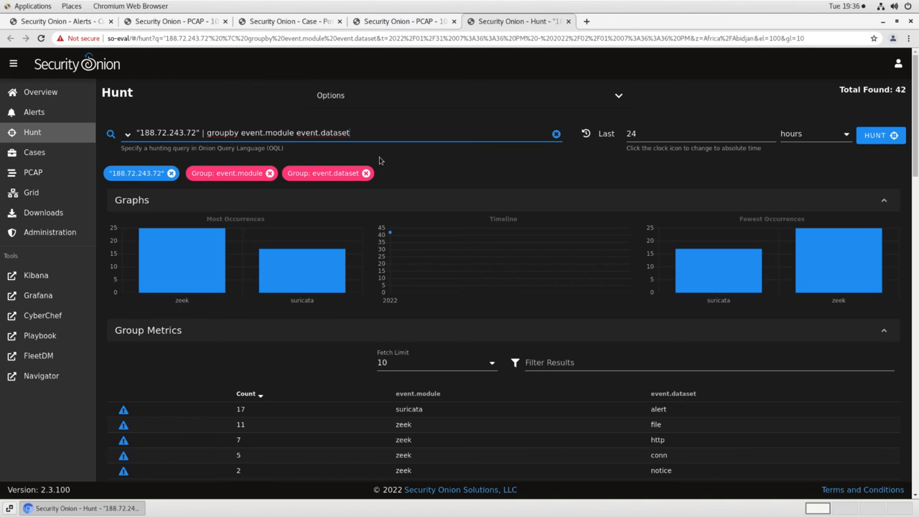
pyautogui.scroll(-3)
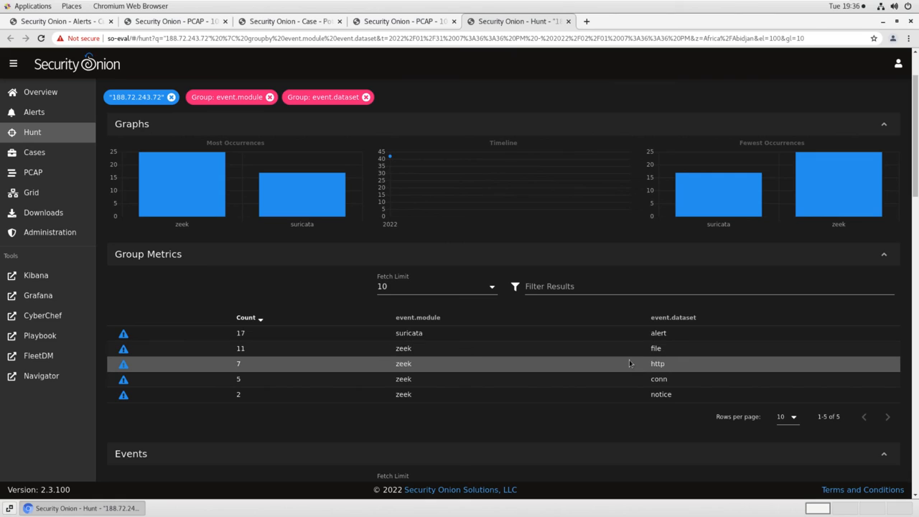
pyautogui.moveTo(649, 365)
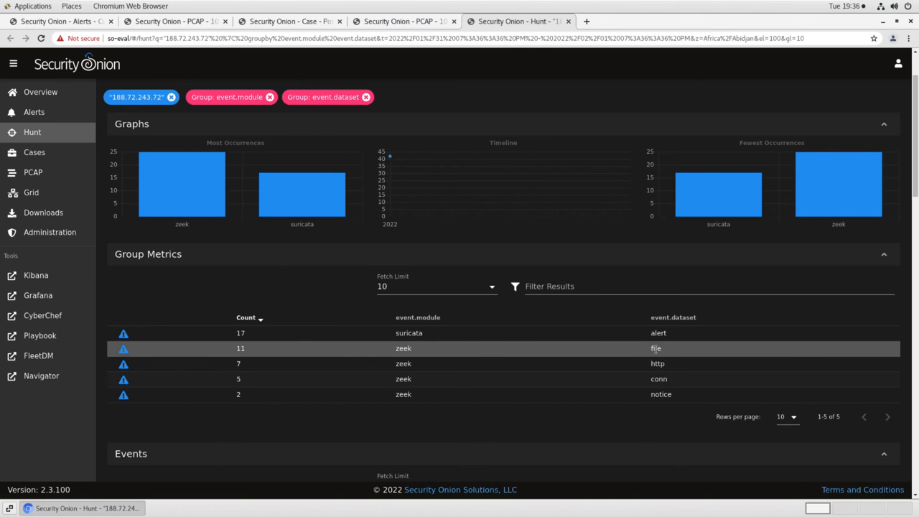
pyautogui.click(655, 349)
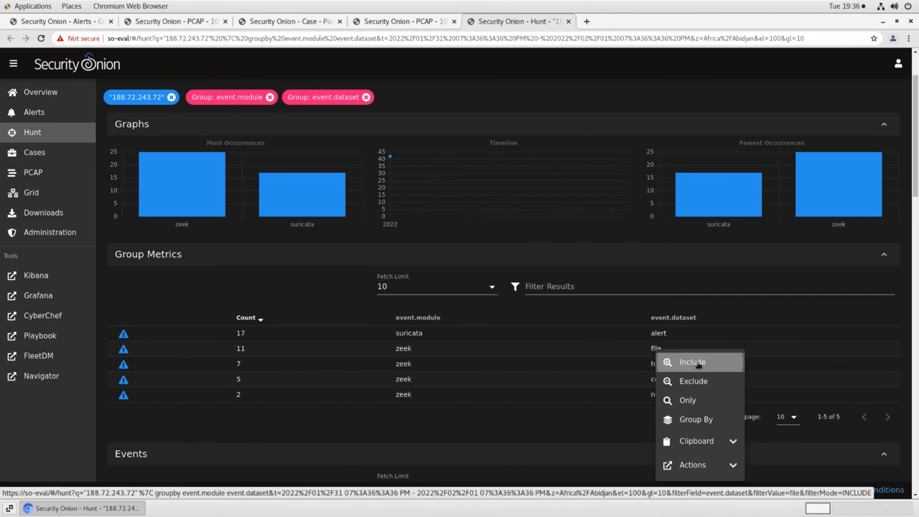
pyautogui.click(693, 361)
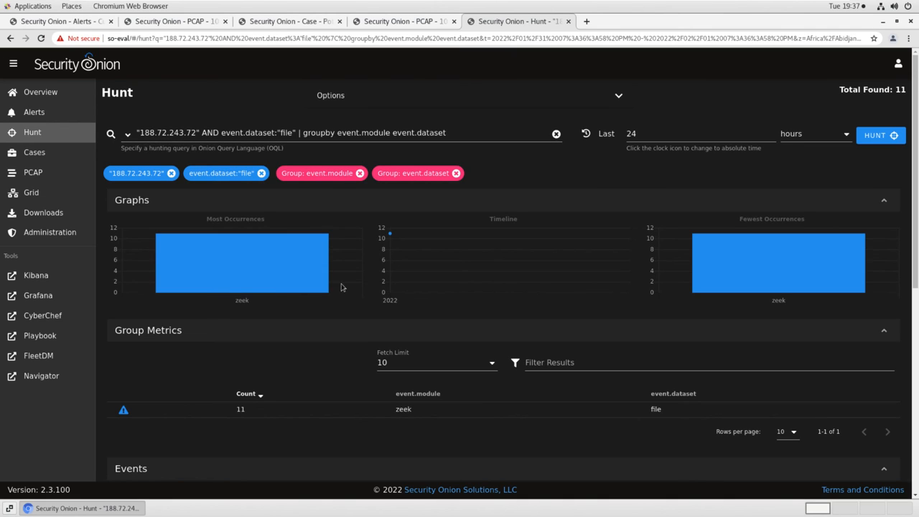
pyautogui.scroll(-3)
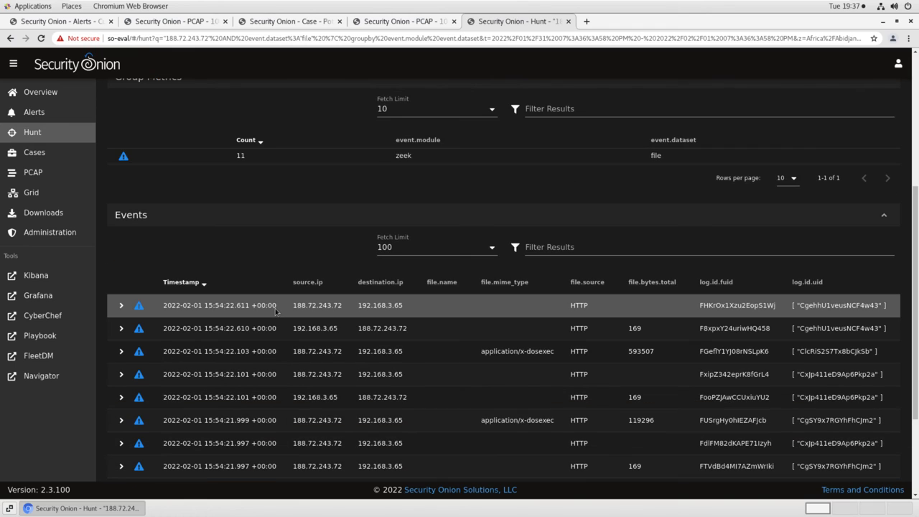
pyautogui.scroll(-3)
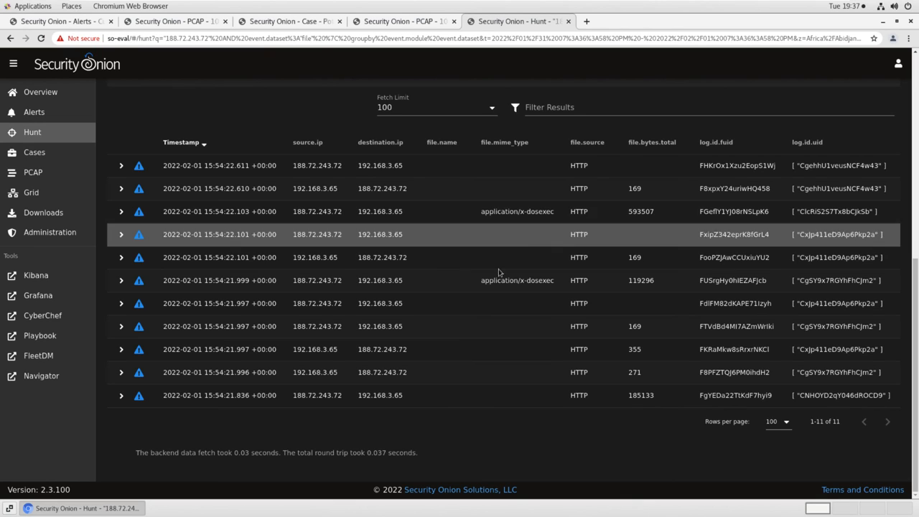
pyautogui.moveTo(498, 280)
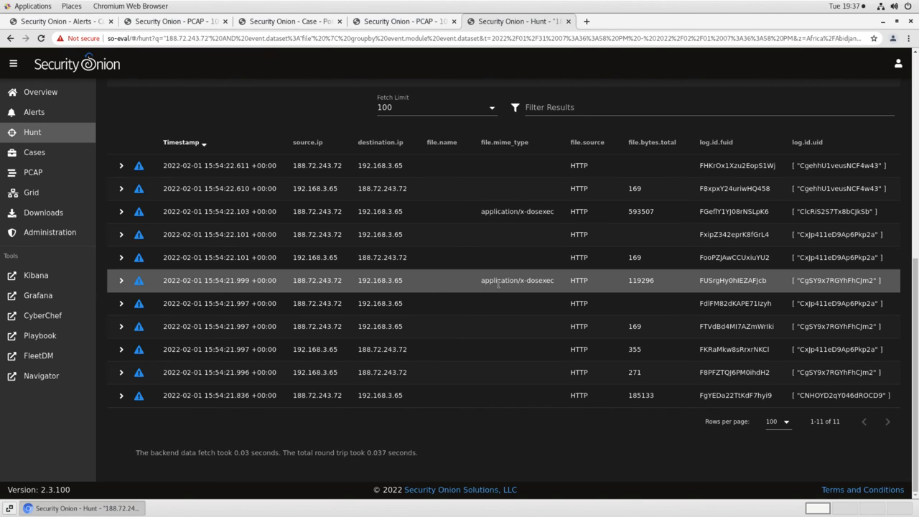
pyautogui.moveTo(491, 284)
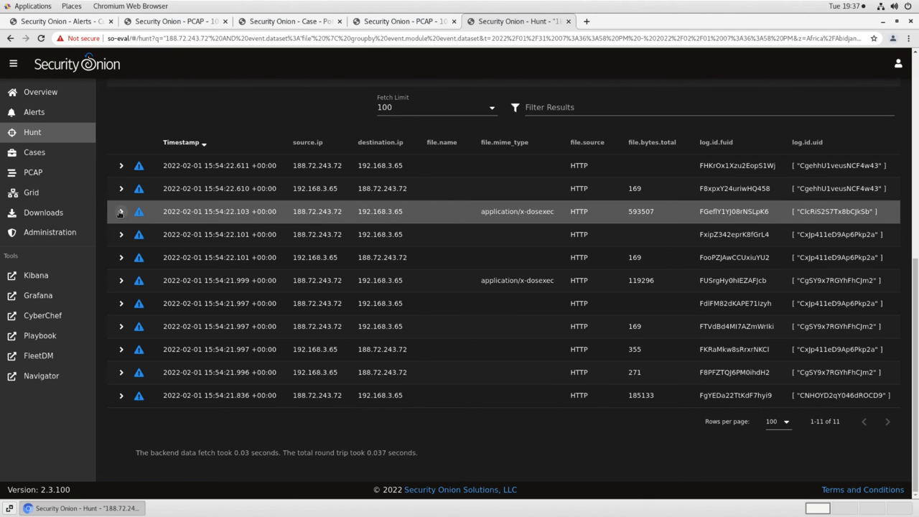
# Send the x-dosexec file event's hash.md5 value to a VirusTotal search via Actions
pyautogui.click(120, 211)
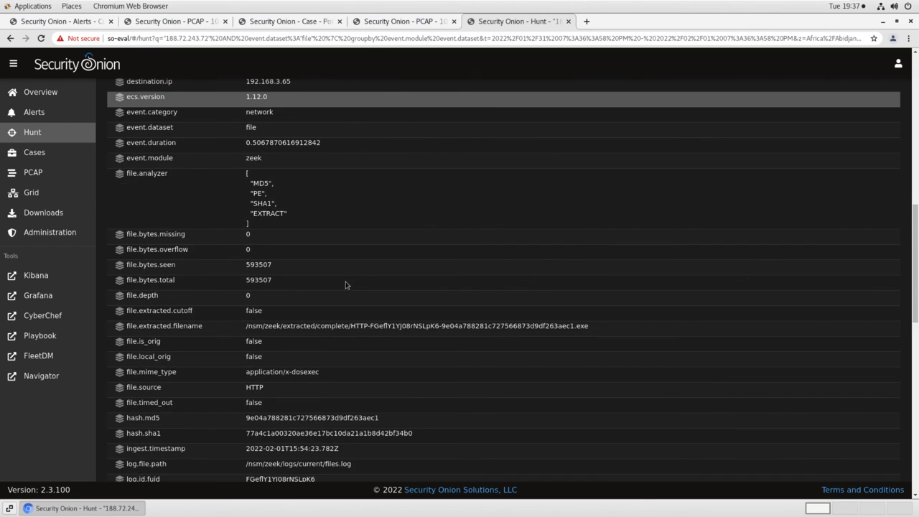
pyautogui.scroll(-3)
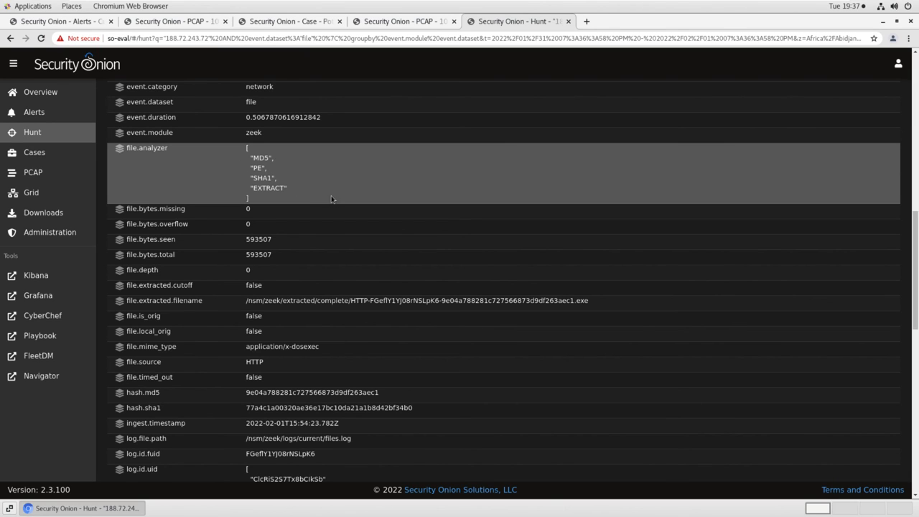
pyautogui.scroll(-3)
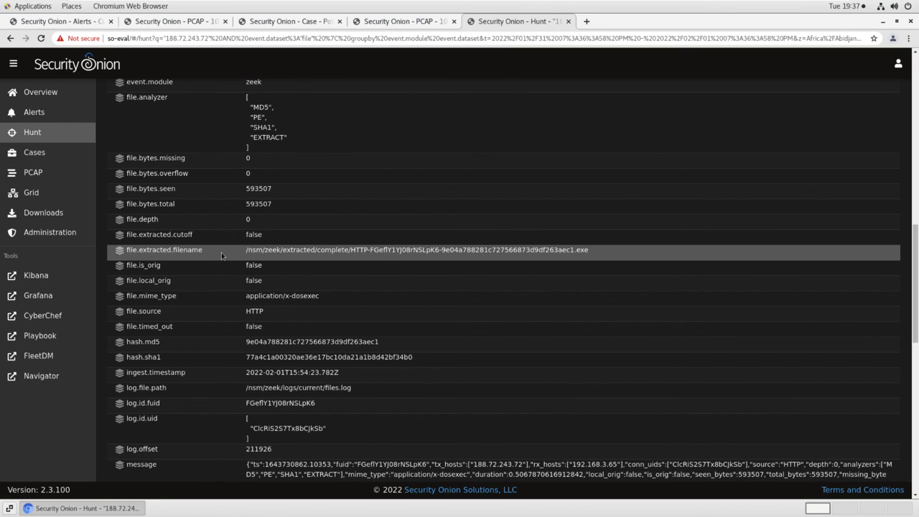
pyautogui.moveTo(373, 280)
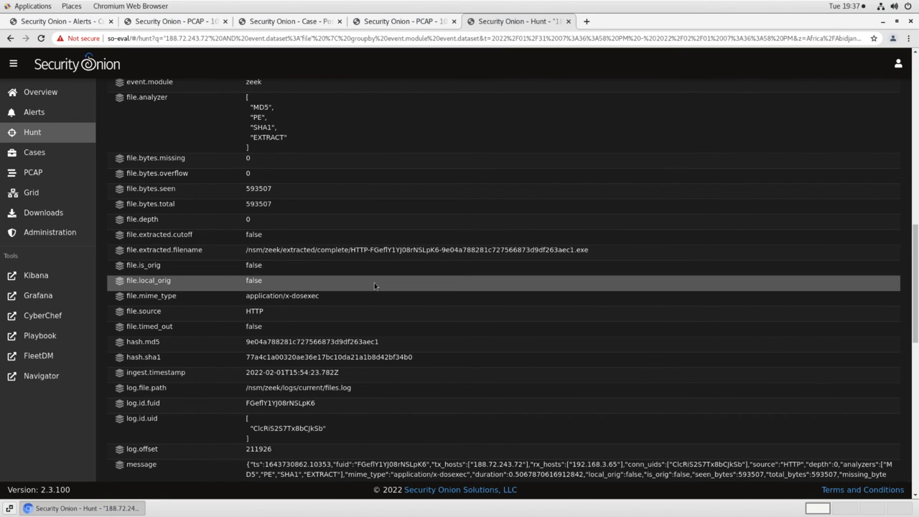
pyautogui.scroll(-3)
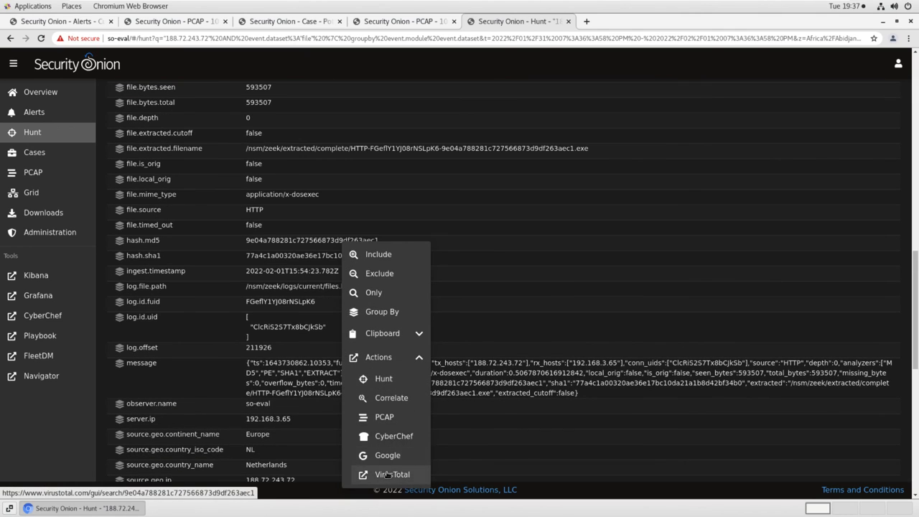
pyautogui.click(393, 474)
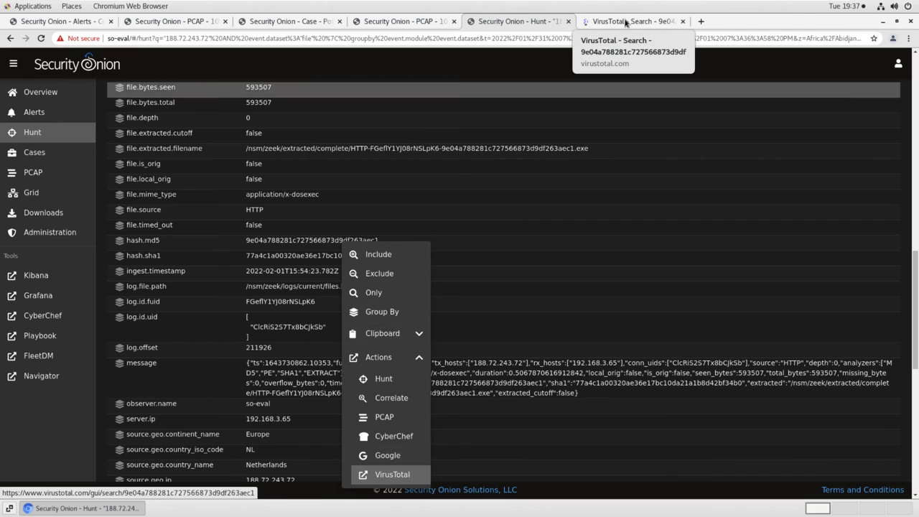
# Review the VirusTotal report showing 60 vendors flagging the file, then return to the Hunt results
pyautogui.click(393, 474)
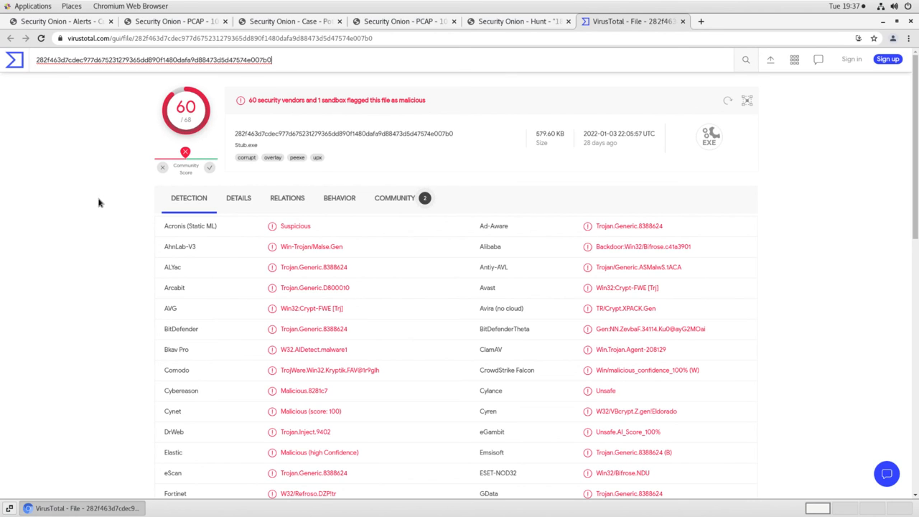
pyautogui.click(517, 22)
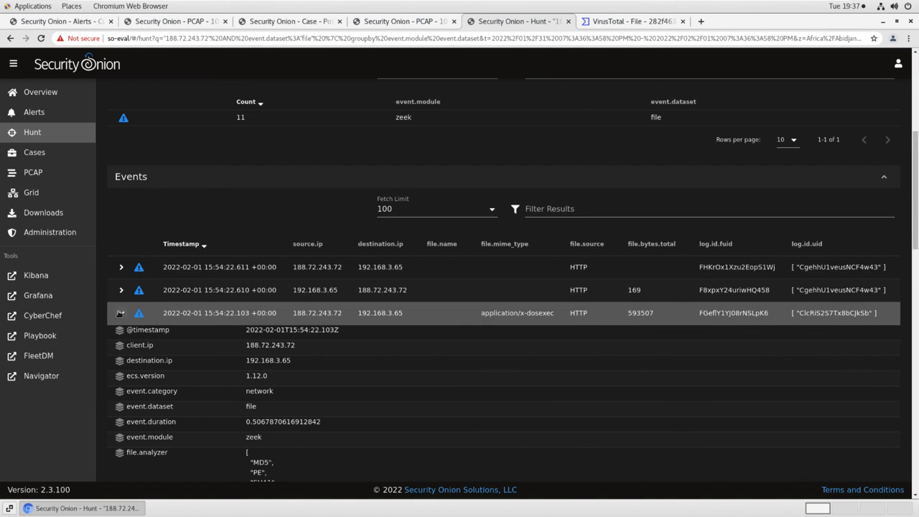
# Escalate the file event into the 'Potential ZBot Infection on 192.168.3.65' case and view its observables
pyautogui.click(121, 313)
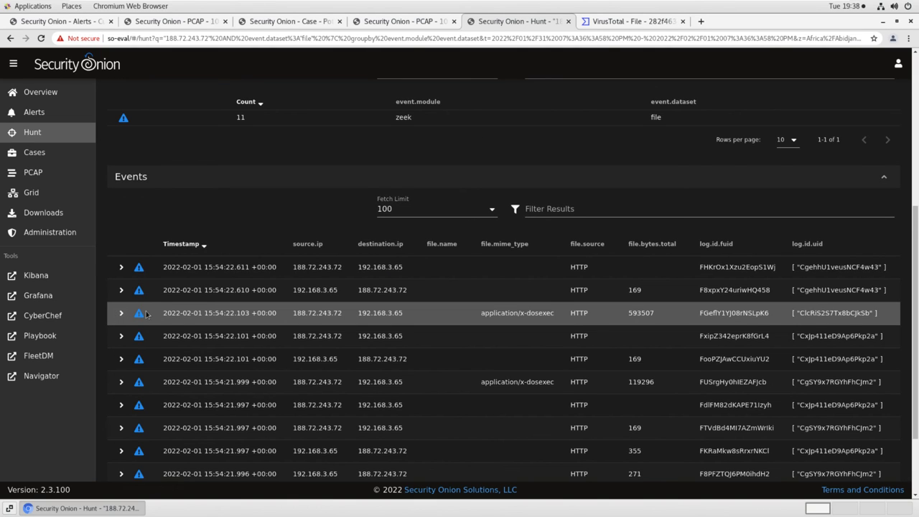
pyautogui.click(138, 313)
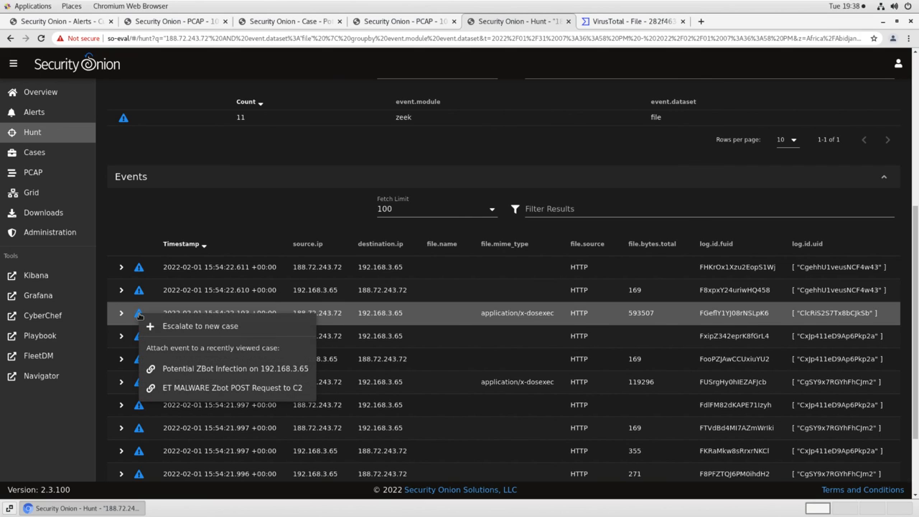
pyautogui.moveTo(227, 372)
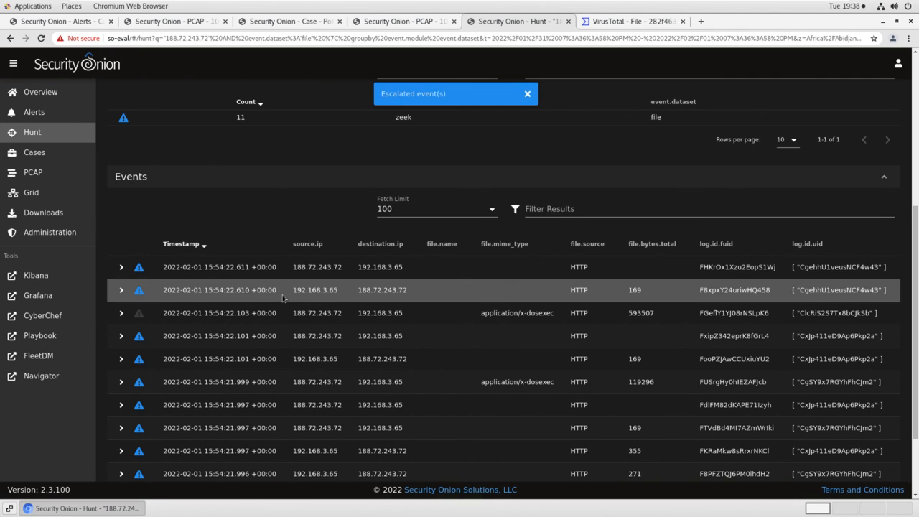
pyautogui.click(290, 22)
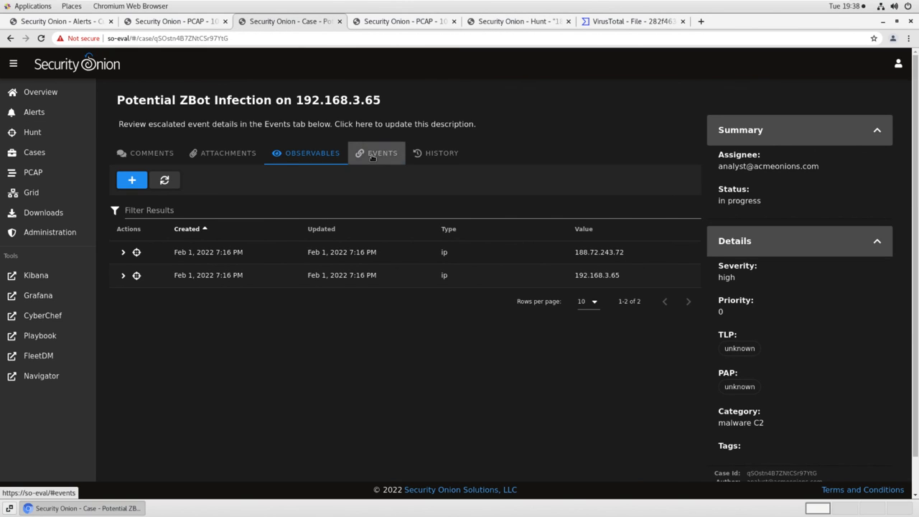
# Refresh the case's Events list and expand the zeek file event to show its hash.md5 and extracted filename
pyautogui.click(382, 152)
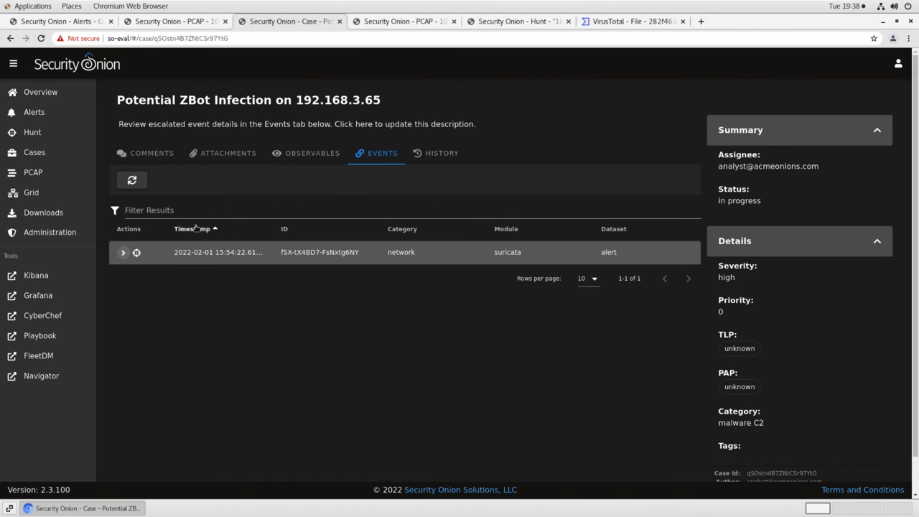
pyautogui.click(132, 180)
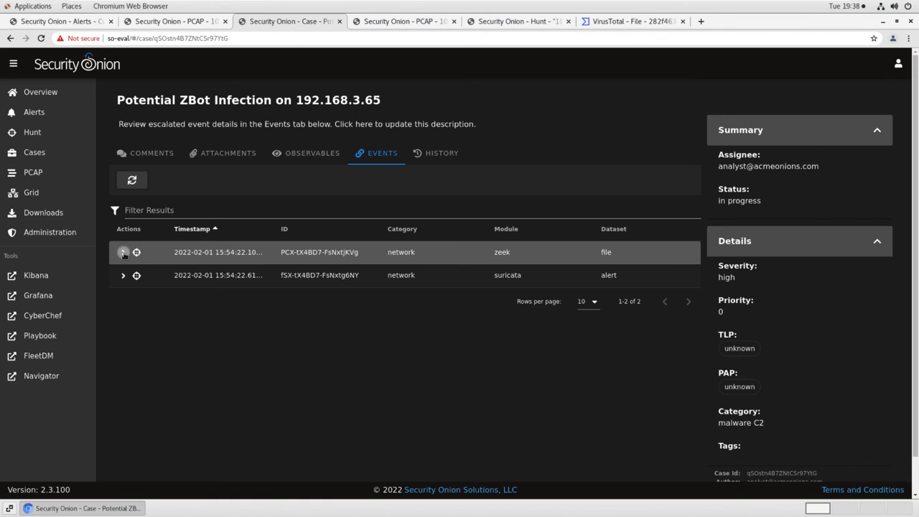
pyautogui.click(123, 252)
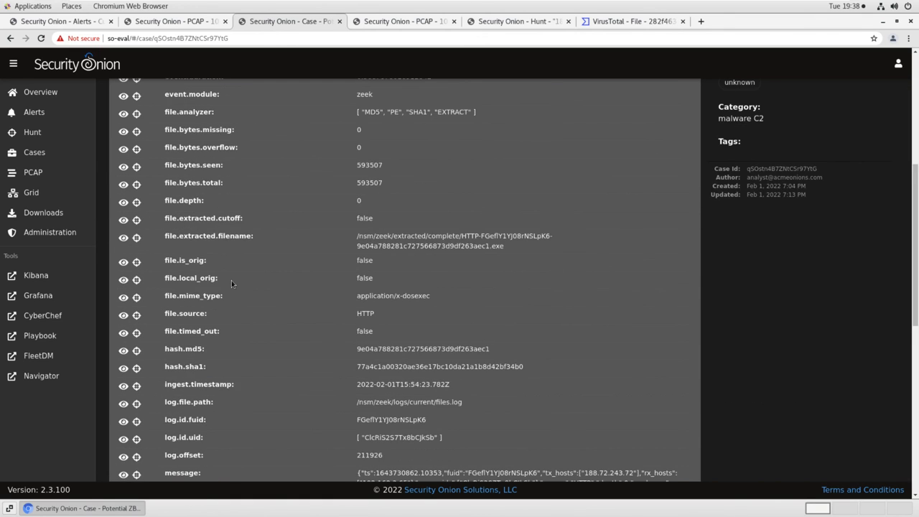
pyautogui.scroll(-3)
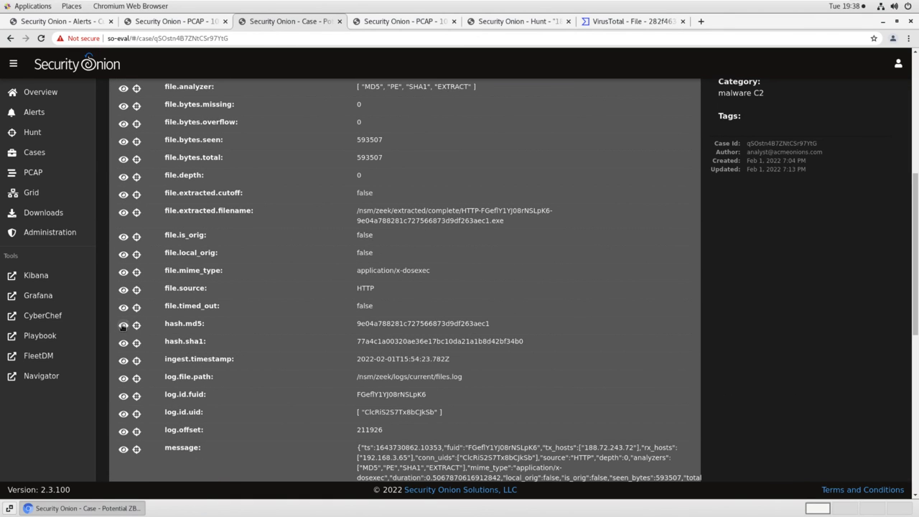
# Add the MD5 hash 9e04a788281c727566873d9df263aec1 as a case observable flagged as an IOC
pyautogui.click(135, 324)
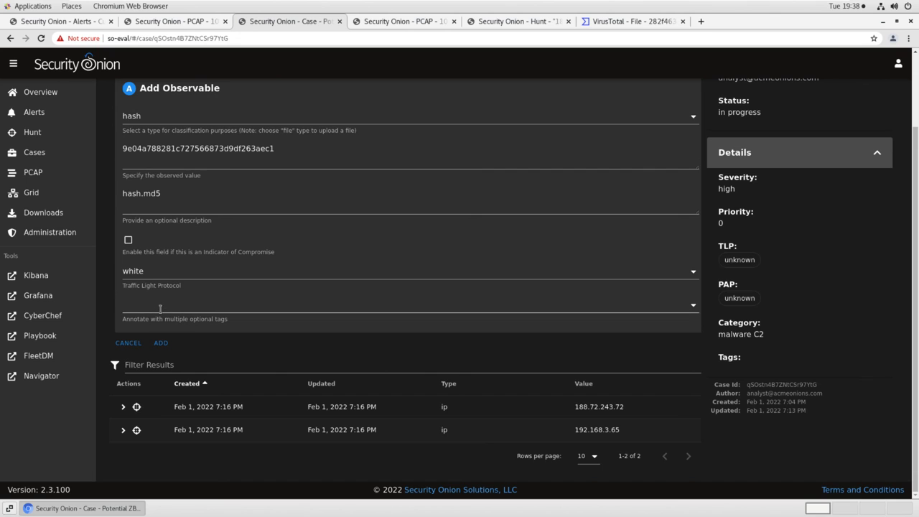
pyautogui.click(128, 240)
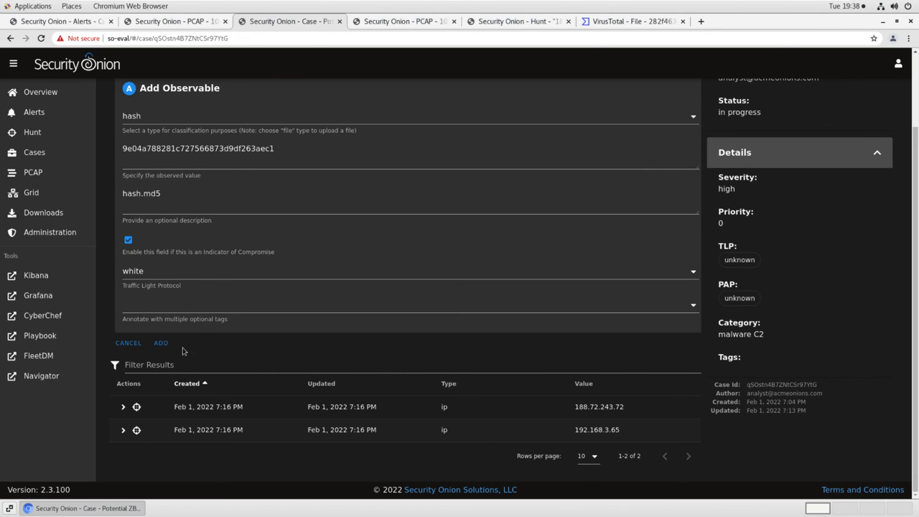
pyautogui.click(161, 341)
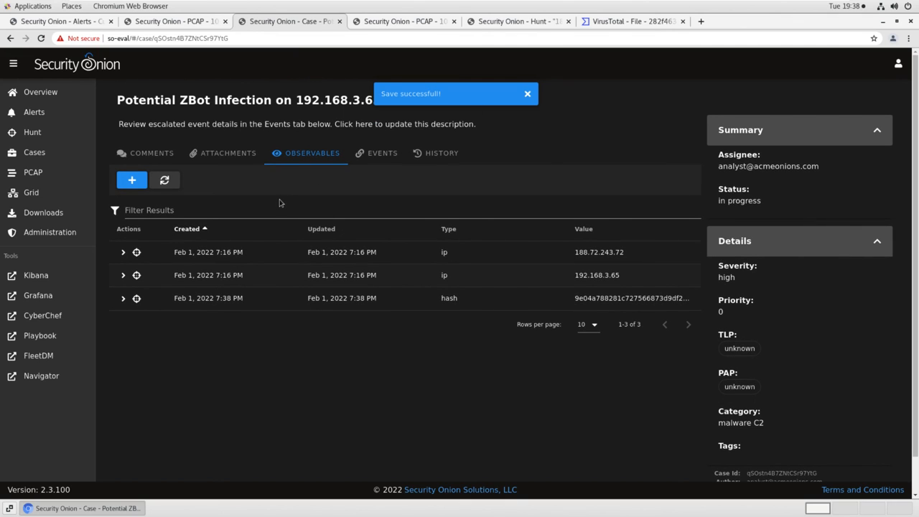
pyautogui.moveTo(325, 178)
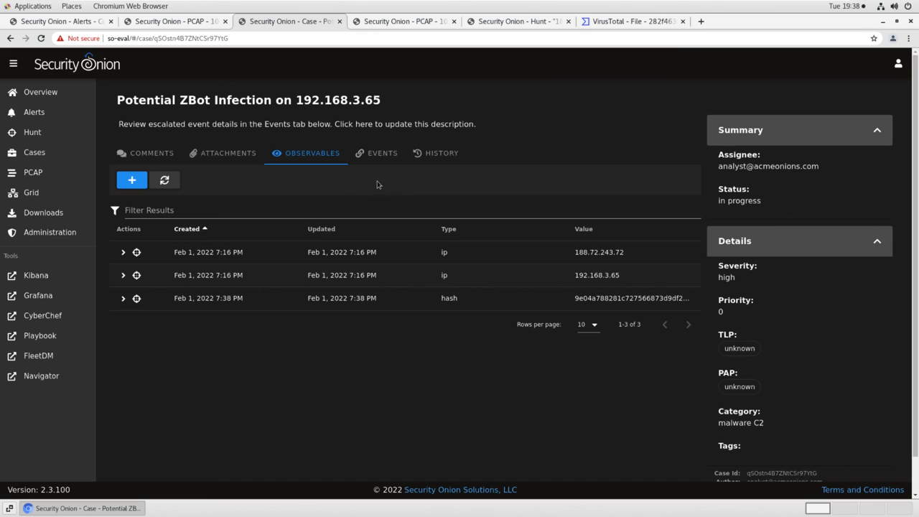
pyautogui.moveTo(624, 264)
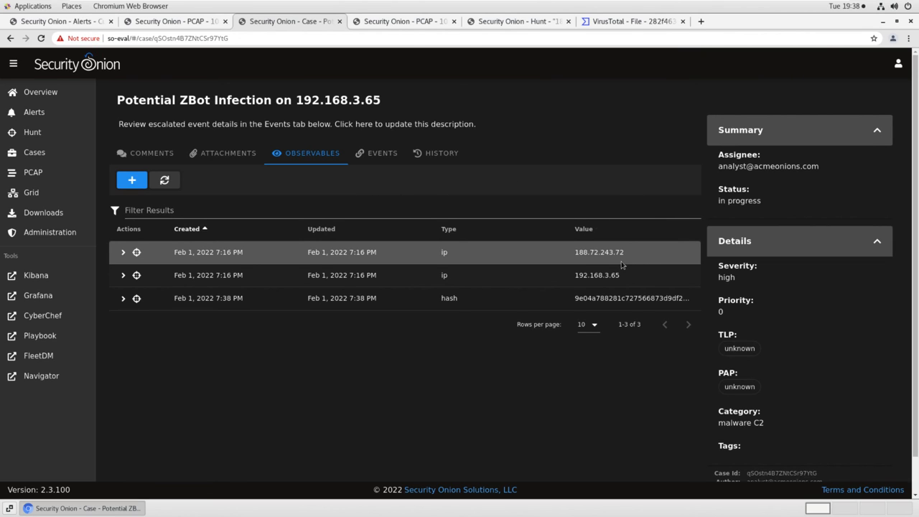
pyautogui.moveTo(640, 264)
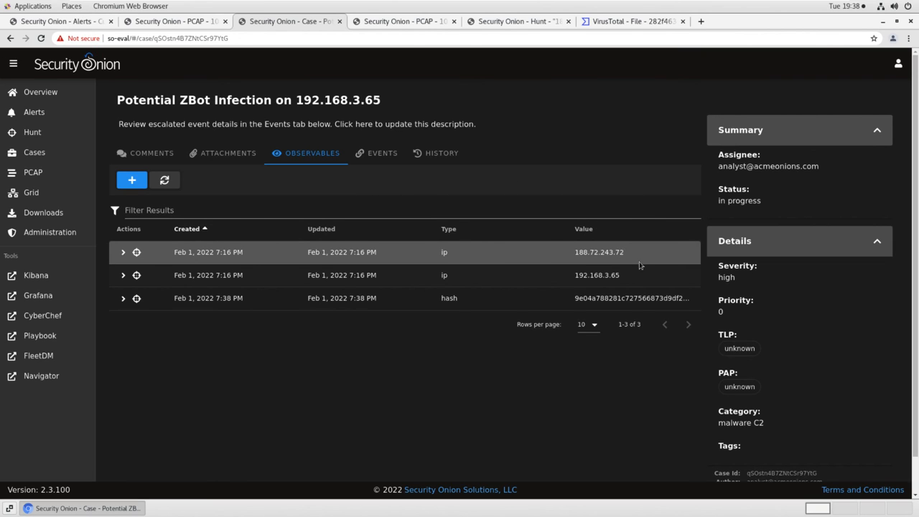
pyautogui.moveTo(599, 305)
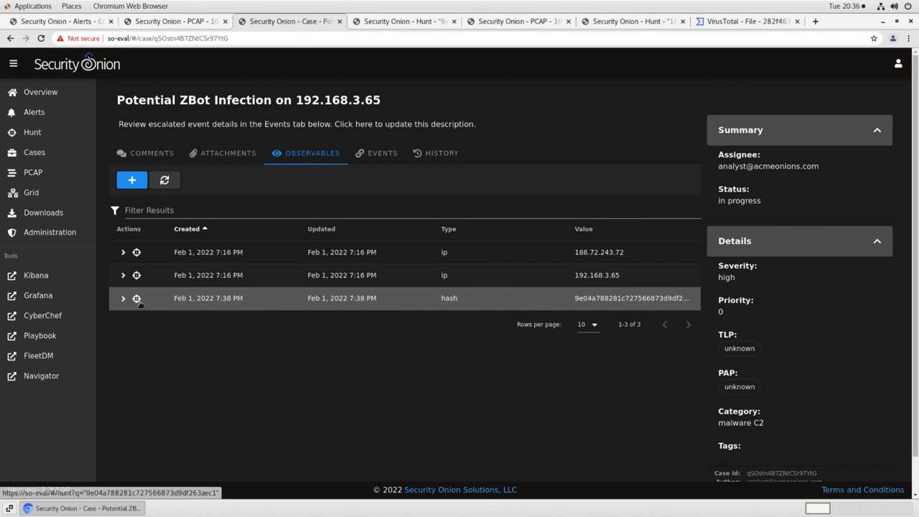
pyautogui.moveTo(137, 297)
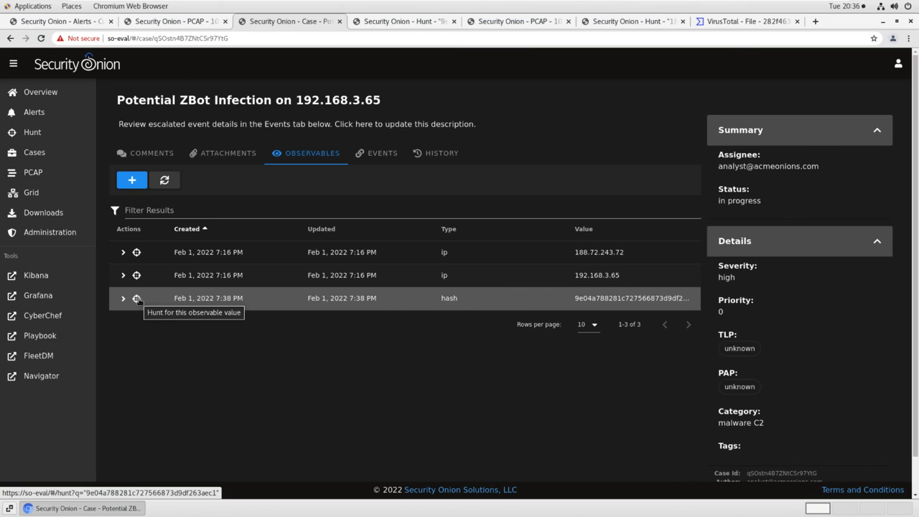
pyautogui.moveTo(136, 253)
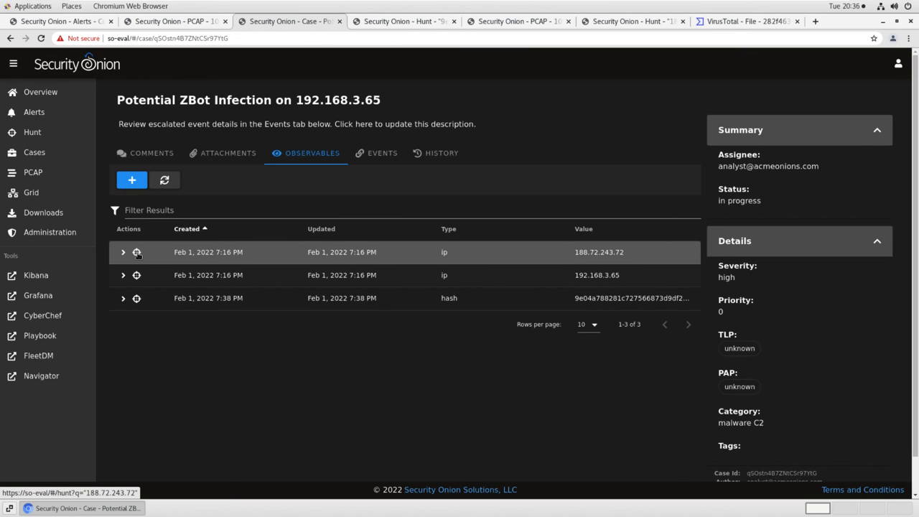
pyautogui.moveTo(136, 253)
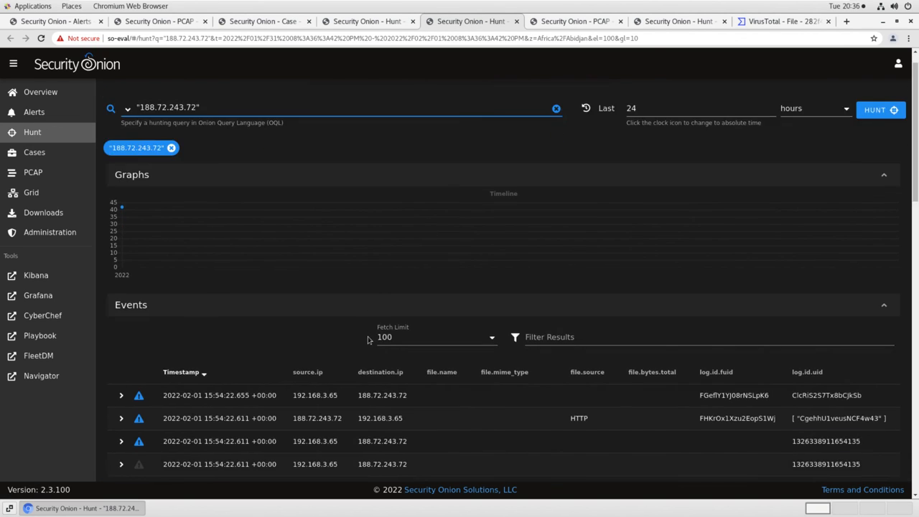
# Scroll the hunt events showing traffic between 192.168.3.65 and server 188.72.243.72
pyautogui.scroll(-3)
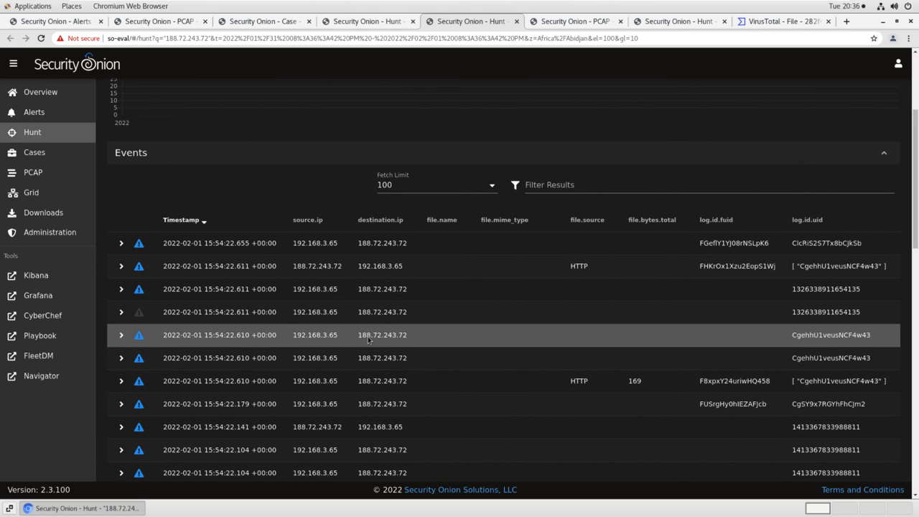
pyautogui.moveTo(362, 330)
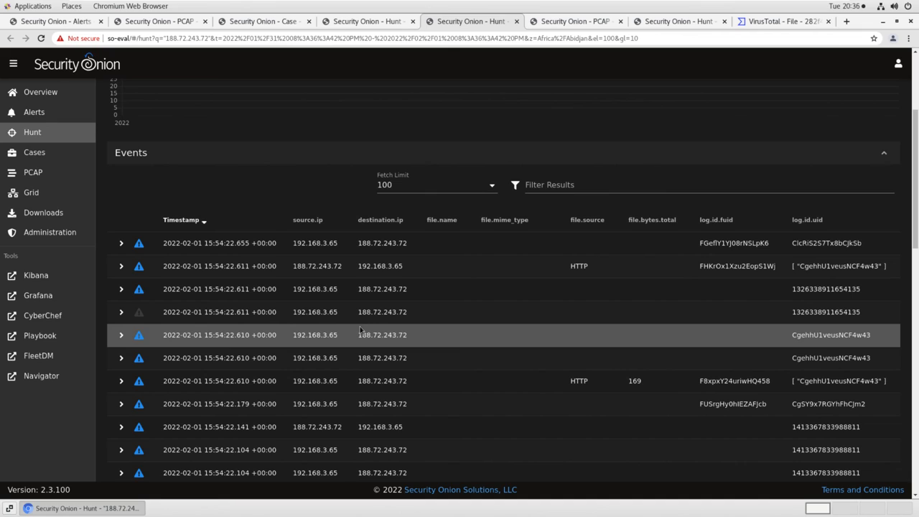